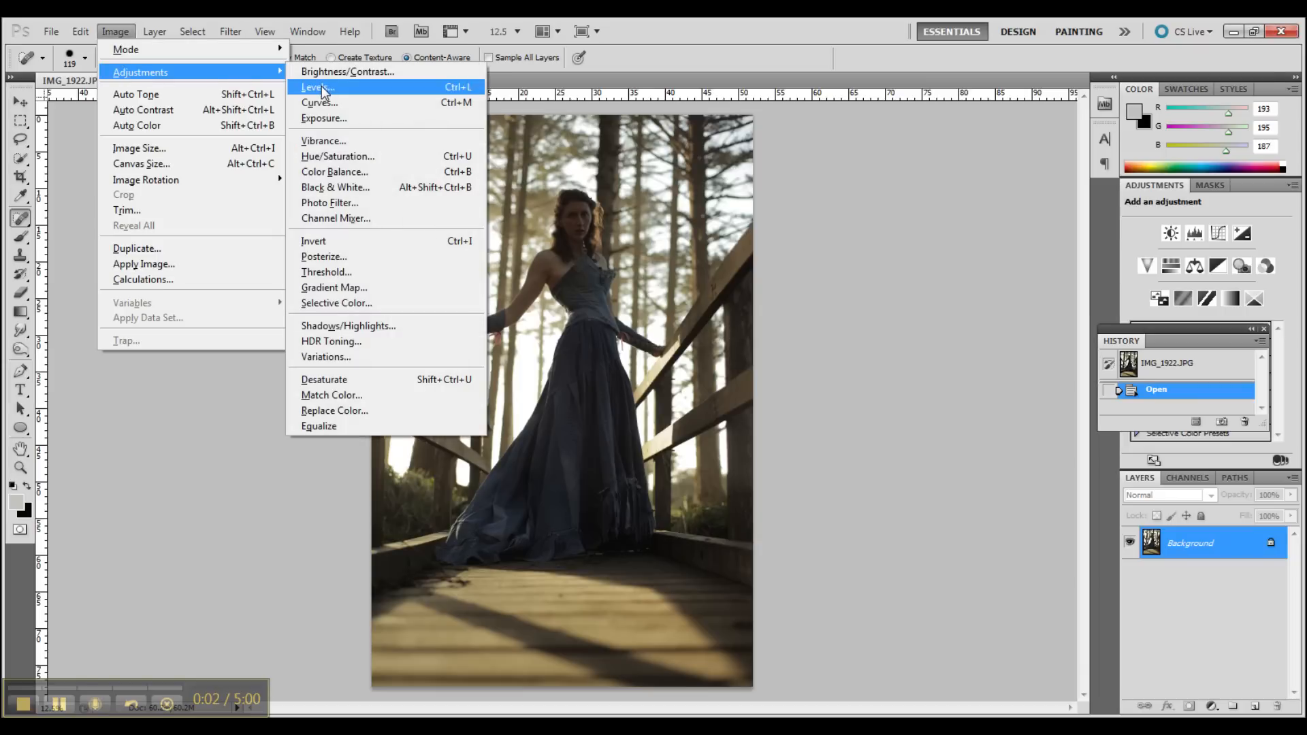
Try Levels and discard it, then apply a strong two-point upward Curves brightening
left_click(315, 87)
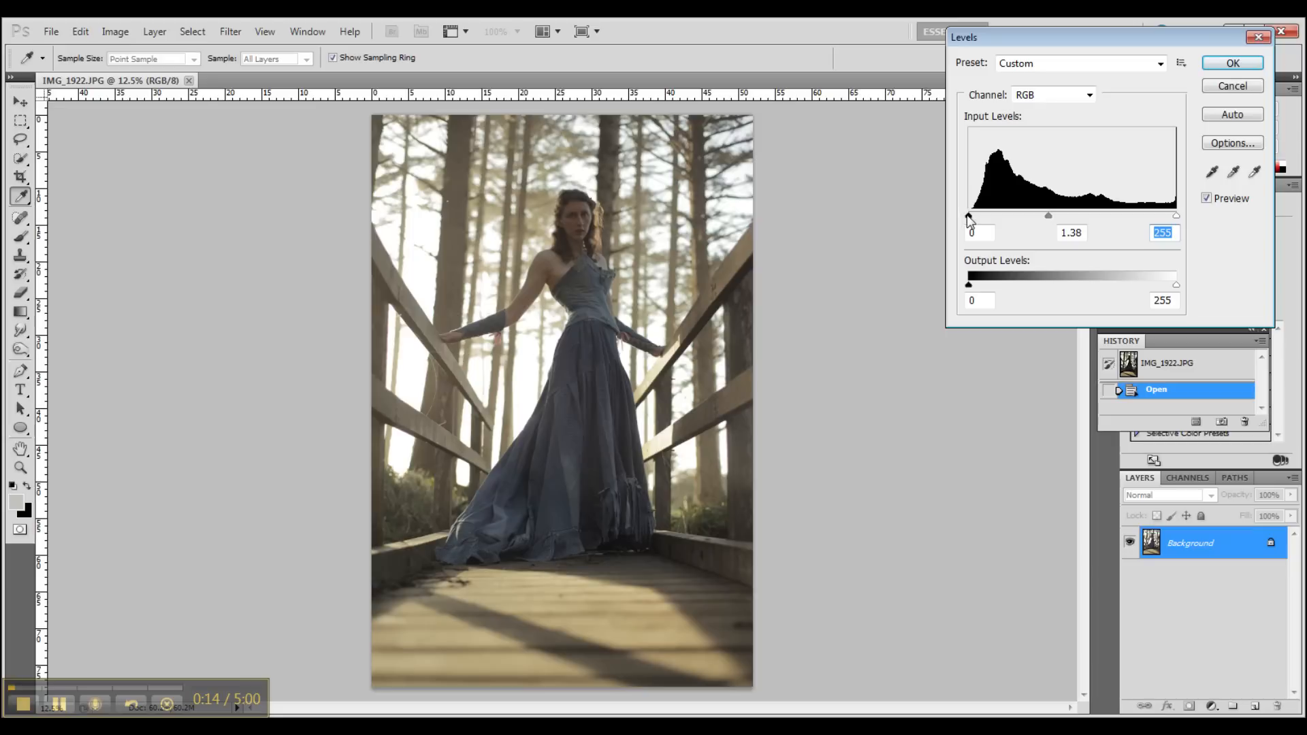
left_click(975, 233)
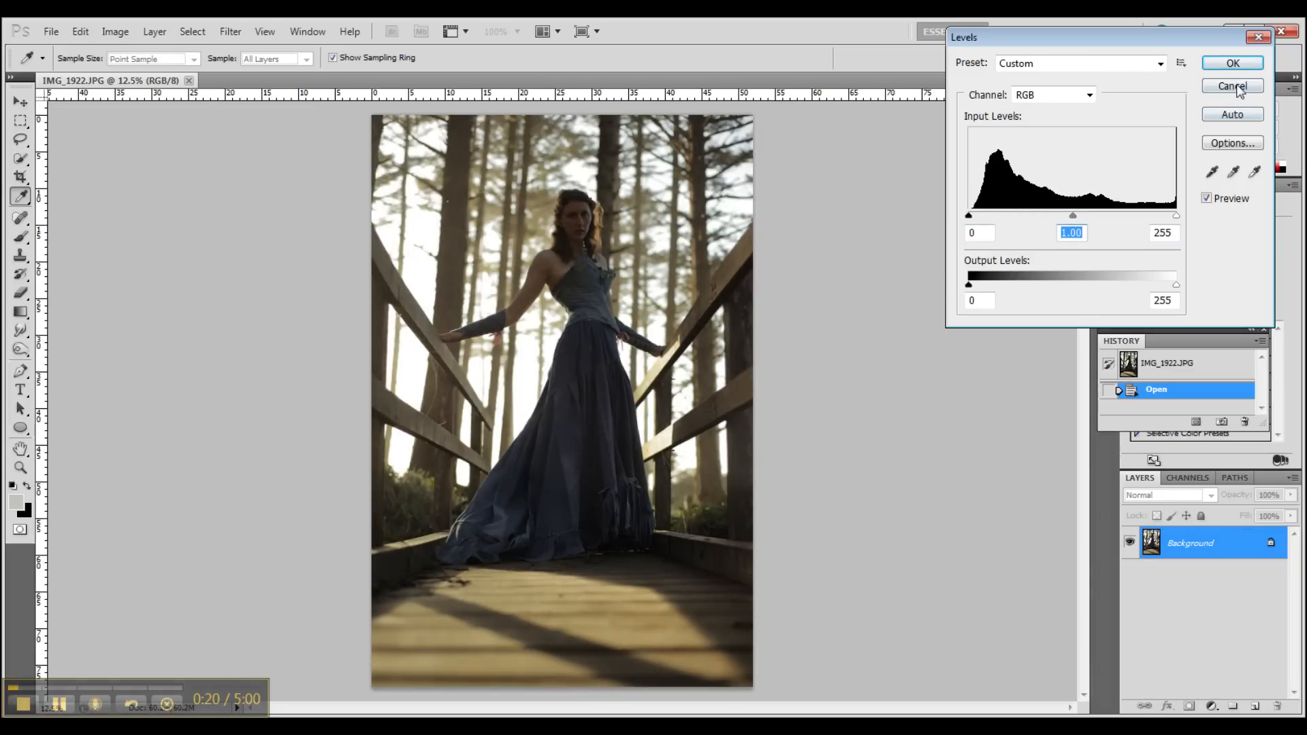
left_click(115, 31)
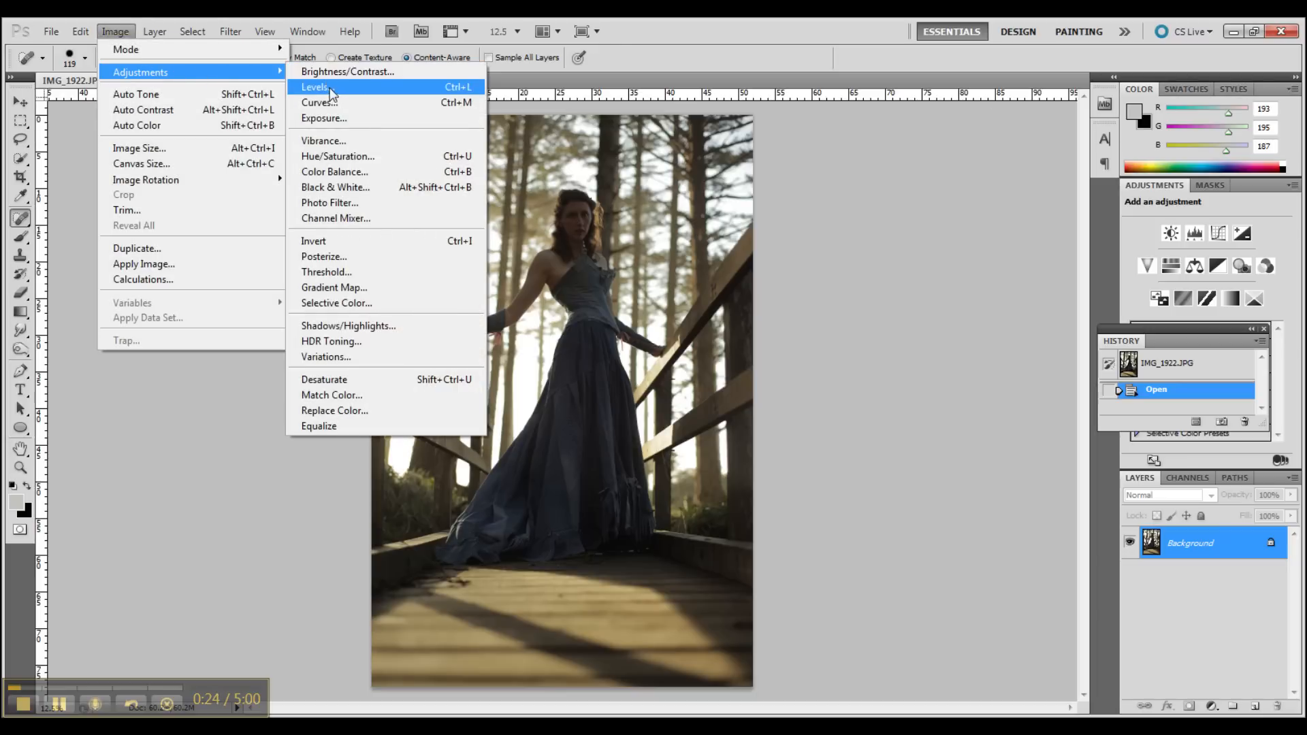
left_click(317, 101)
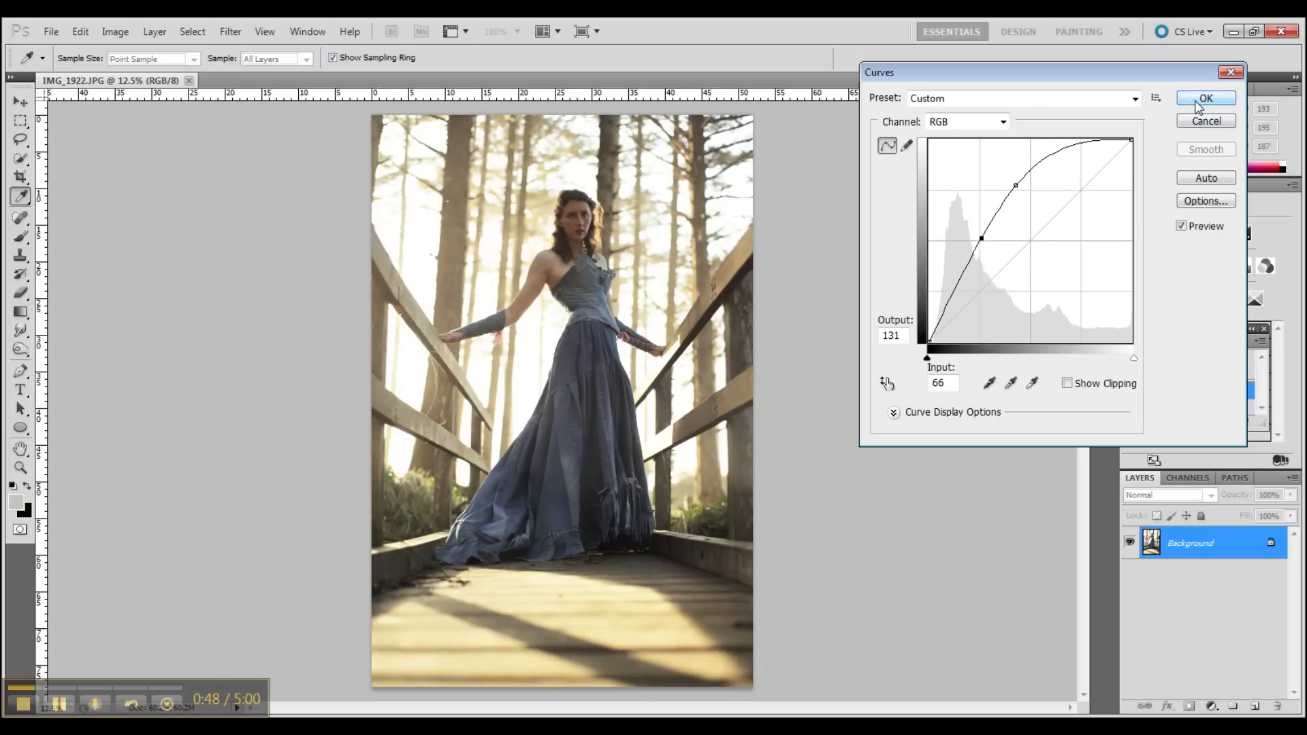
left_click(115, 31)
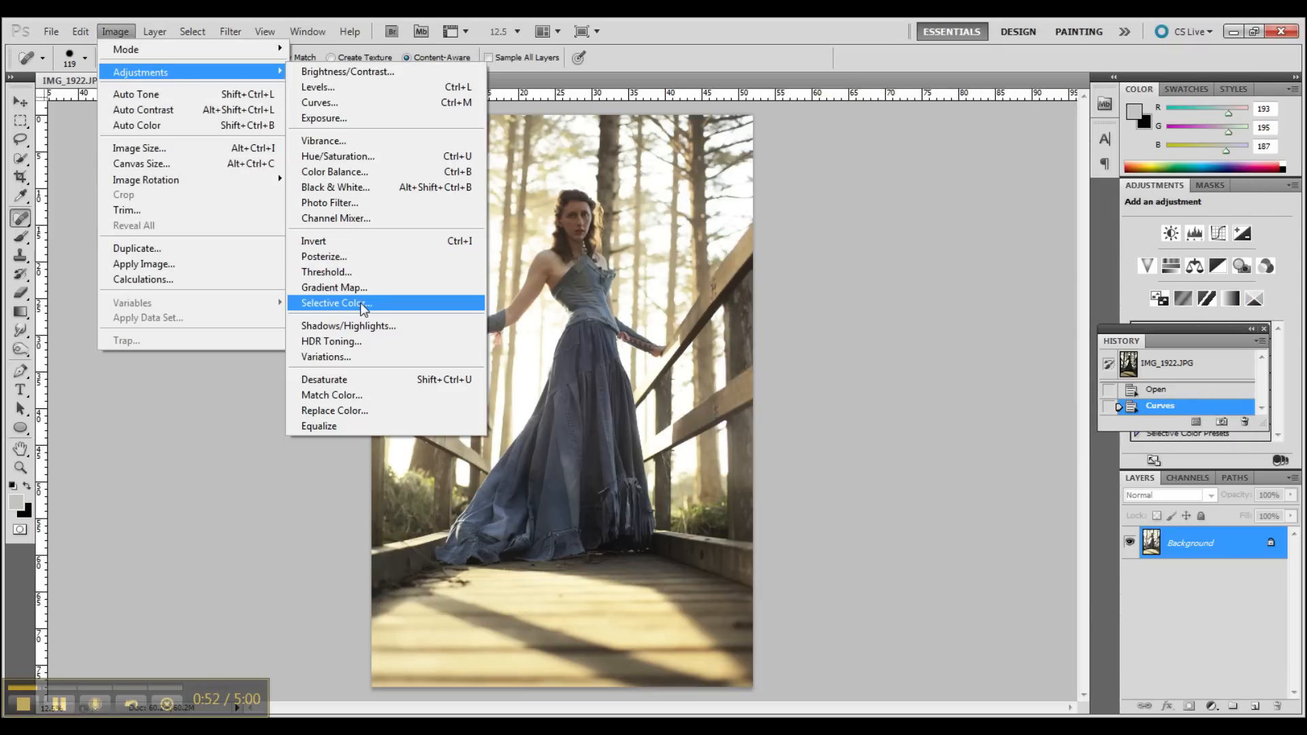
In Selective Color, set Neutrals Black to -21 and Blacks Black to +14
left_click(333, 302)
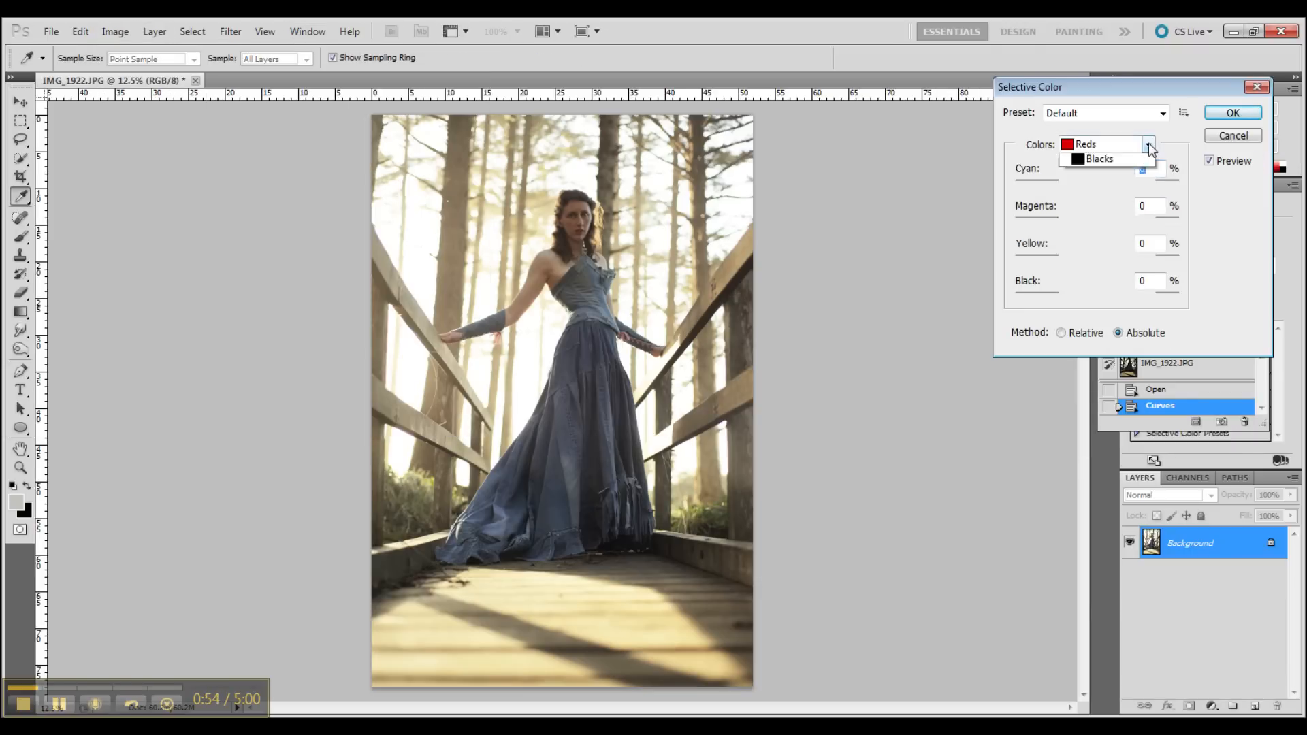
left_click(1093, 144)
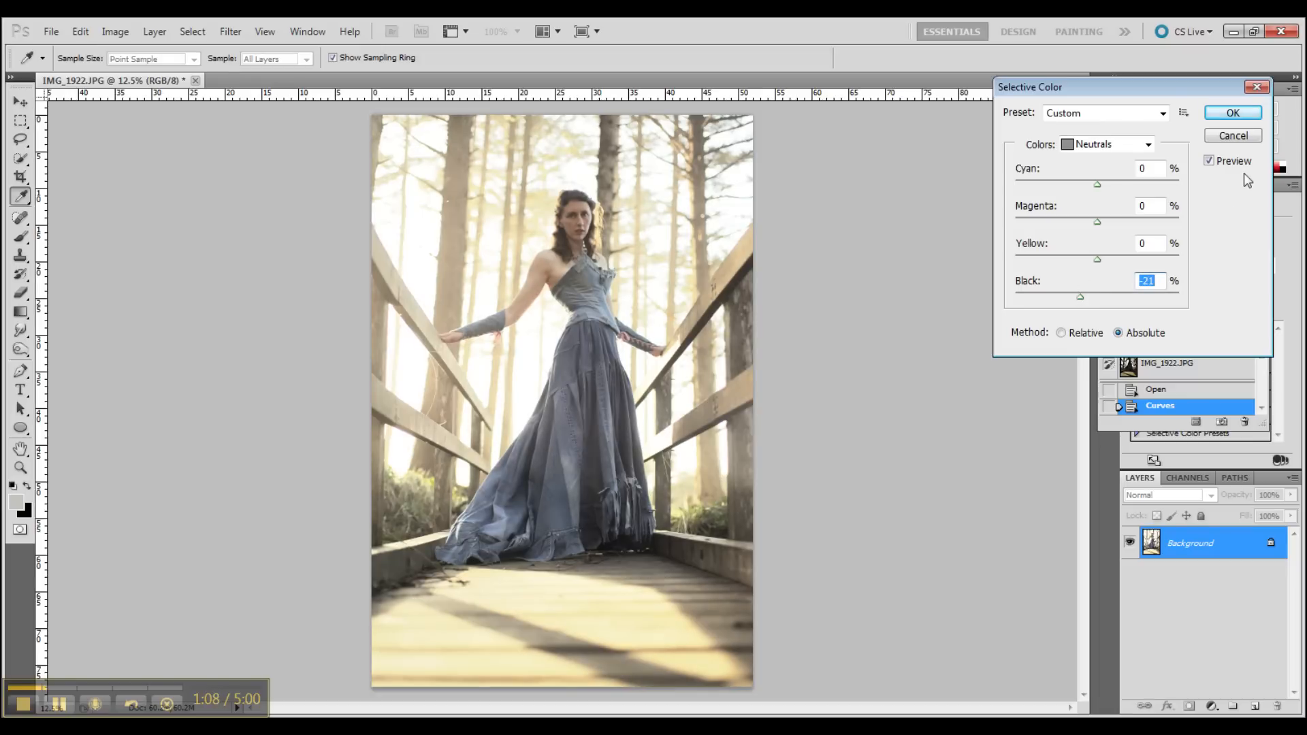
left_click(1148, 144)
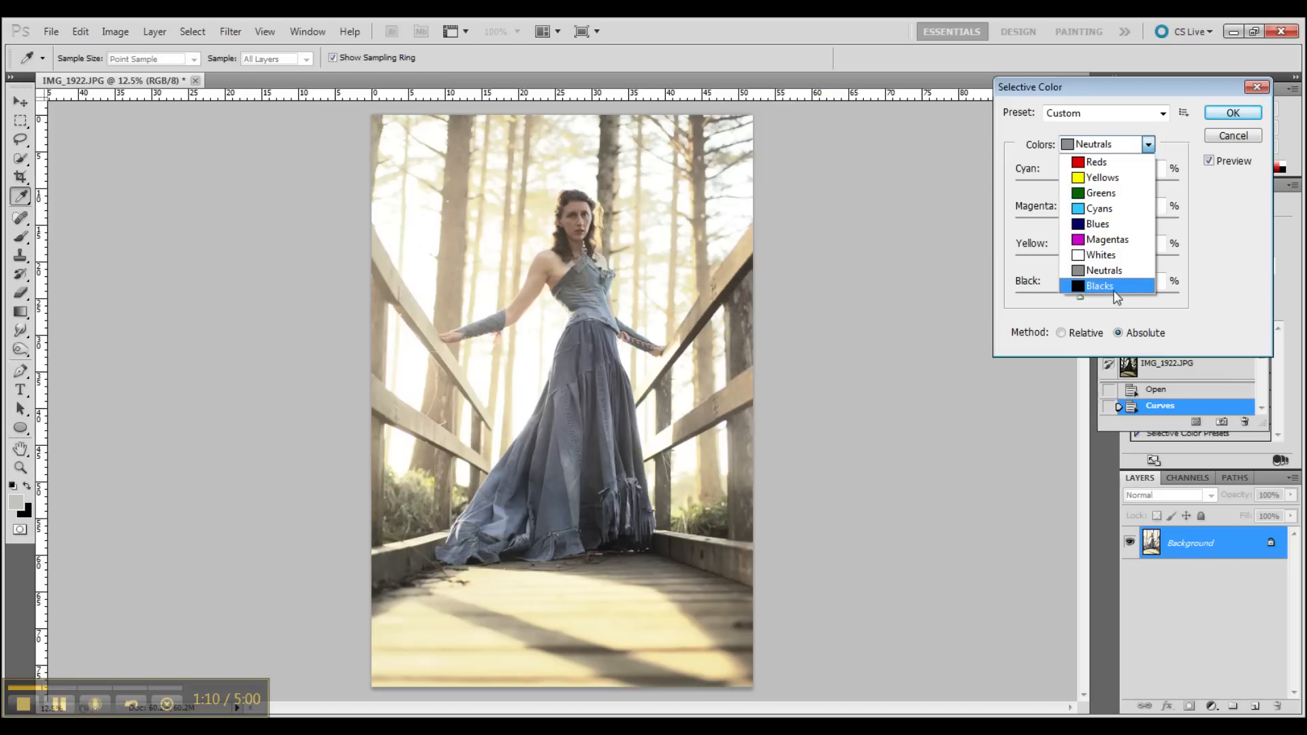
left_click(1099, 285)
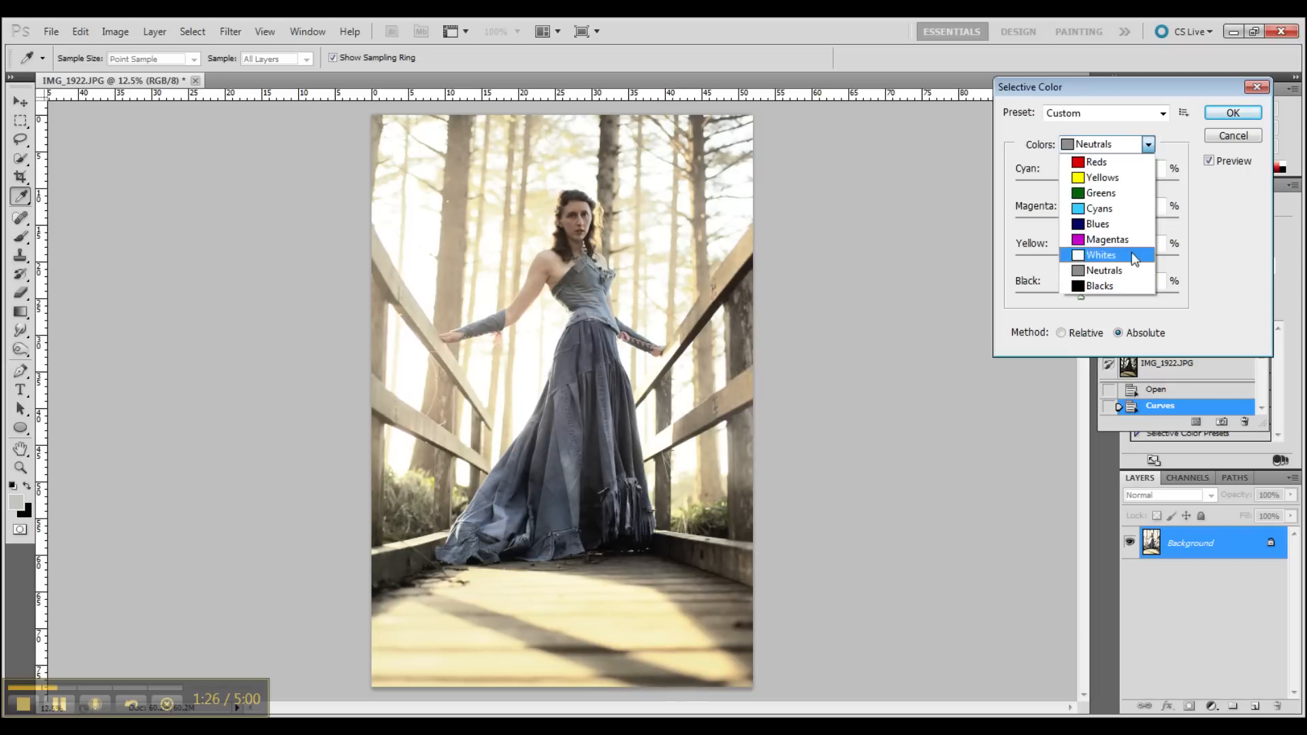
left_click(1099, 285)
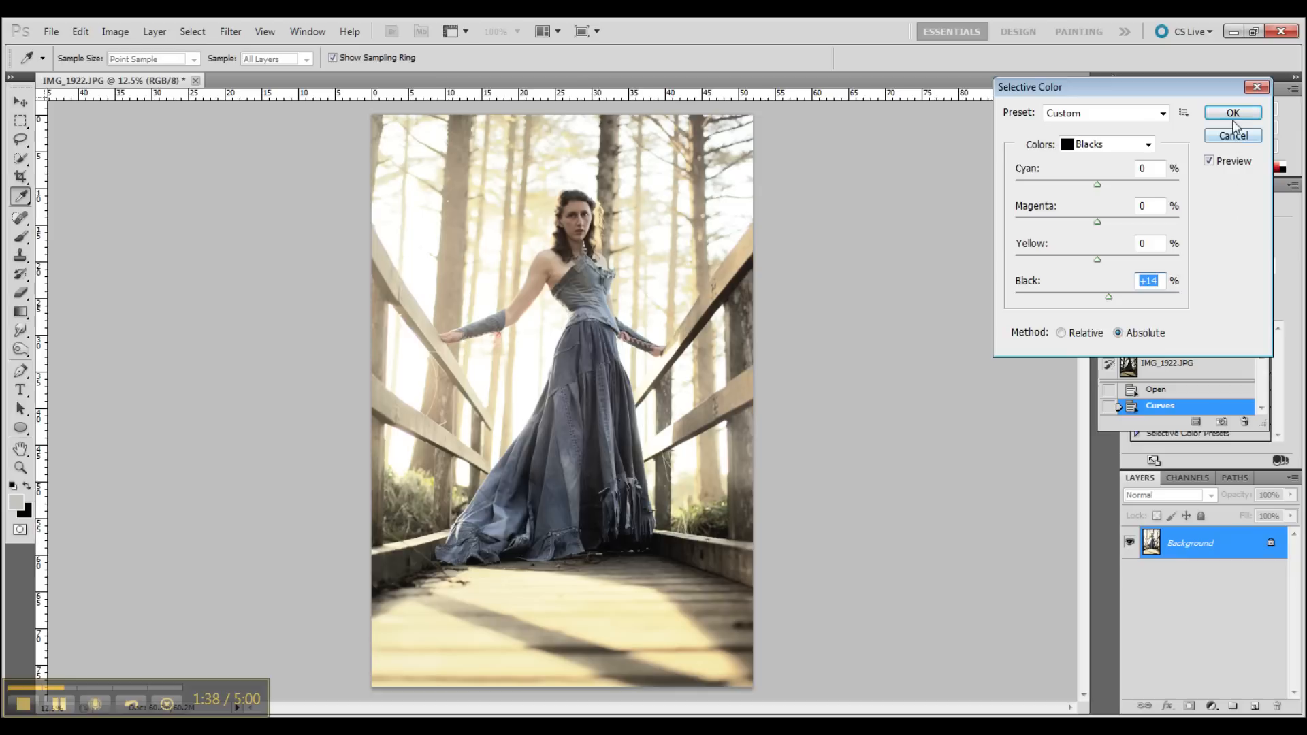
mouse_move(1232, 112)
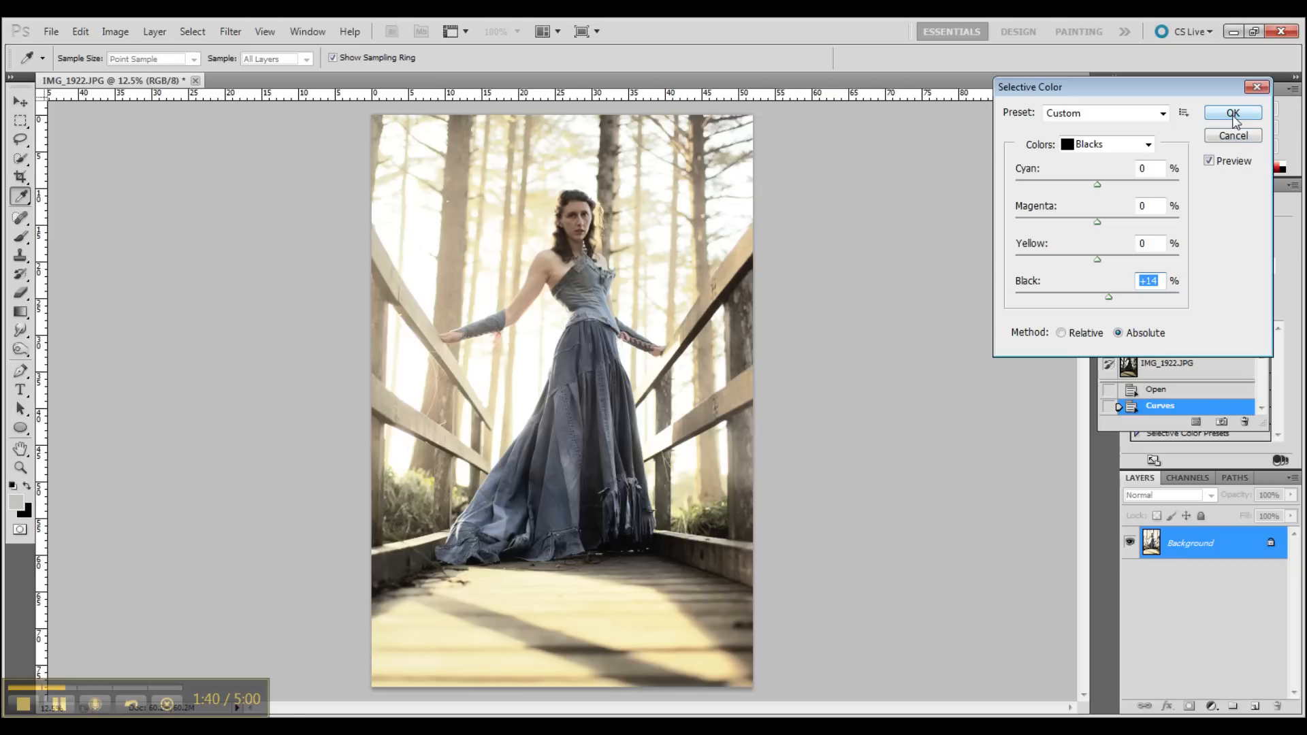
left_click(1106, 144)
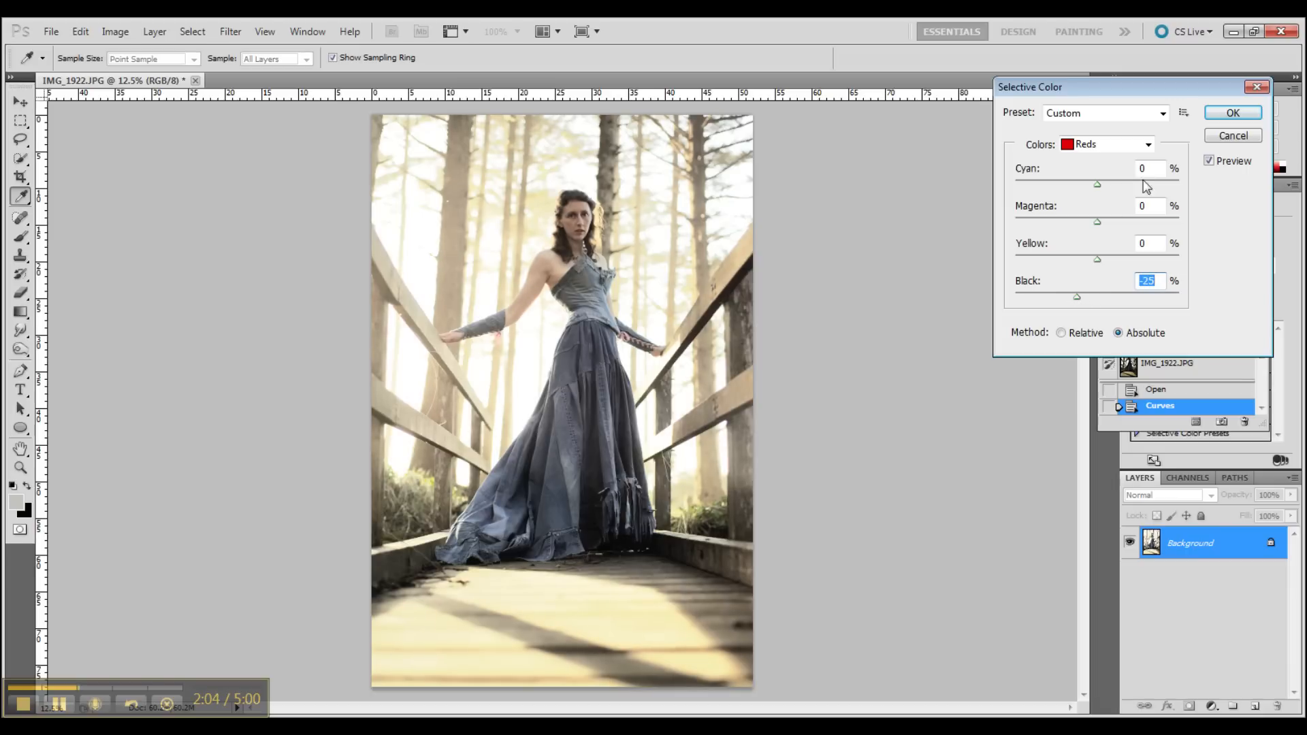
Set Reds Black to -25 and Yellows Black to +70, then commit Selective Color
left_click(1148, 145)
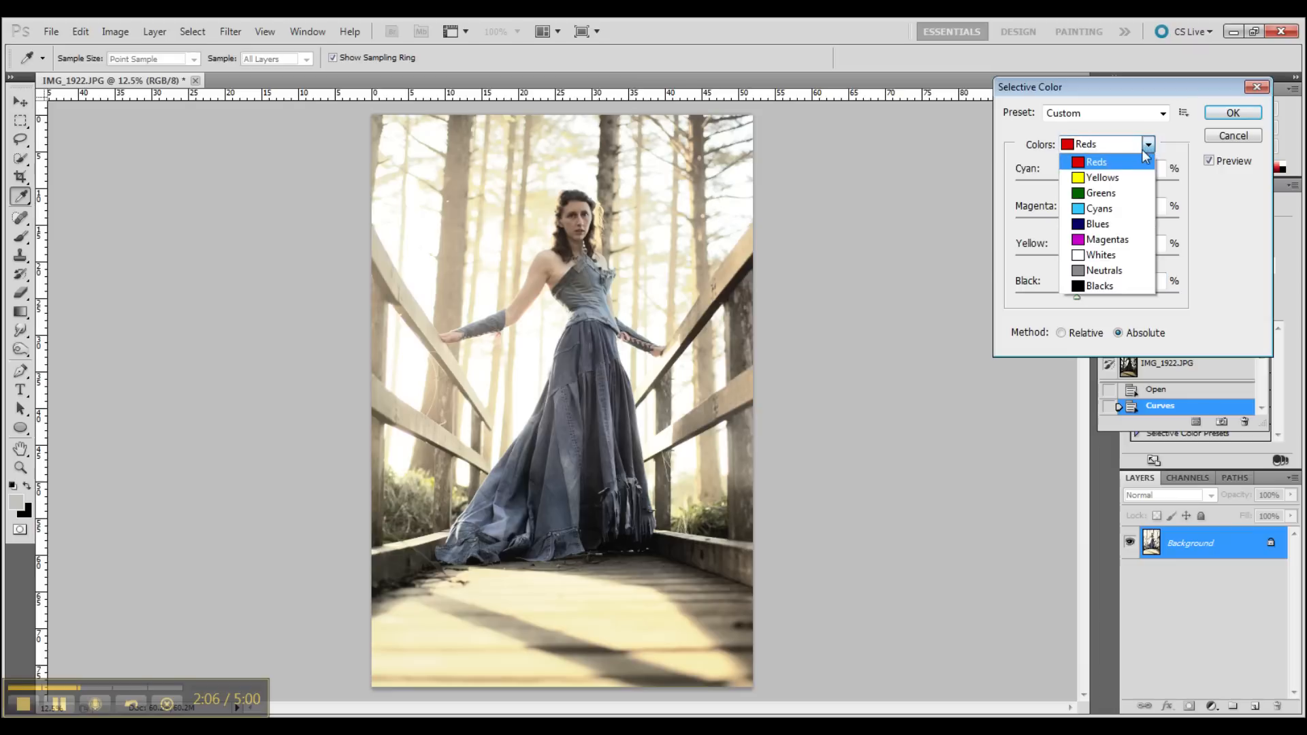
left_click(1101, 176)
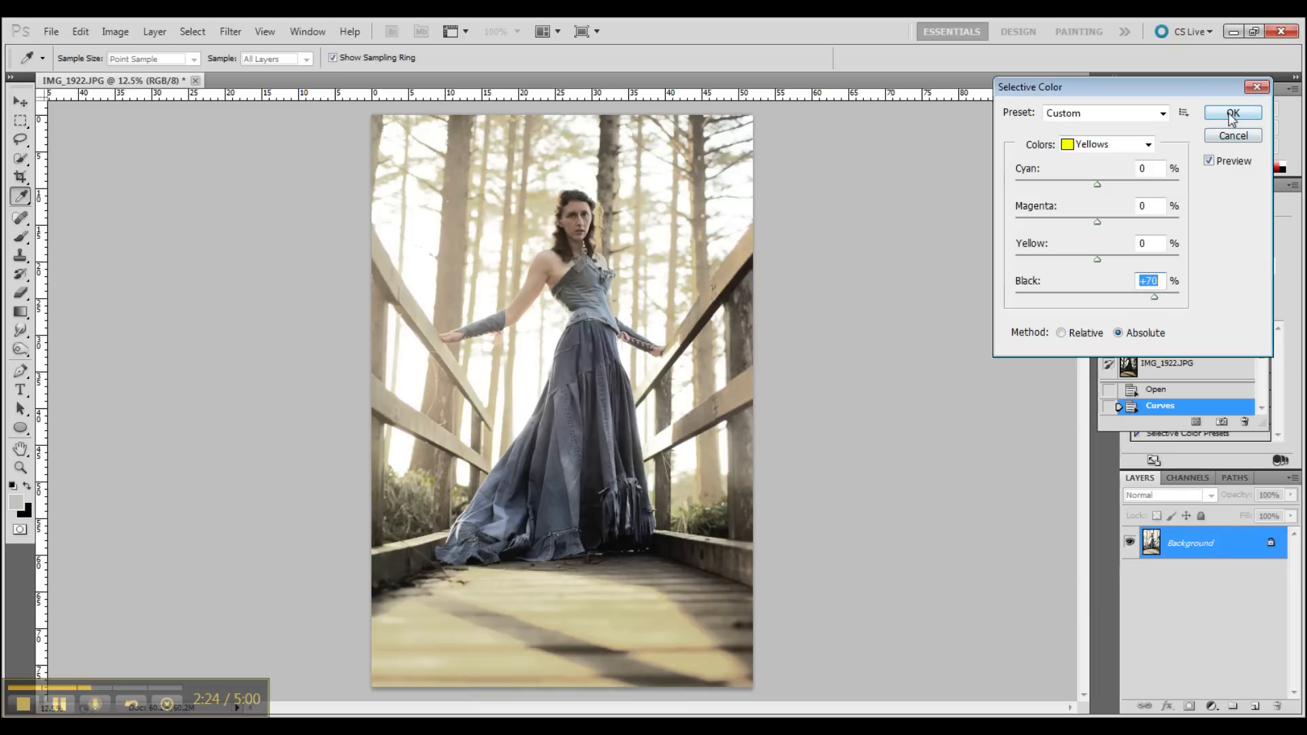
left_click(1233, 113)
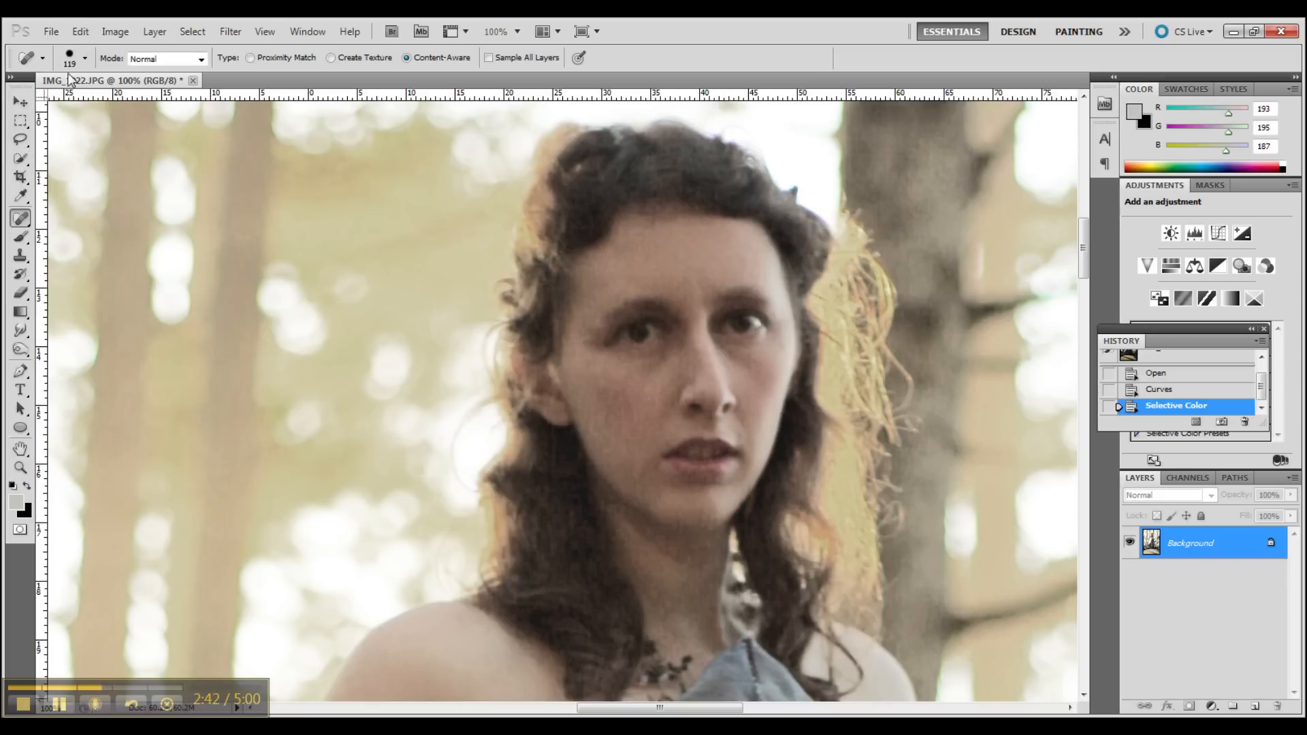
Shrink the Spot Healing Brush and heal spots beside the mouth and on the skirt
left_click(85, 59)
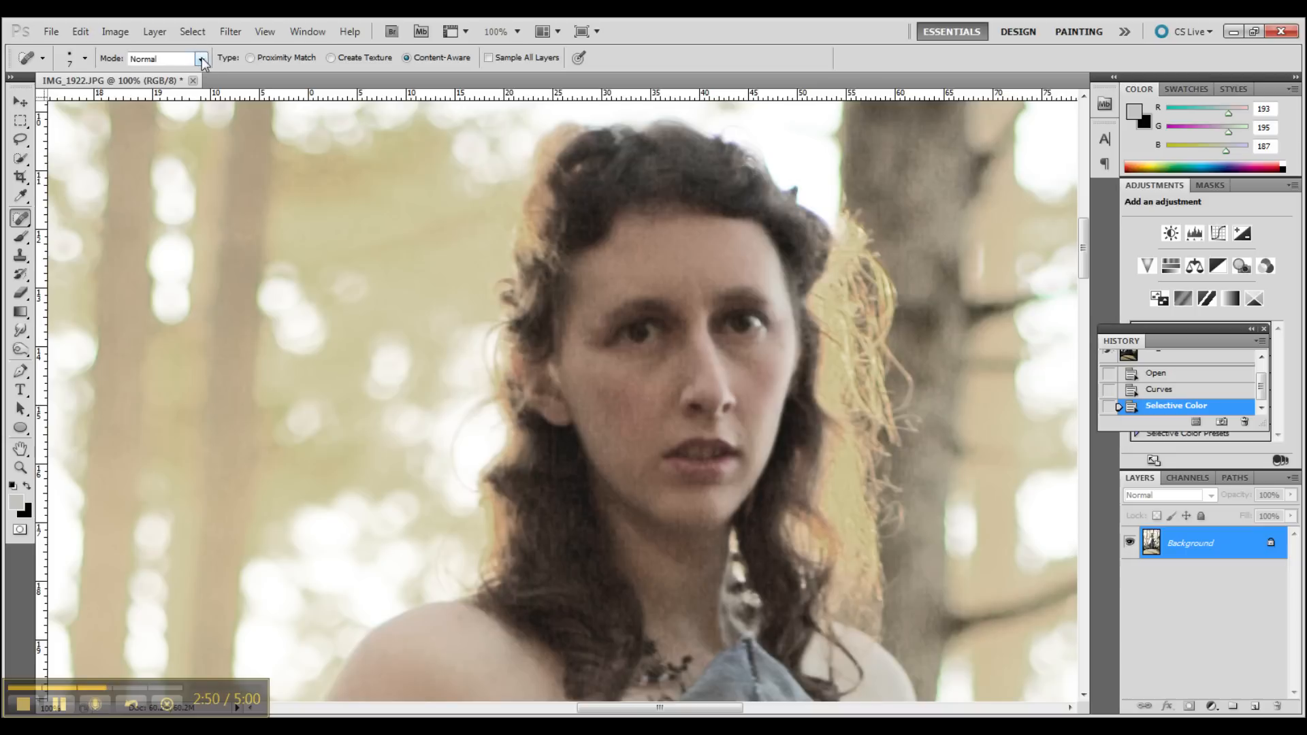
mouse_move(133, 218)
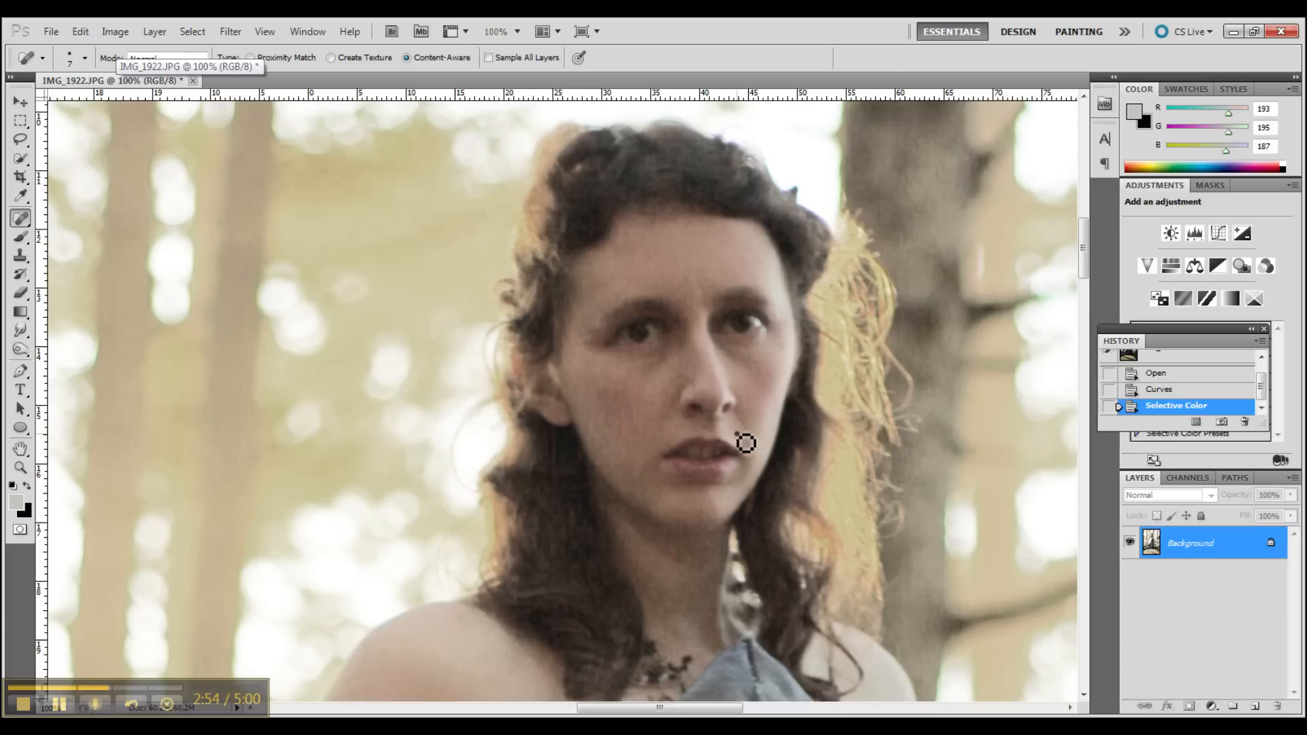
left_click(743, 443)
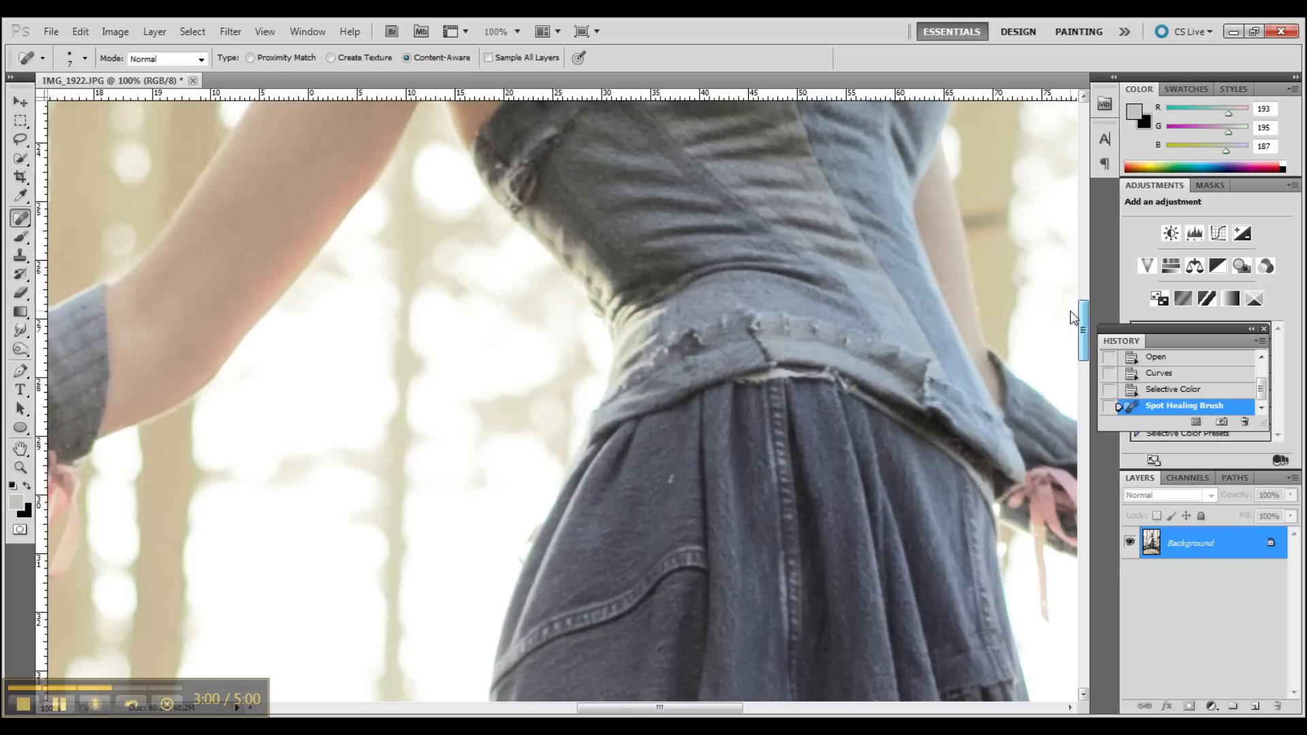
mouse_move(679, 492)
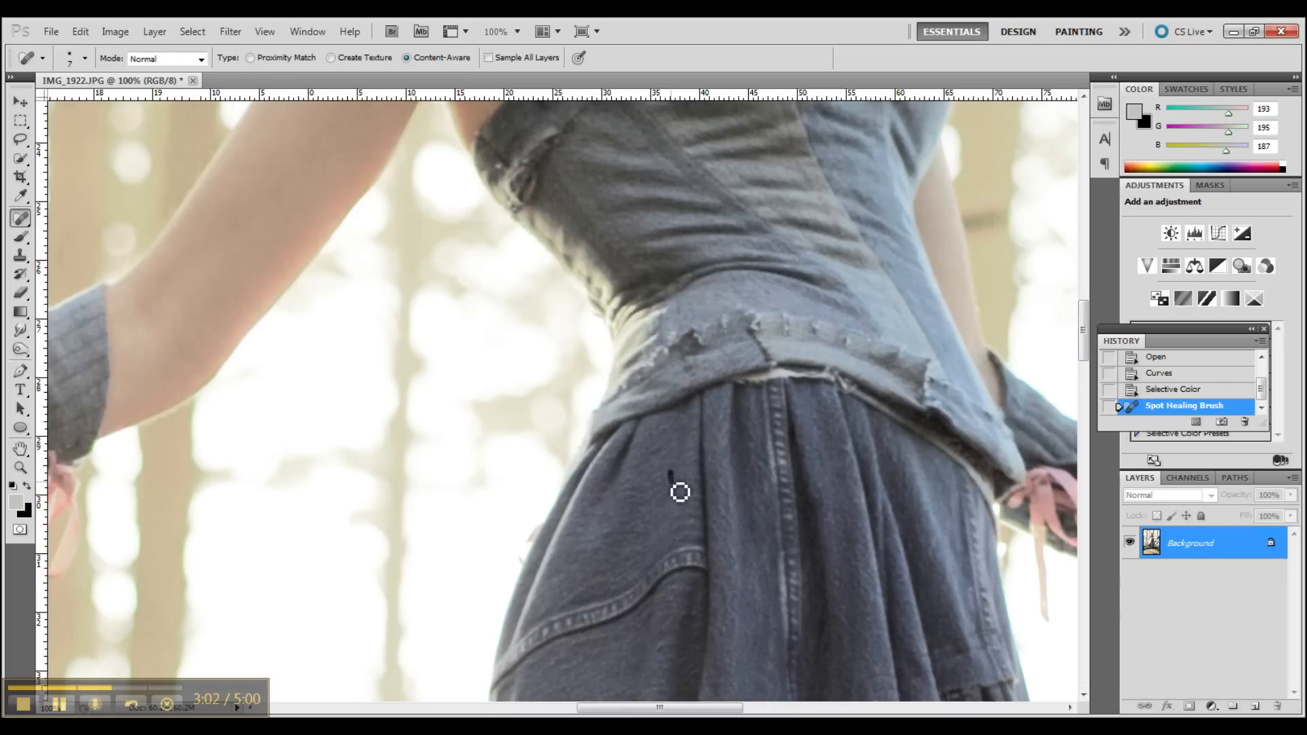
left_click(679, 490)
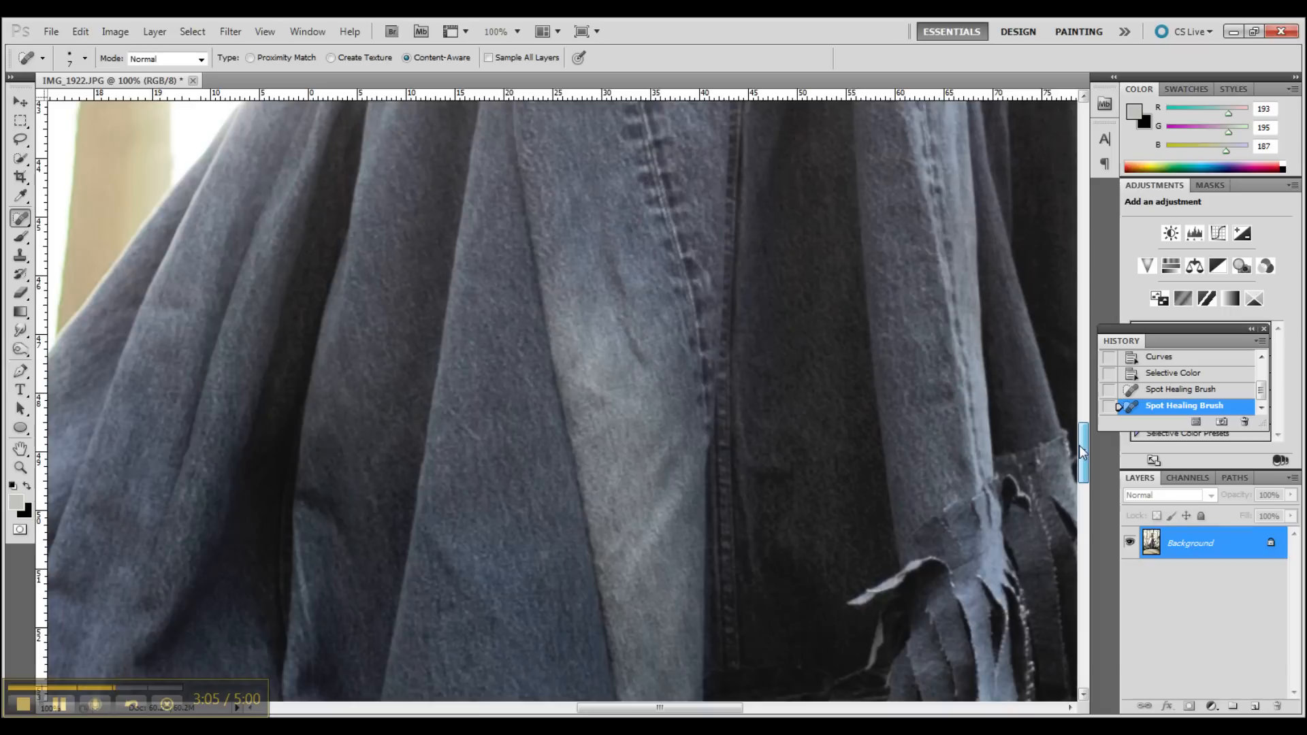
scroll("down", 3)
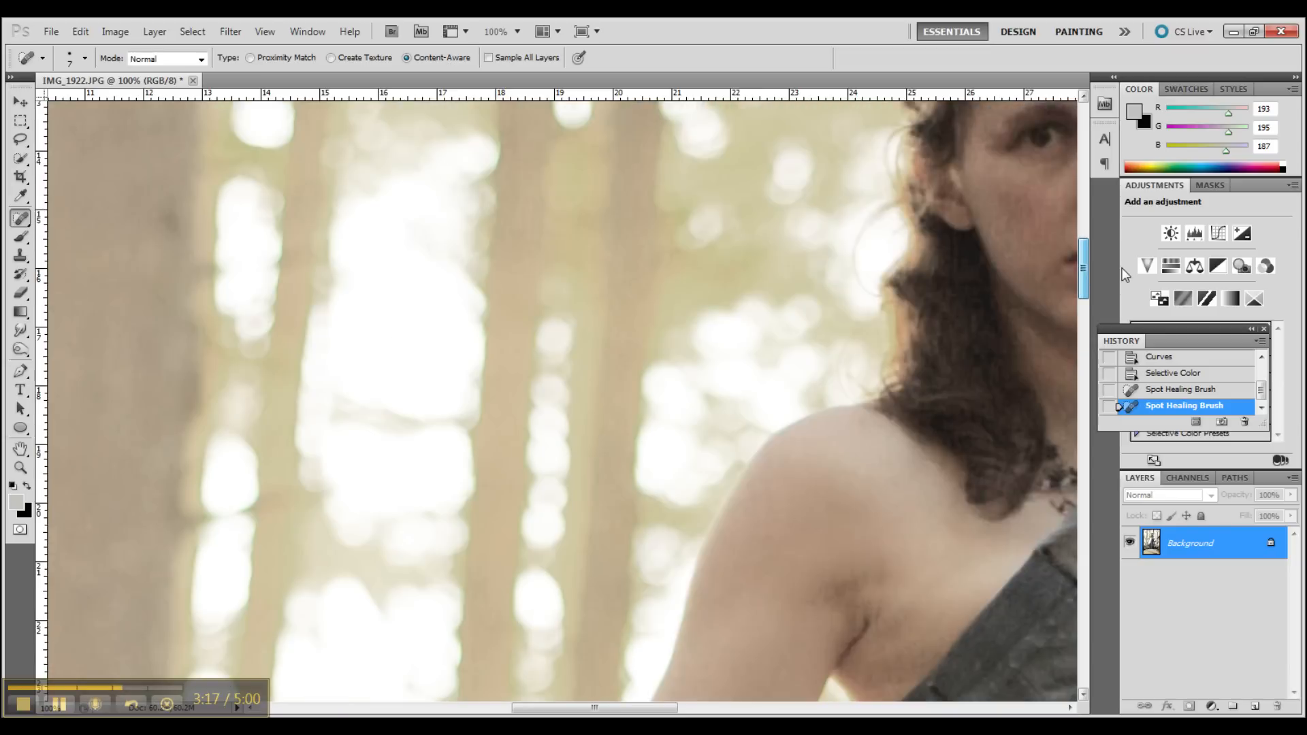
scroll("up", 3)
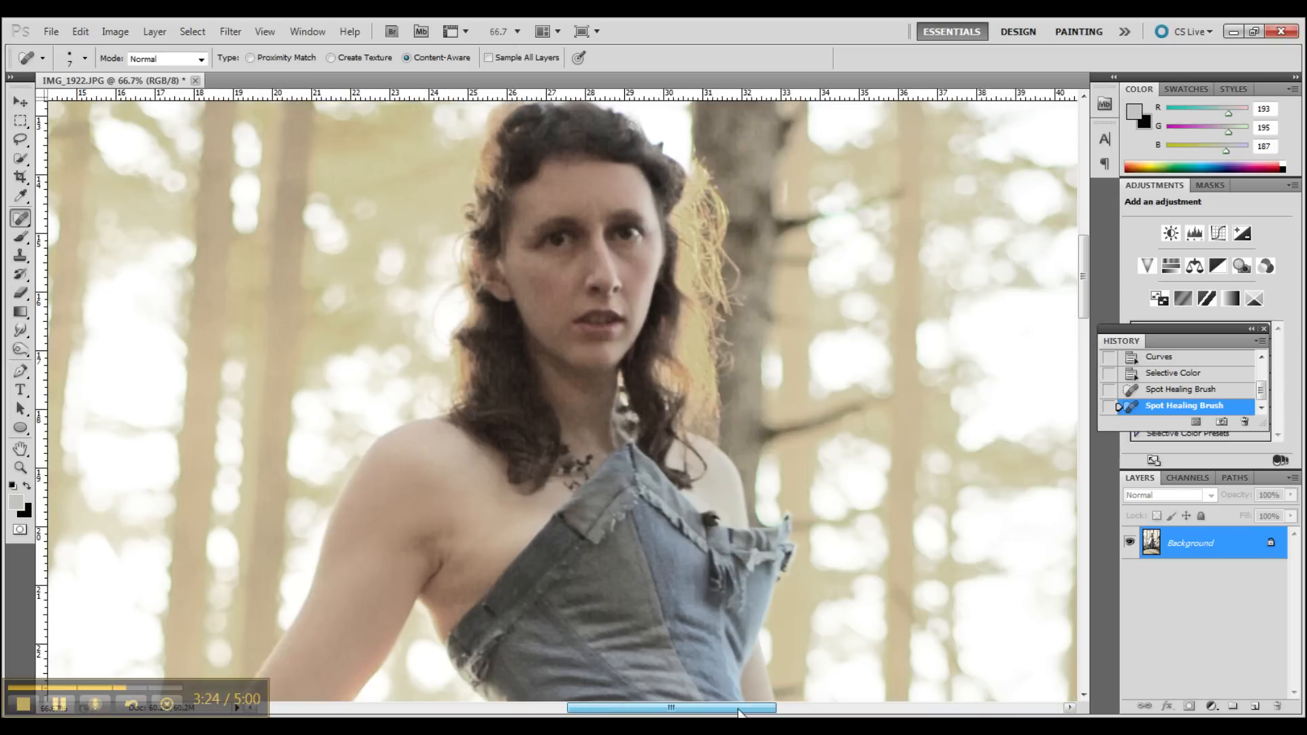
Pick the dodge/burn tool, shrink the brush, set the tonal range, and darken the brow edge
left_click(21, 349)
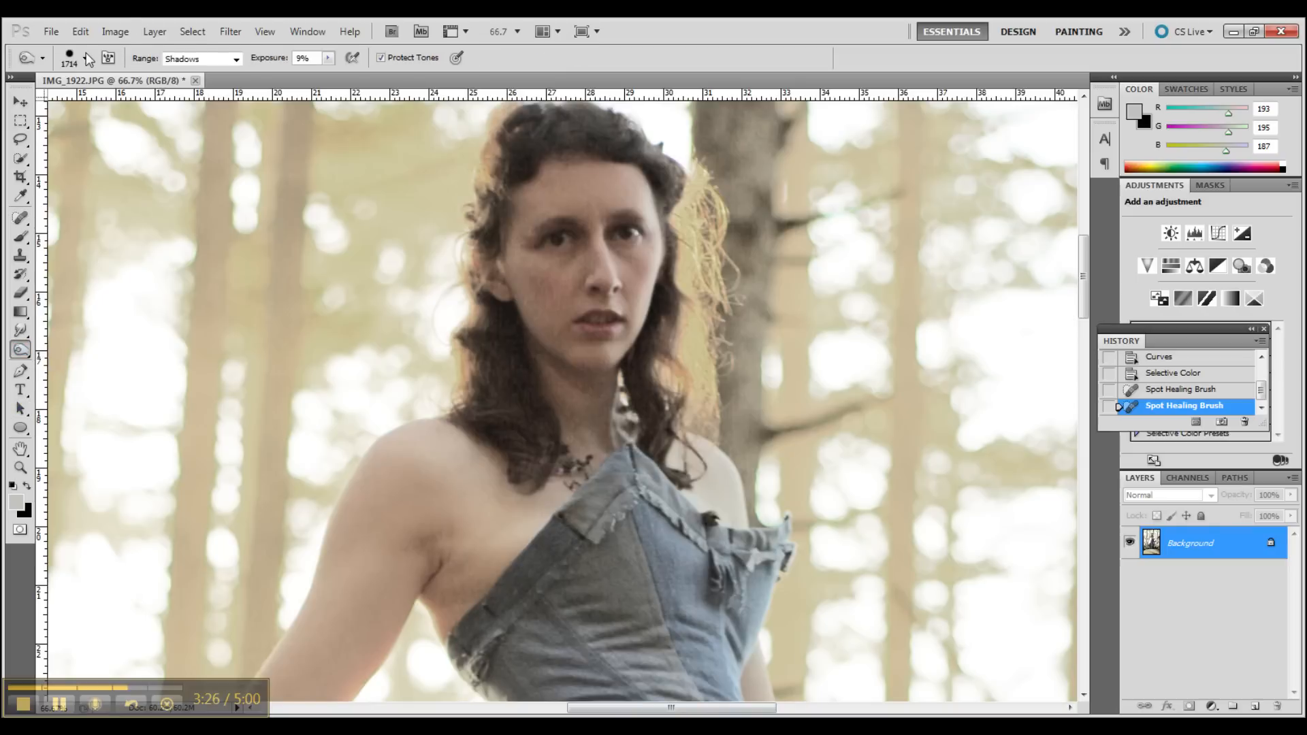
left_click(85, 57)
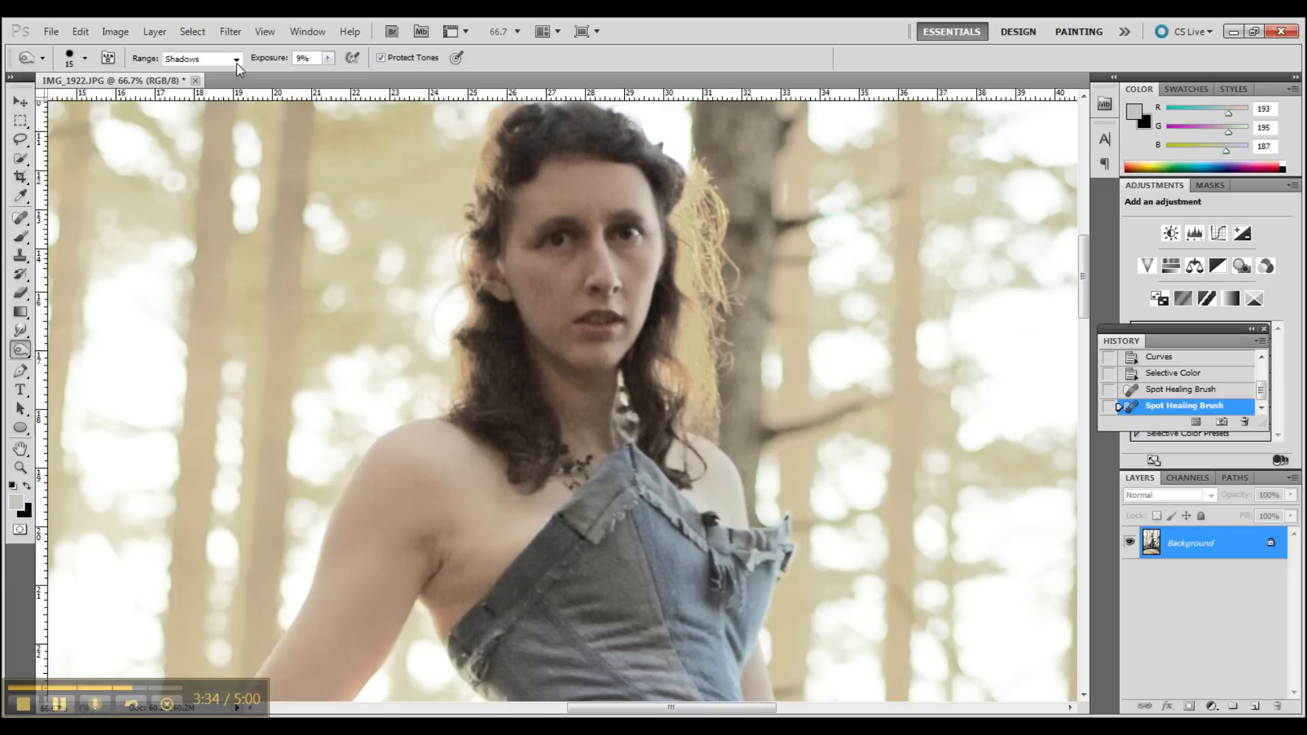
left_click(236, 57)
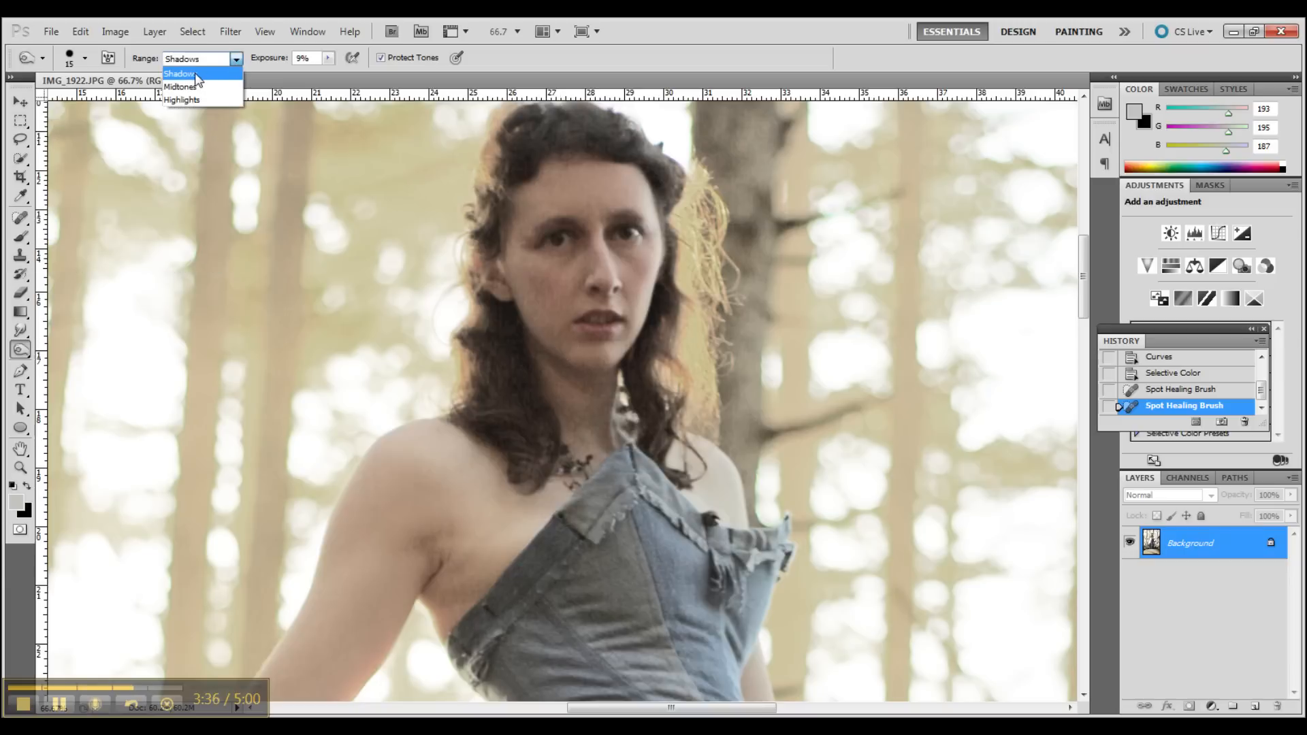
left_click(180, 86)
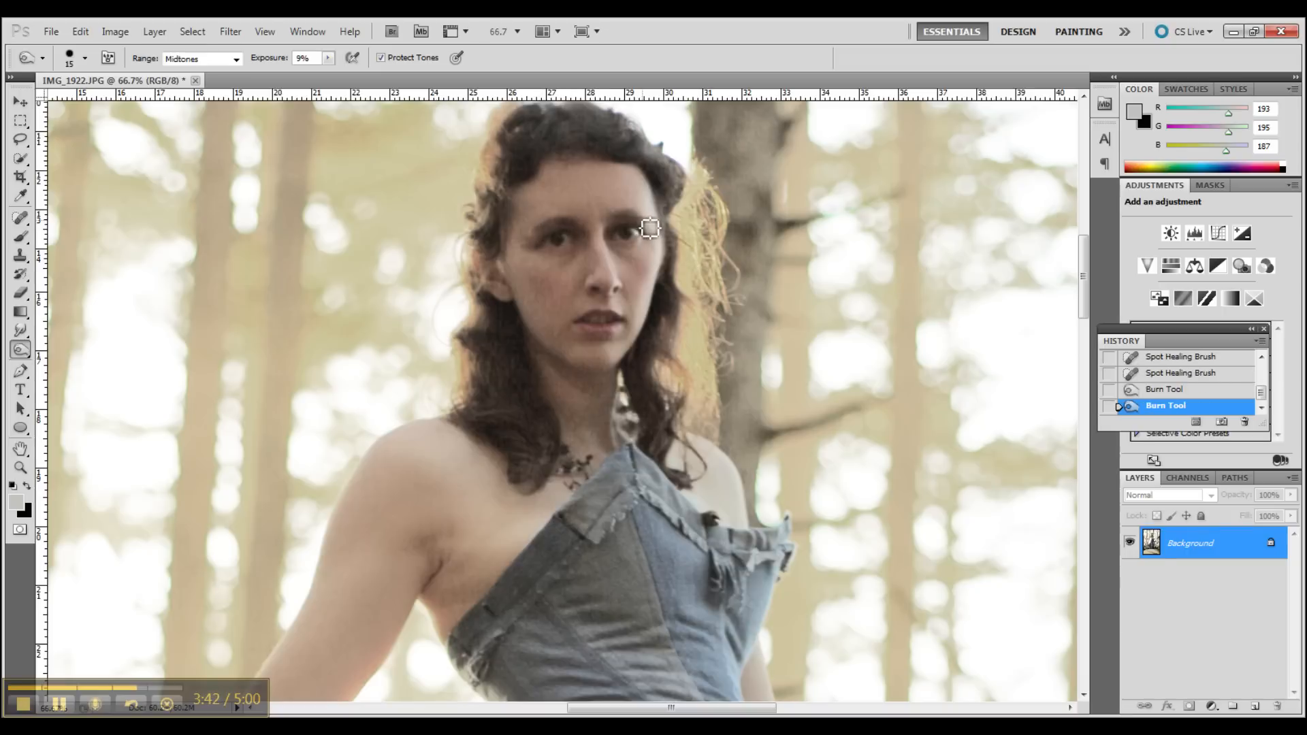
left_click(648, 231)
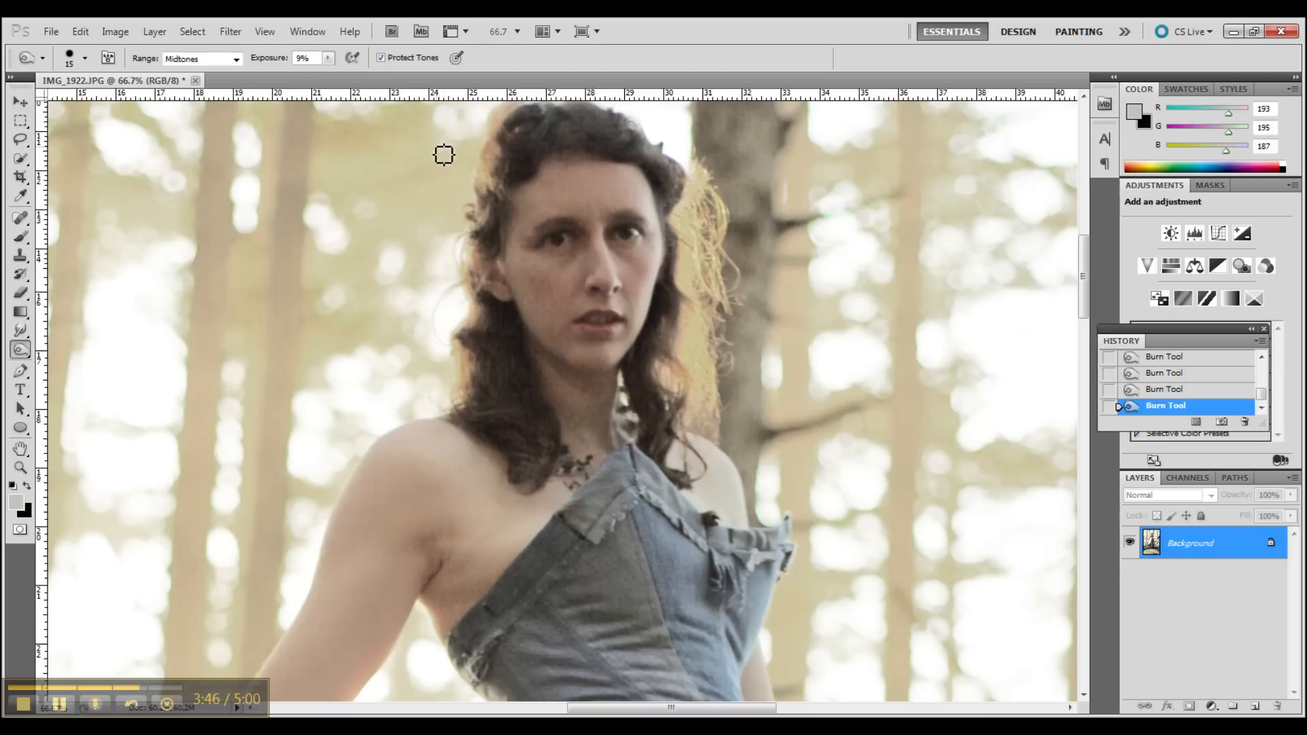
mouse_move(190, 219)
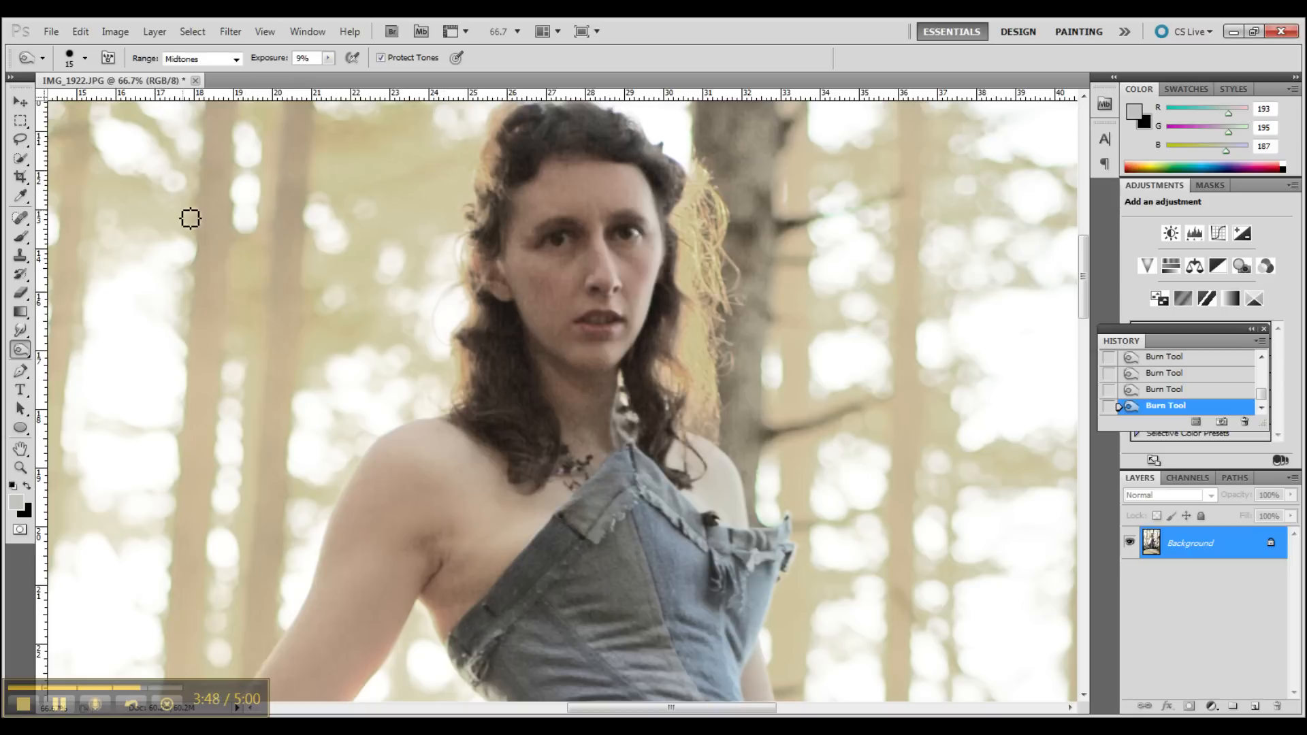
mouse_move(237, 59)
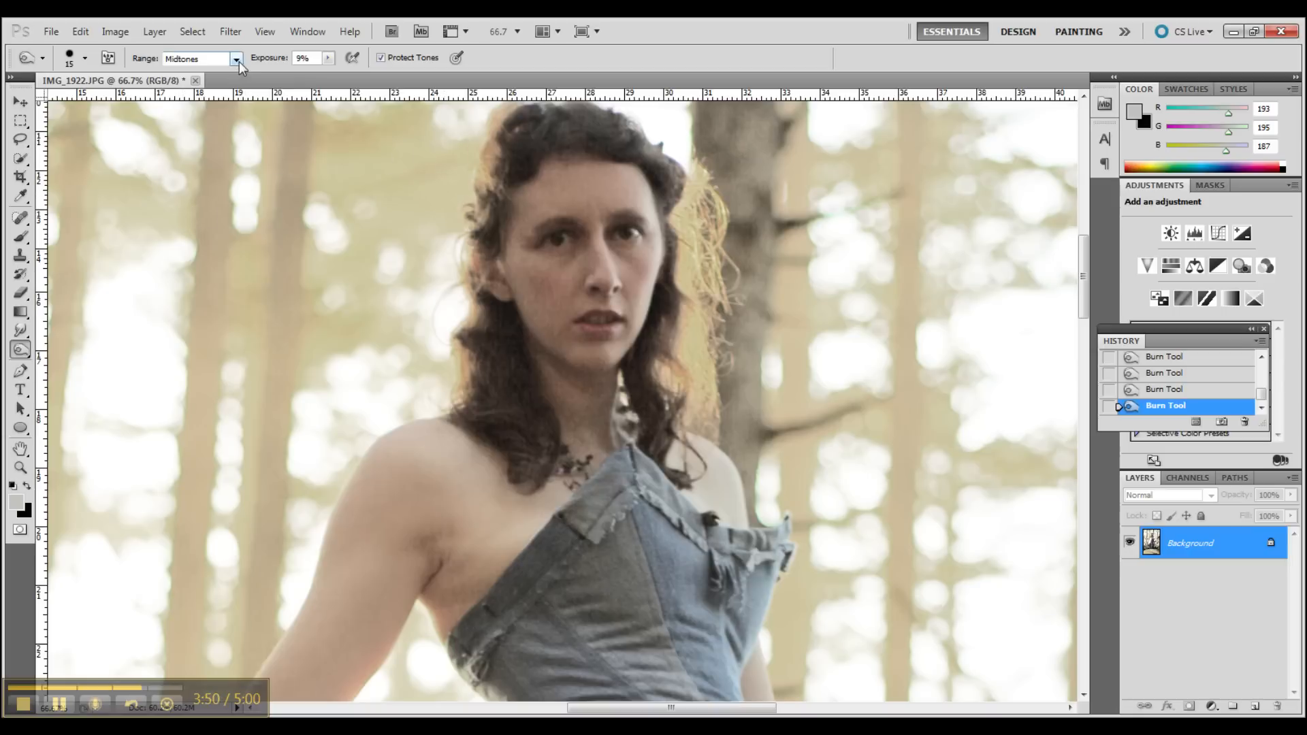
mouse_move(237, 67)
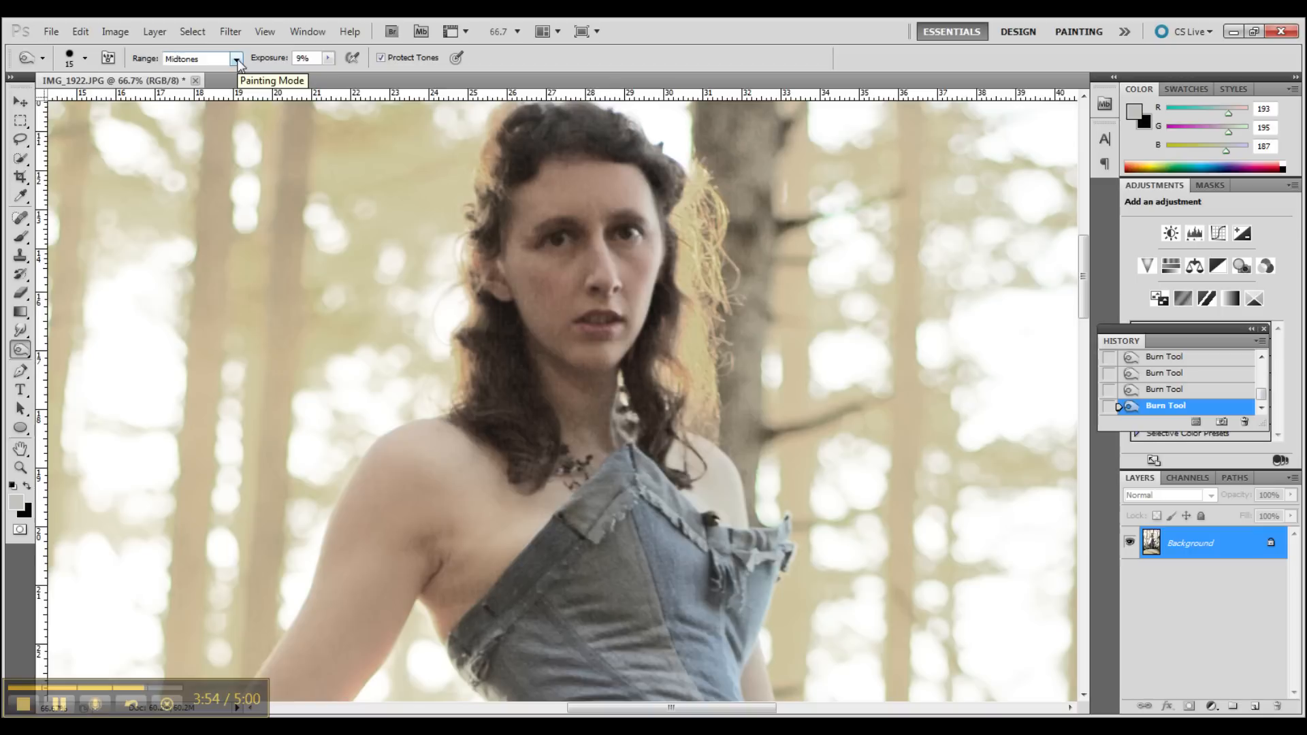
mouse_move(30, 367)
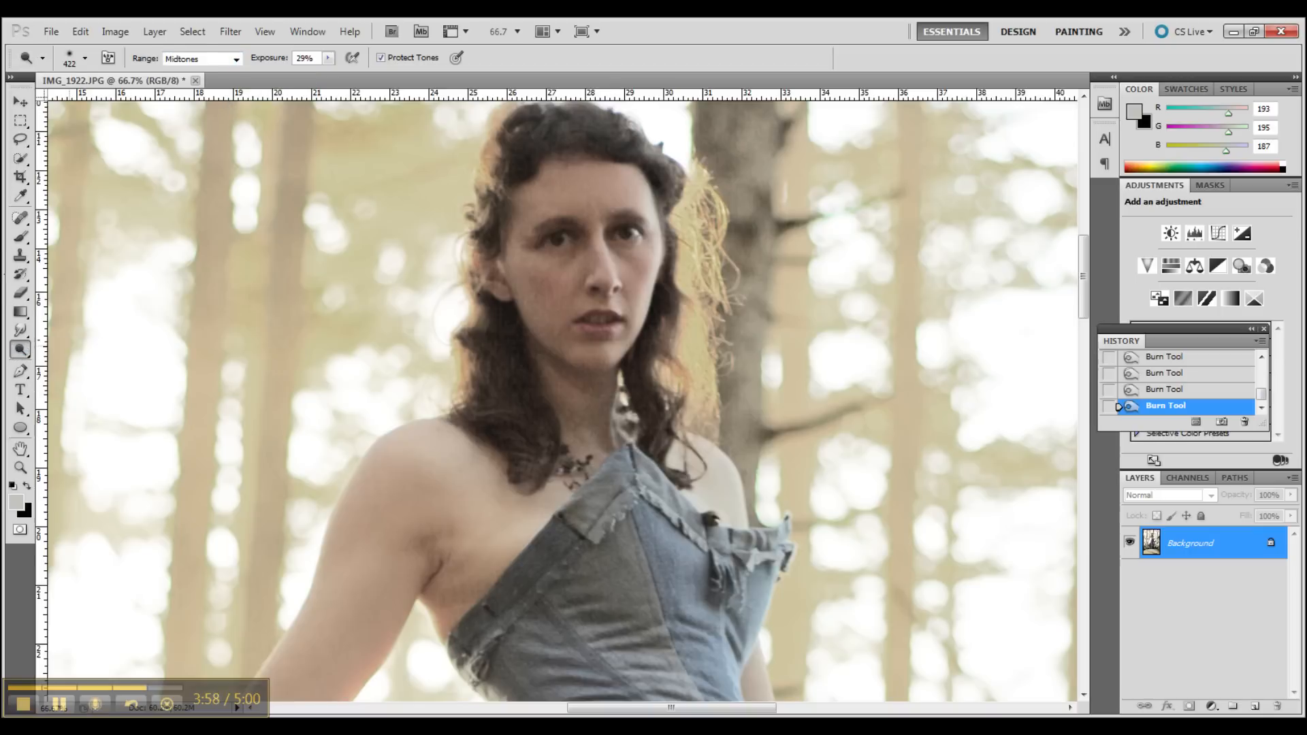
Resize the brush to 21 px and dodge the face and eye area
left_click(84, 57)
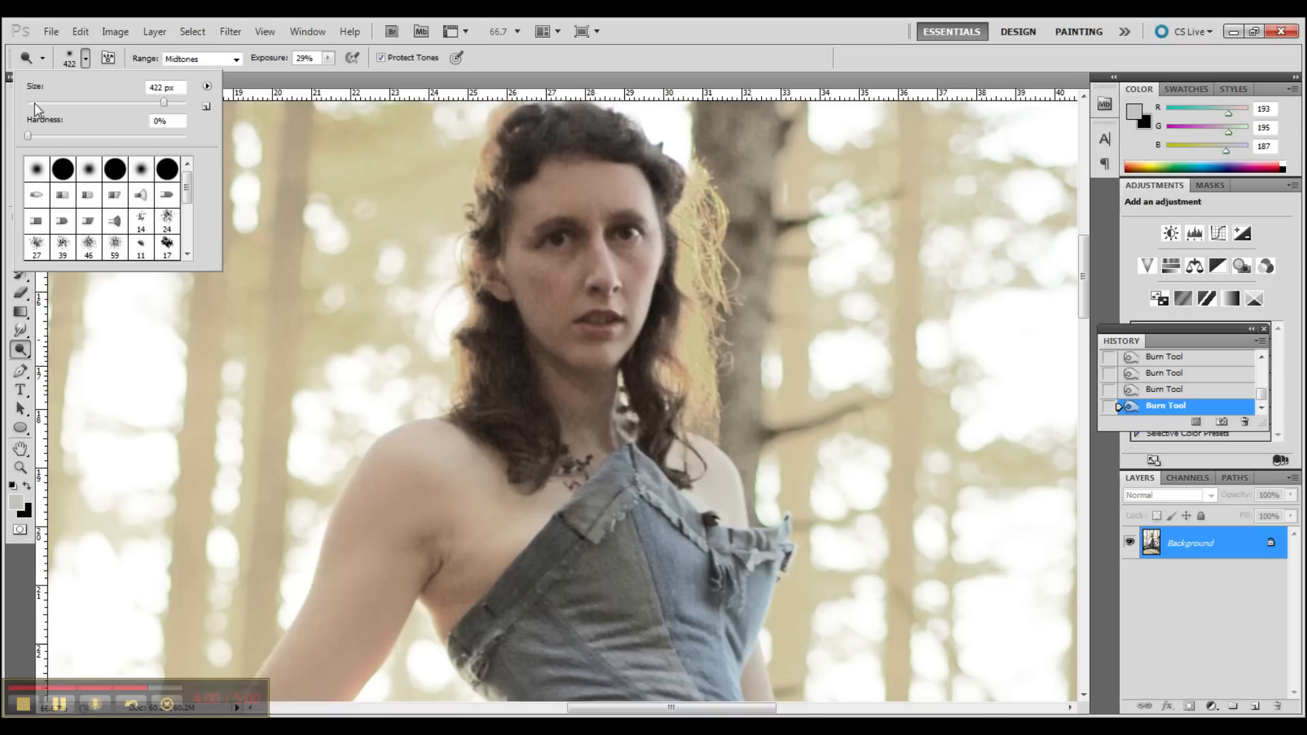
triple_click(164, 86)
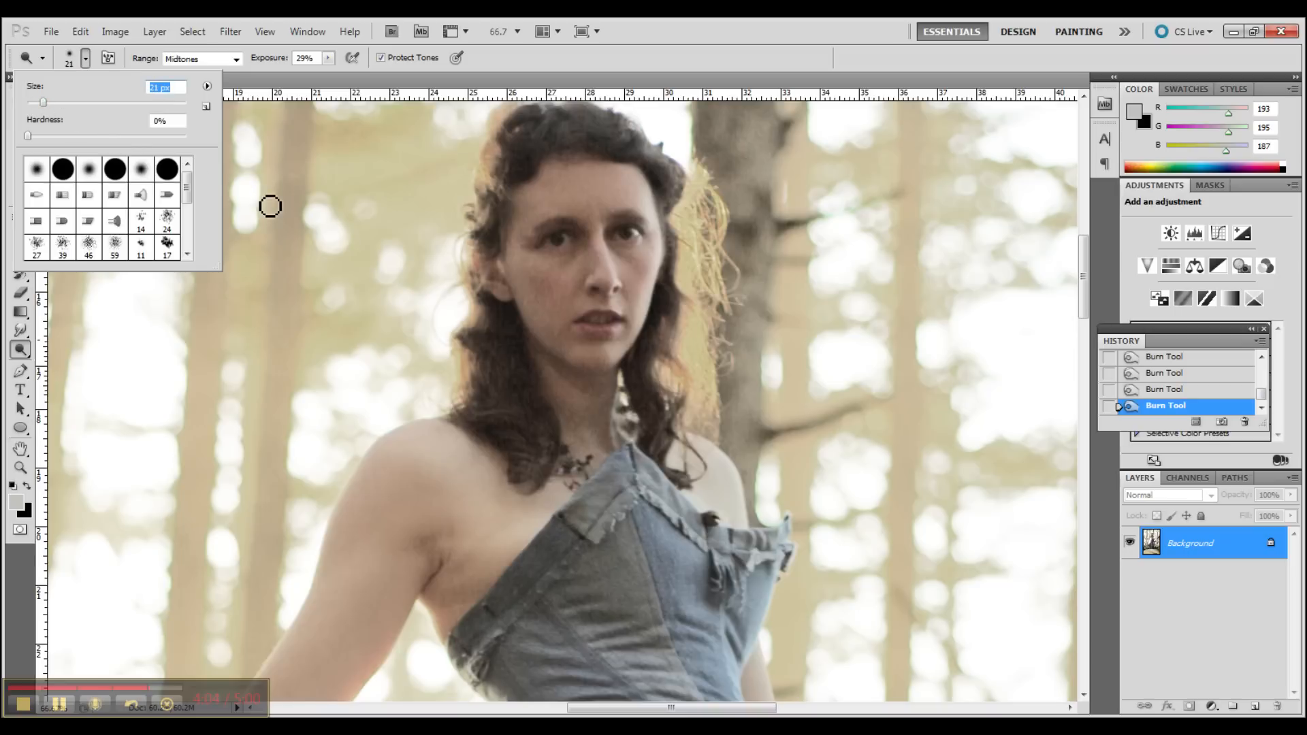
left_click(600, 346)
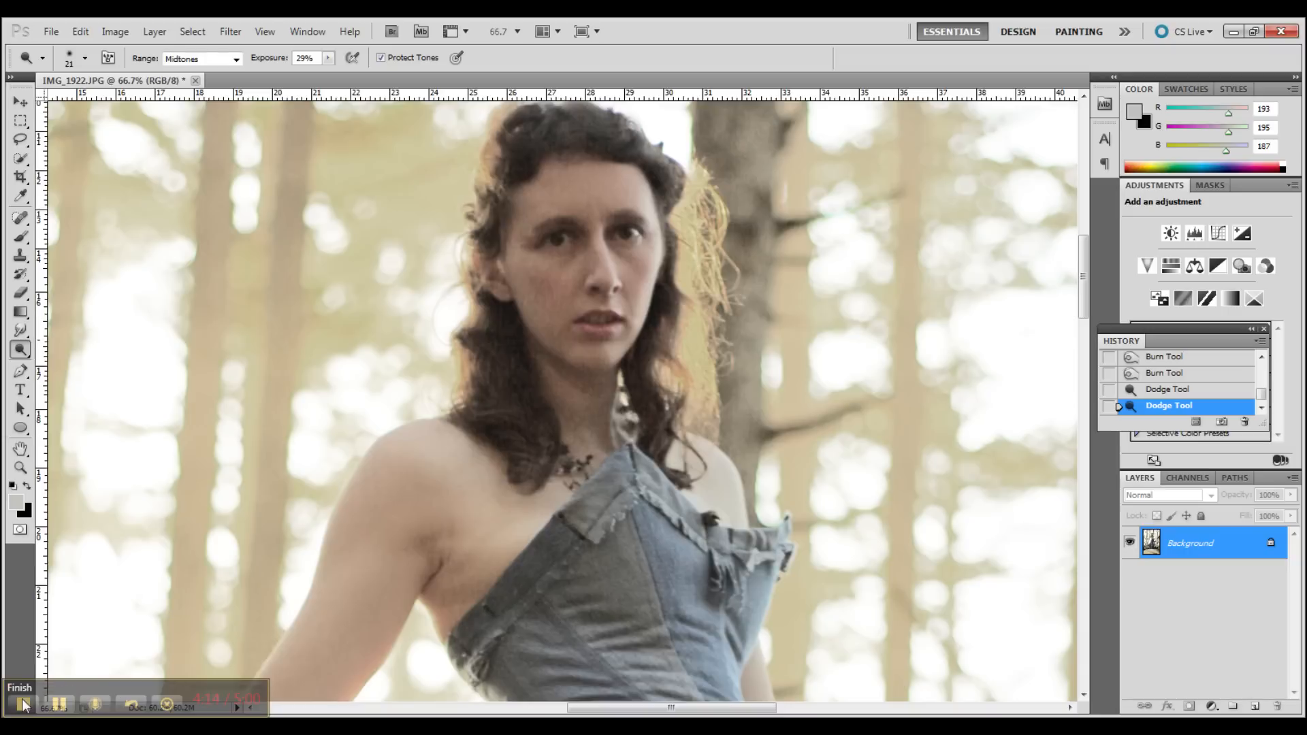
left_click(22, 704)
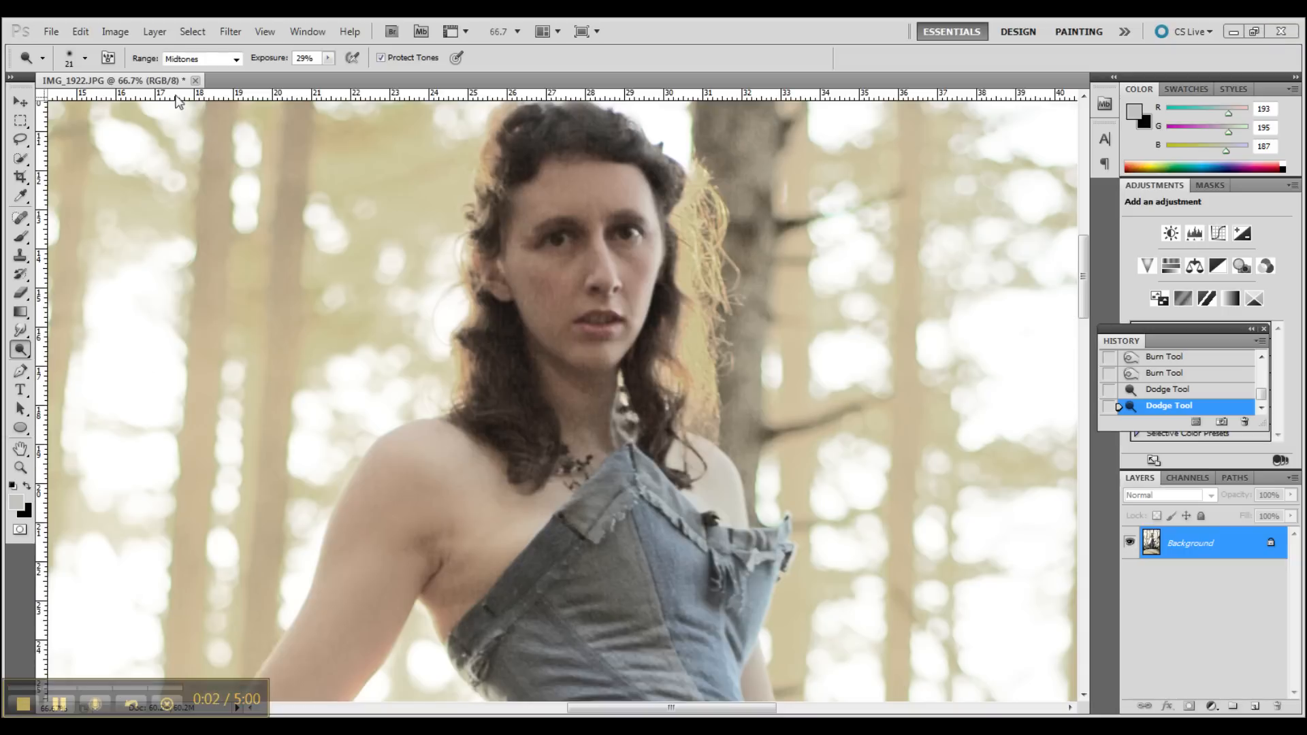
mouse_move(17, 612)
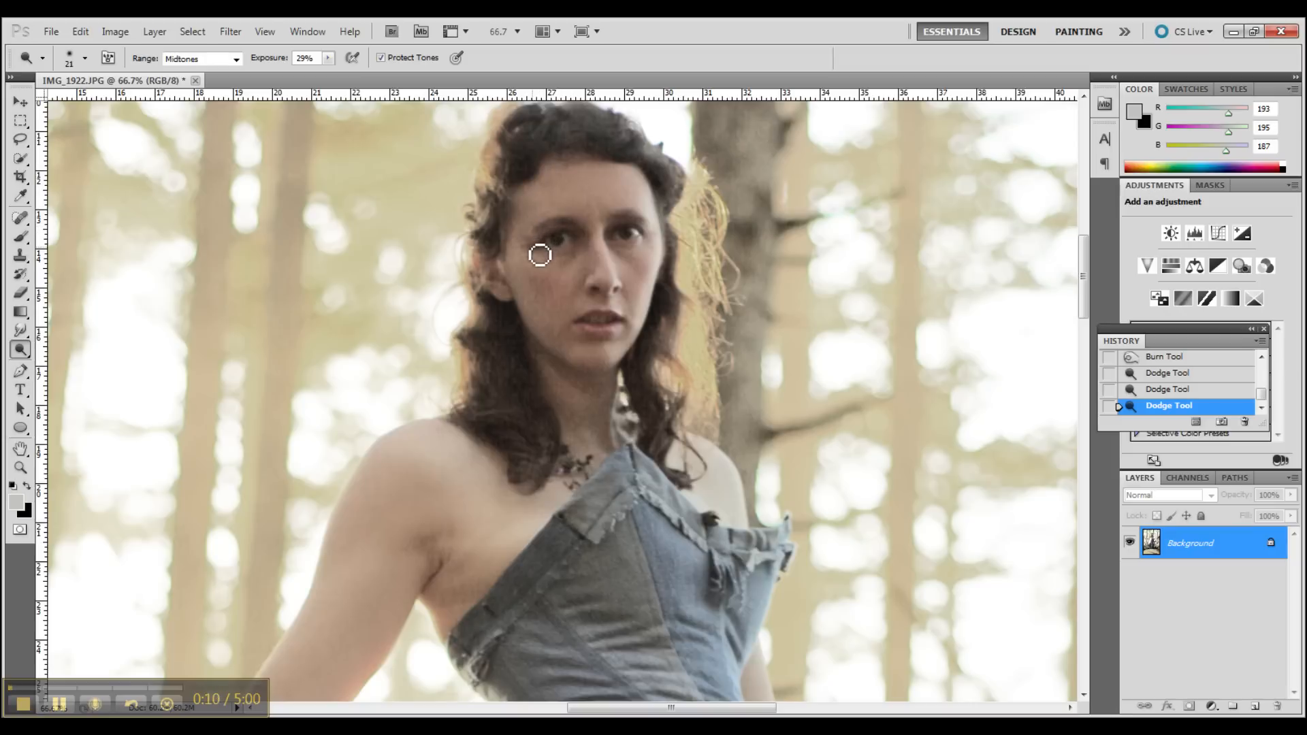
mouse_move(623, 227)
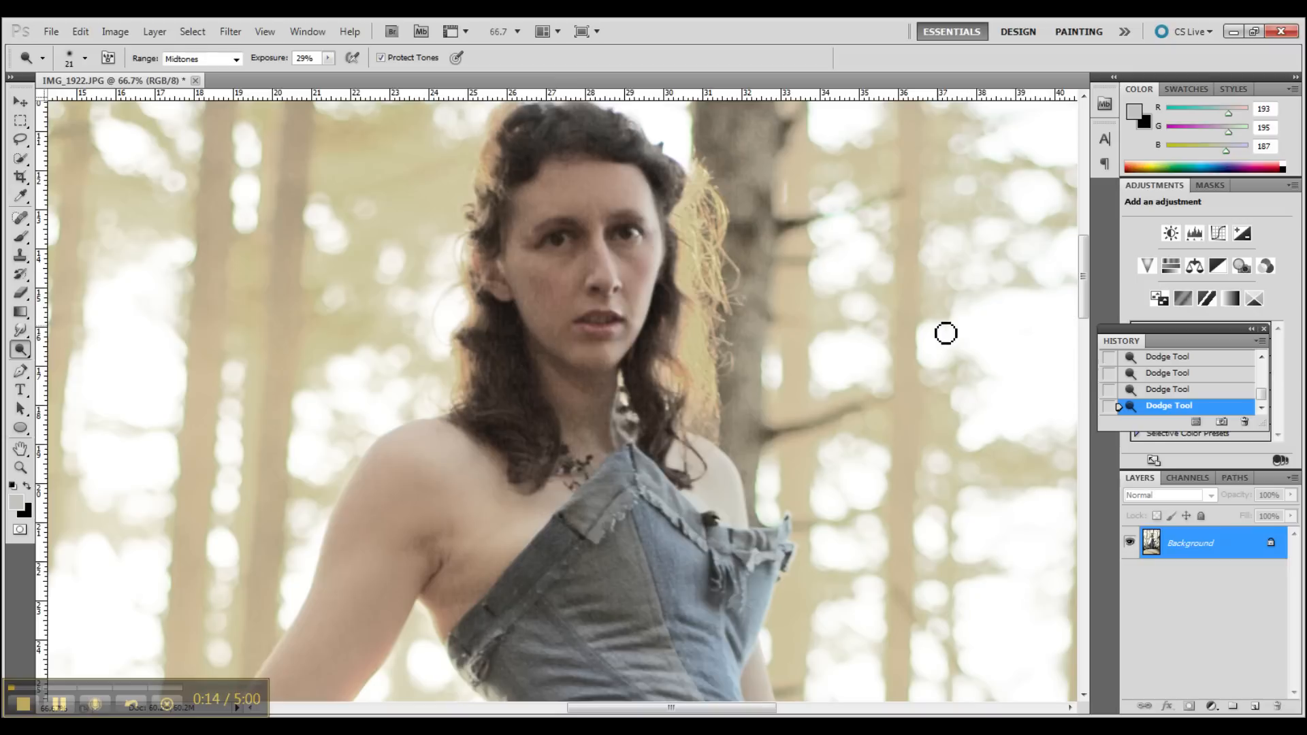
mouse_move(623, 292)
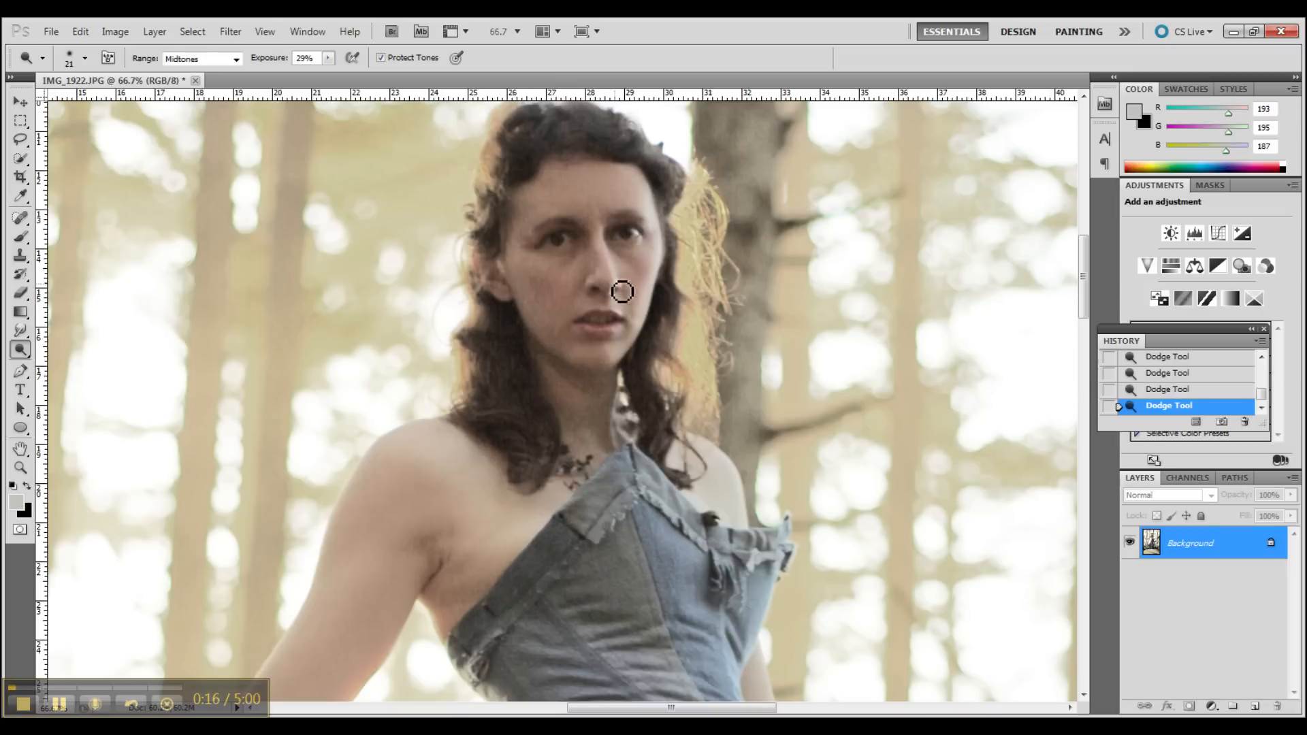
mouse_move(593, 334)
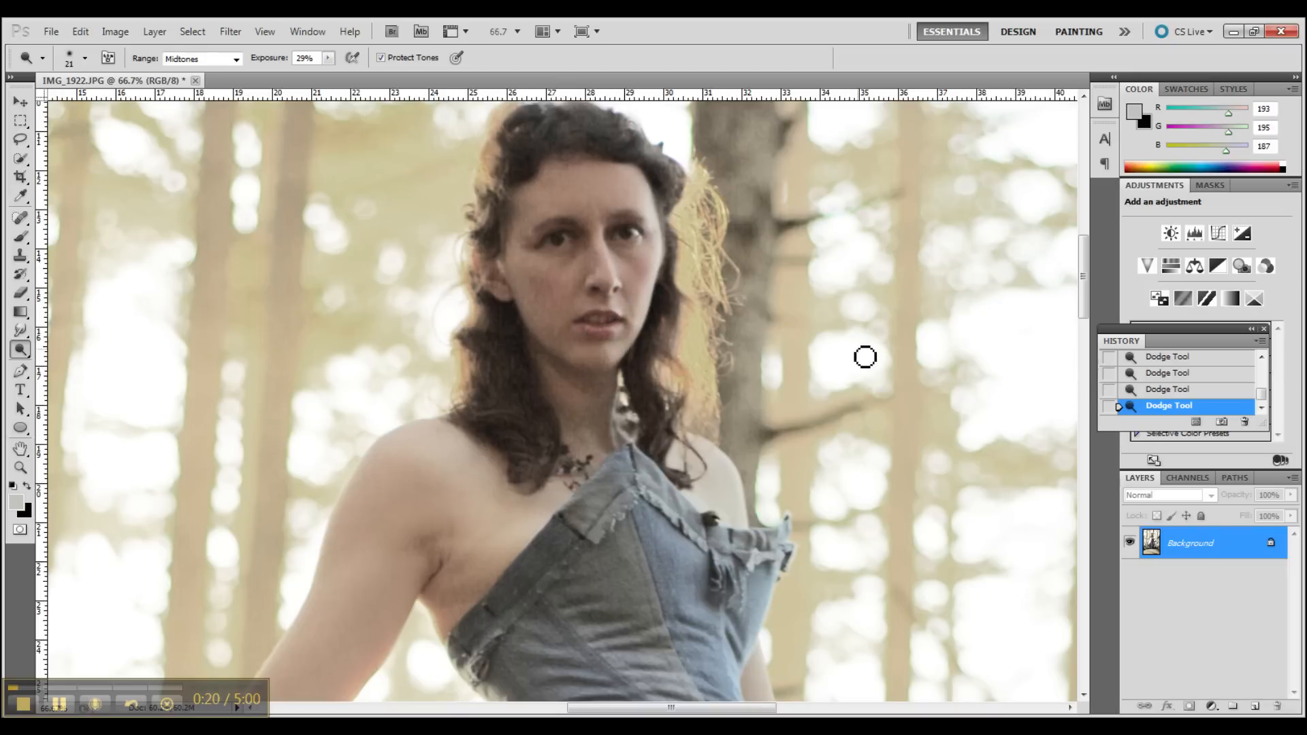
mouse_move(164, 151)
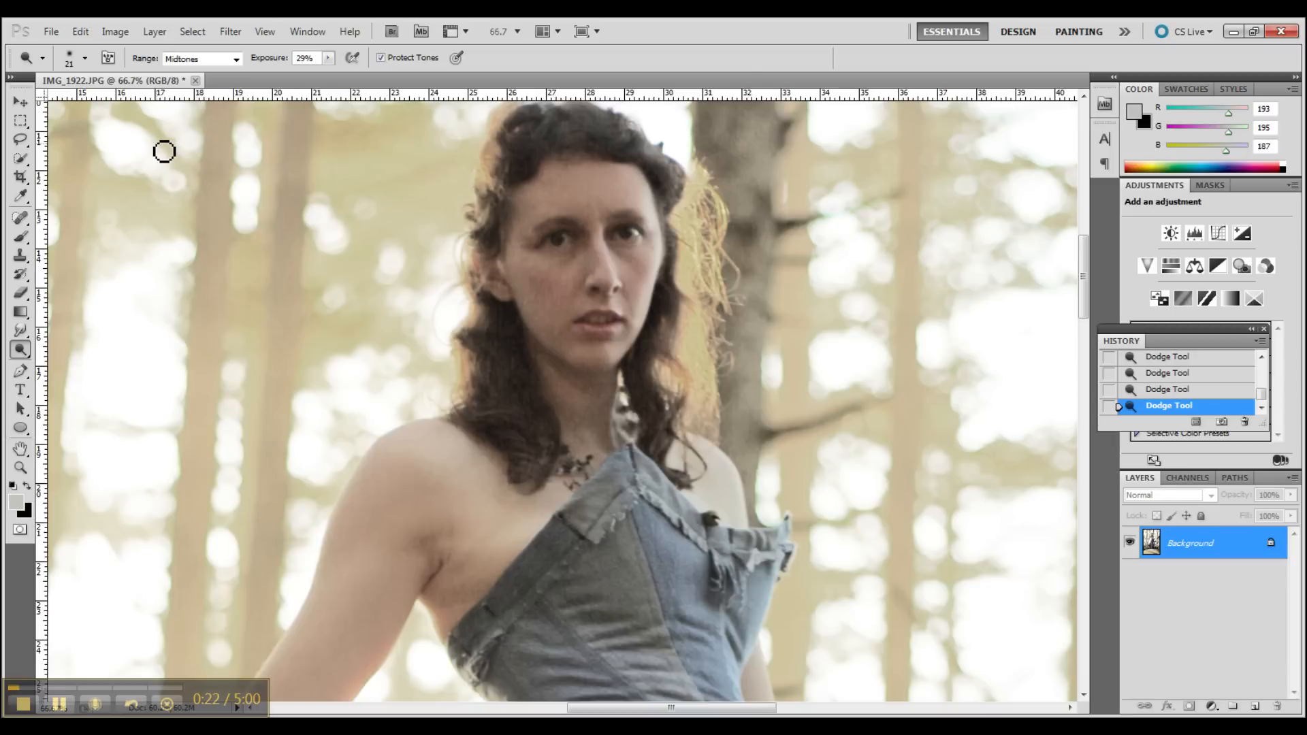
mouse_move(12, 363)
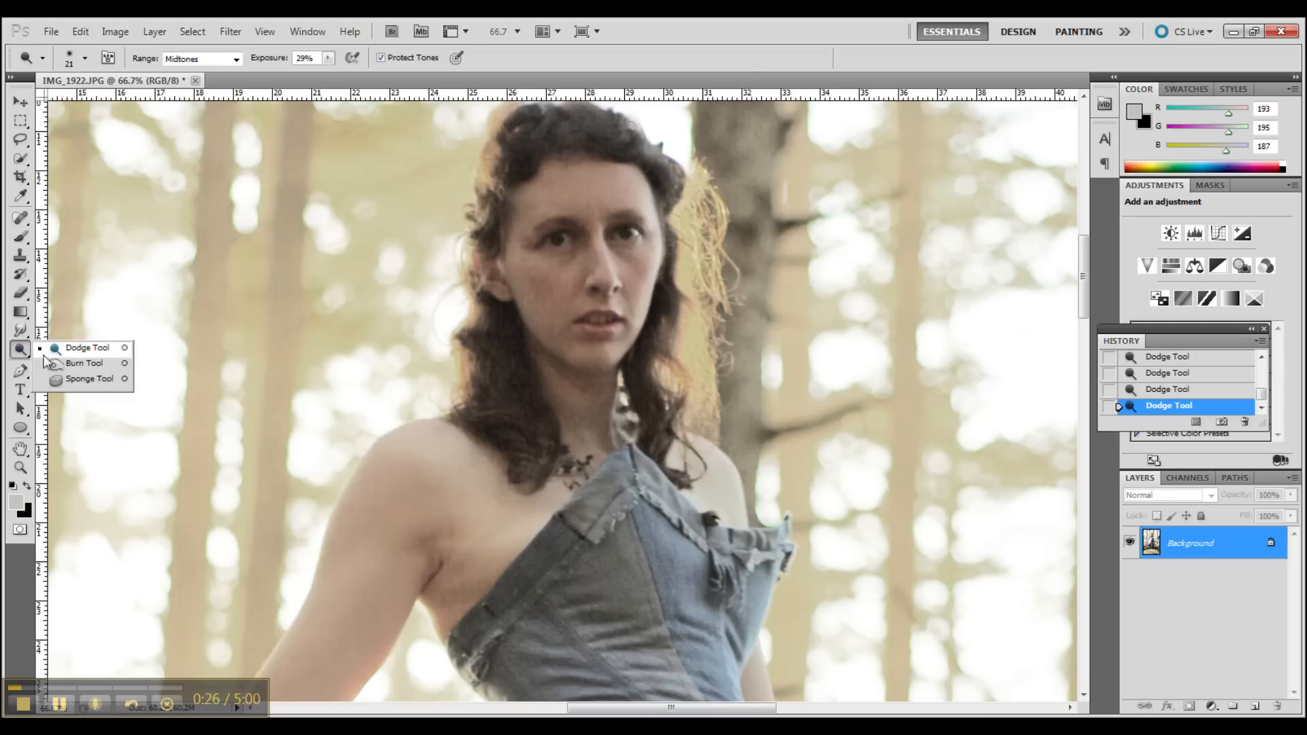
Burn the upper body's shadows with the Burn Tool at Shadows range, 9% exposure
left_click(87, 347)
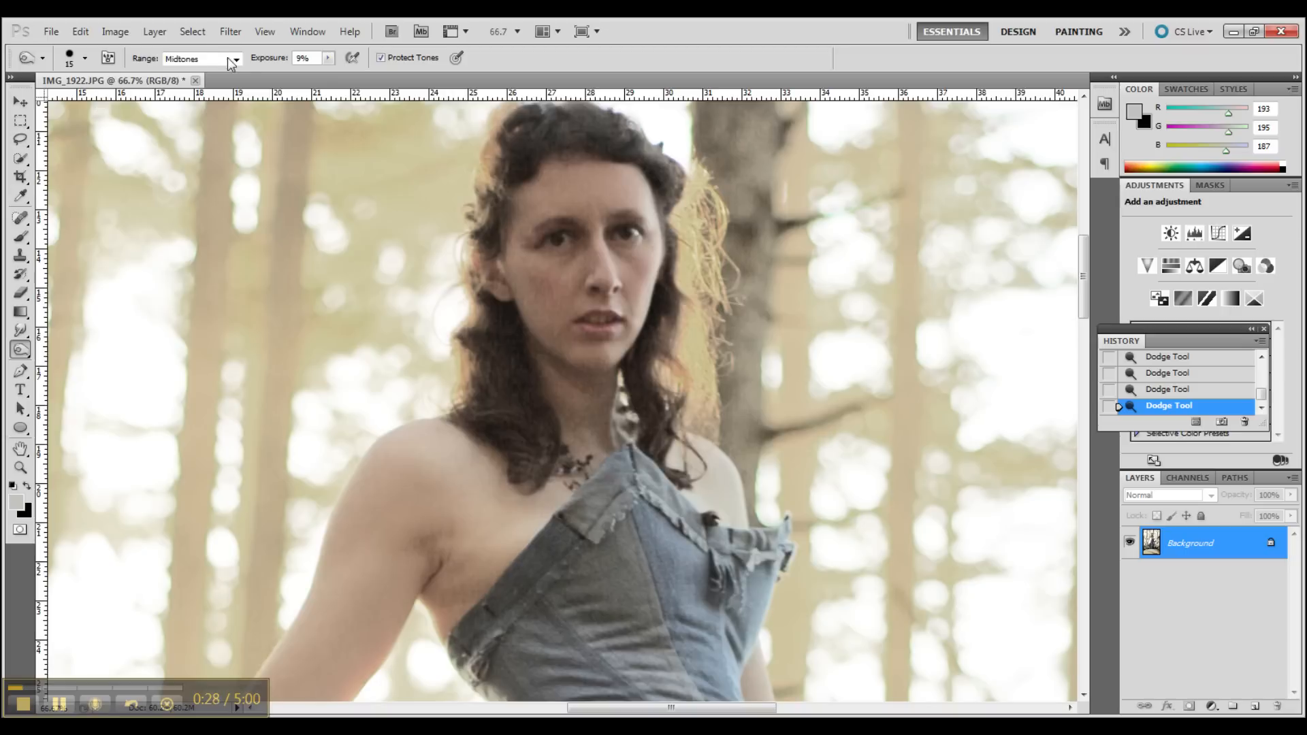
left_click(196, 57)
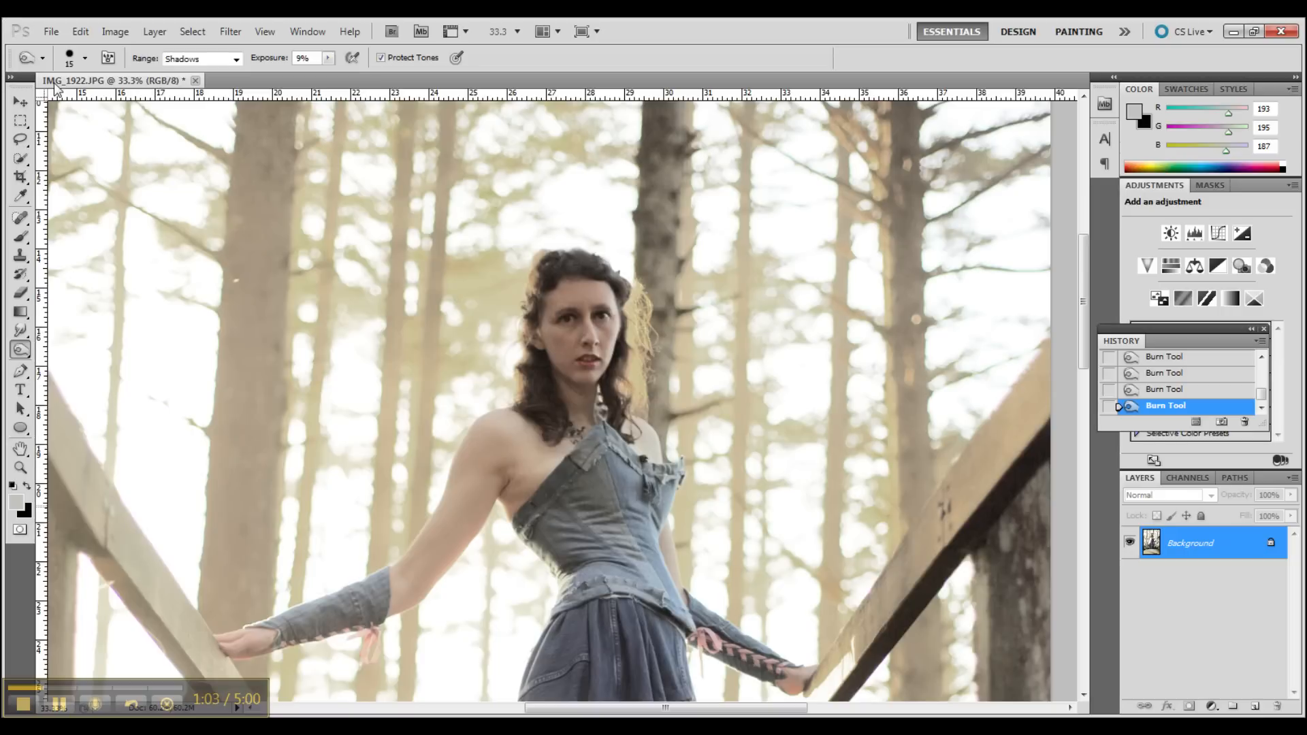
mouse_move(27, 359)
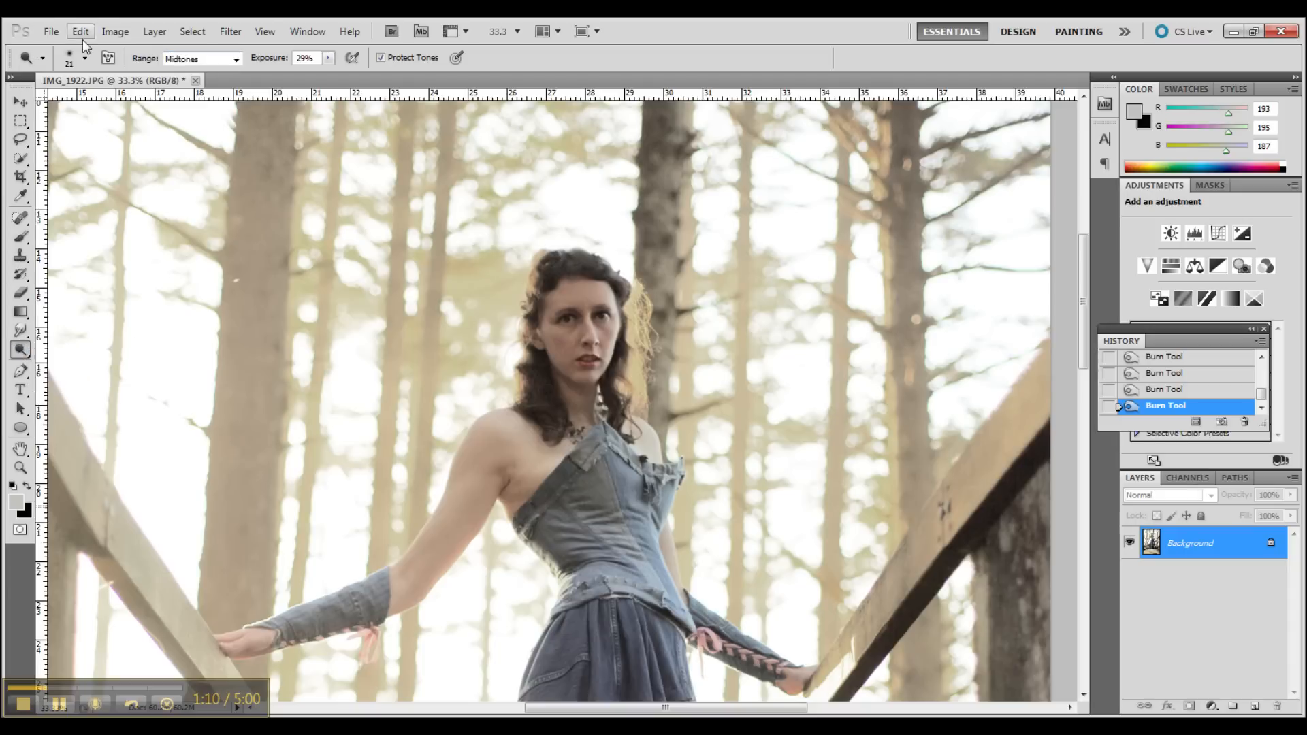
left_click(86, 57)
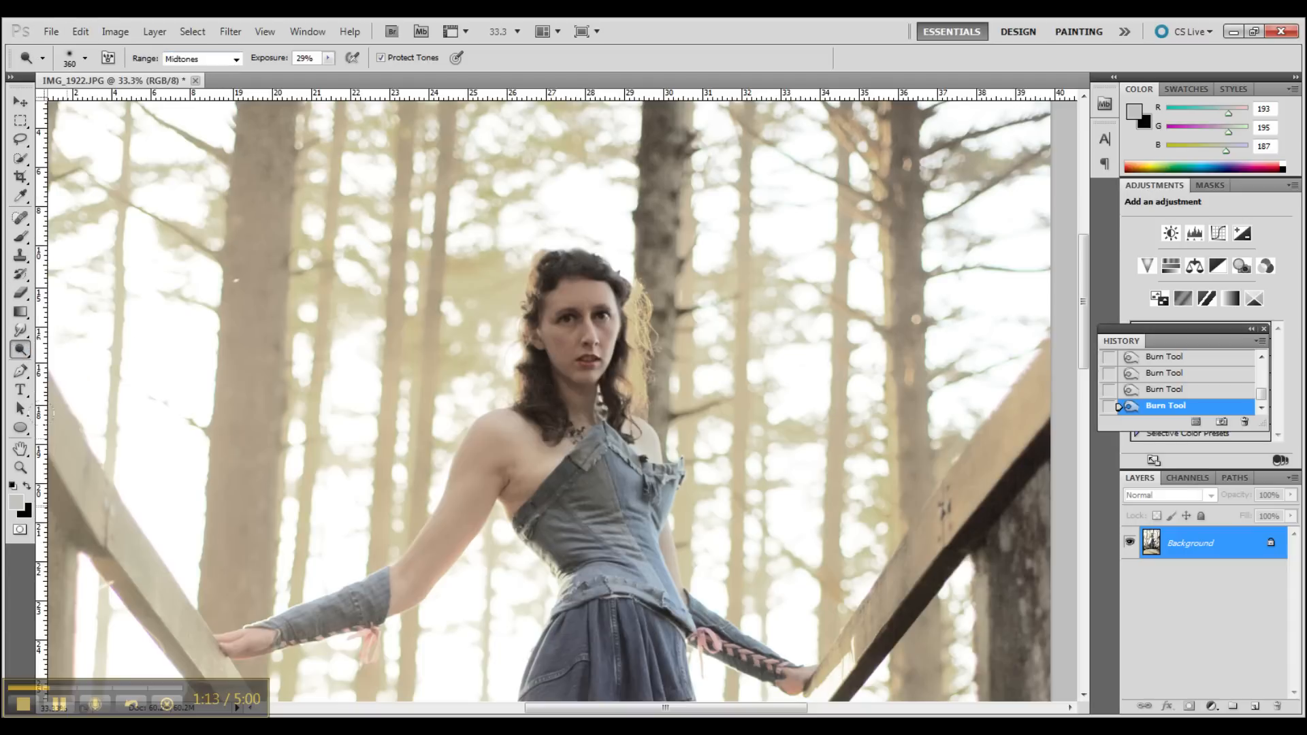
Dodge midtones across the full-length figure with a 360 px brush
left_click(558, 309)
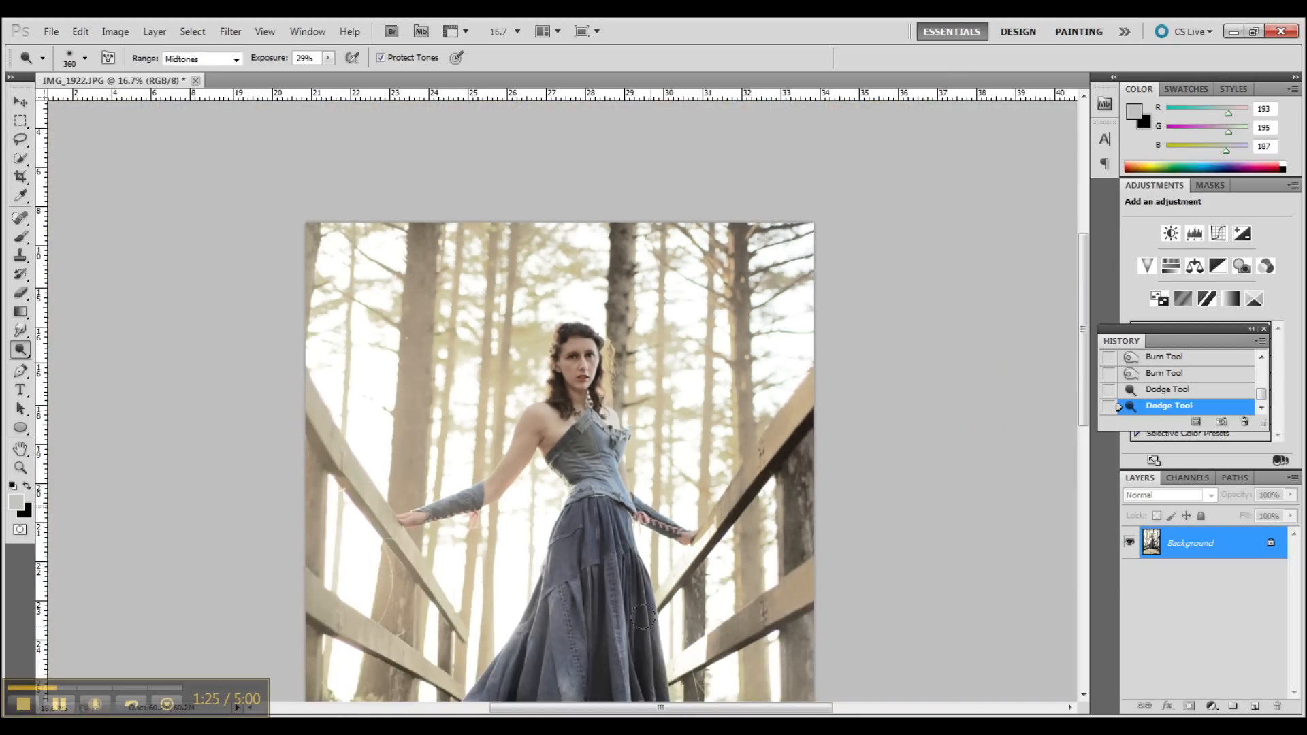
mouse_move(532, 420)
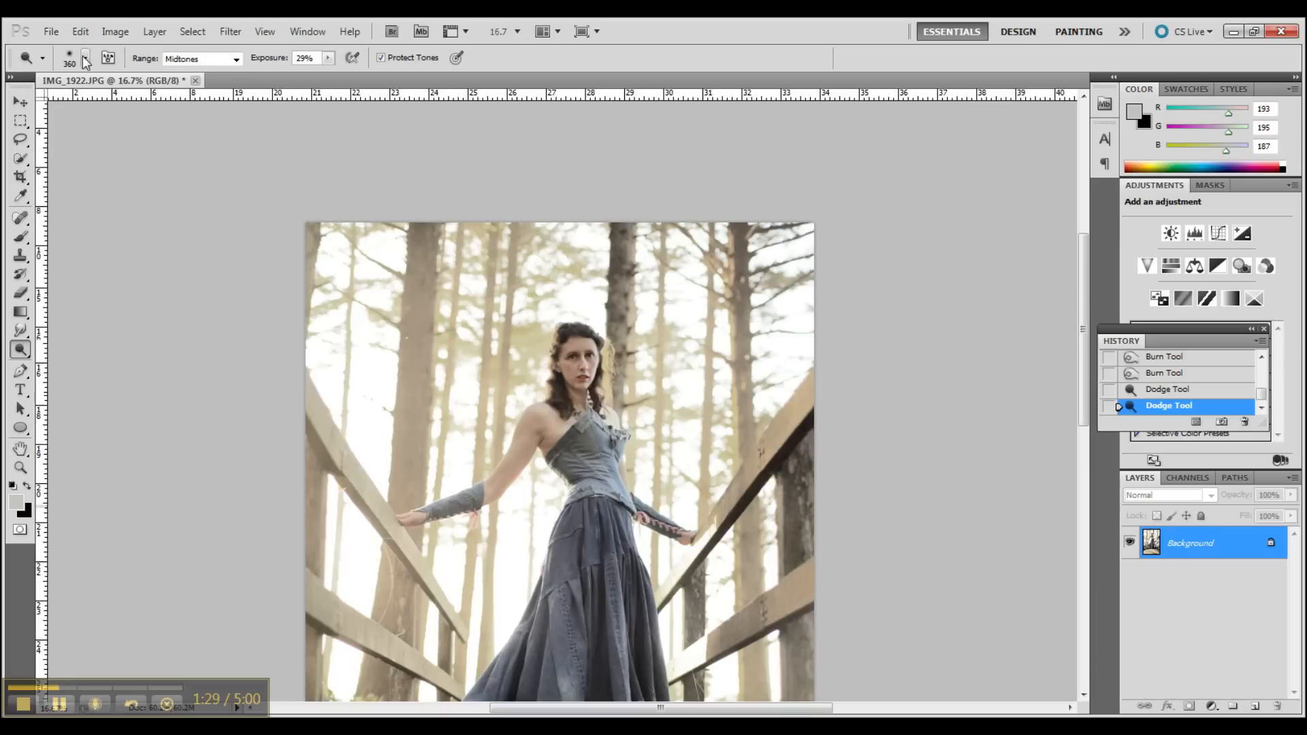
left_click(86, 57)
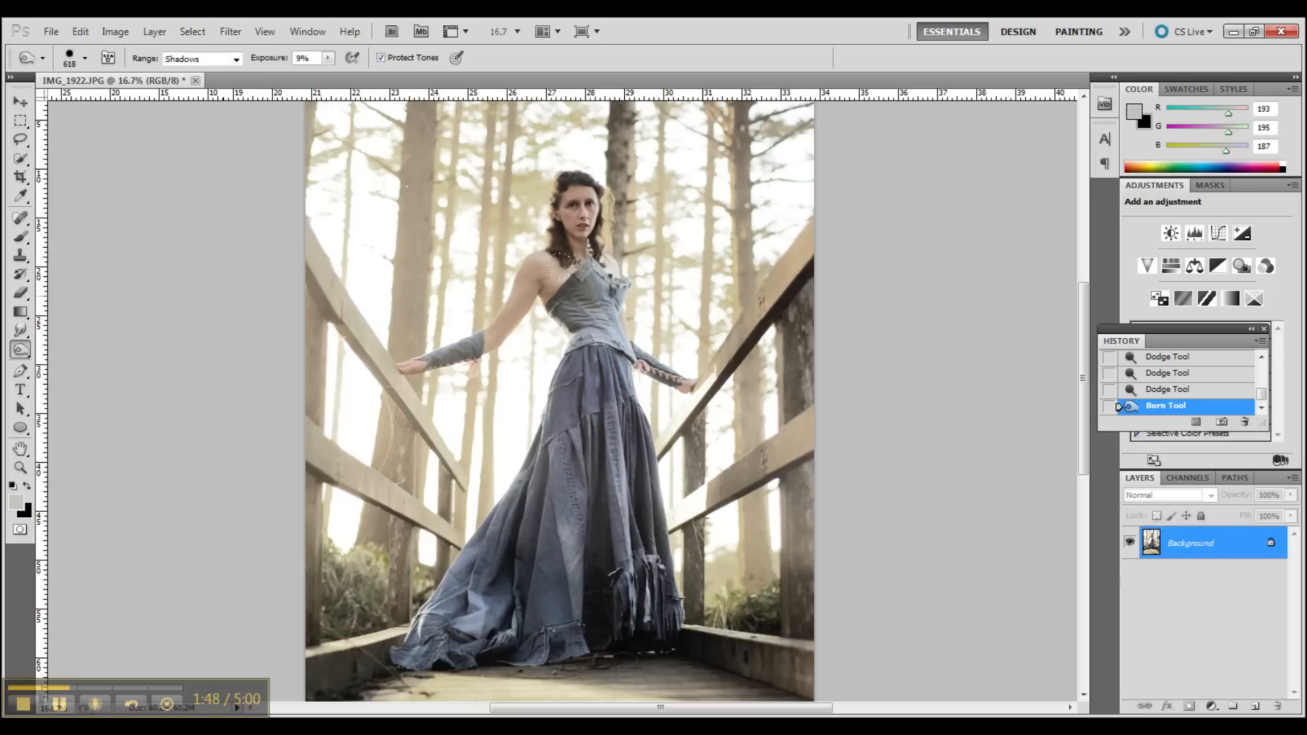
Burn the gown's shadows, then dodge midtone areas like the bridge planks
left_click(575, 259)
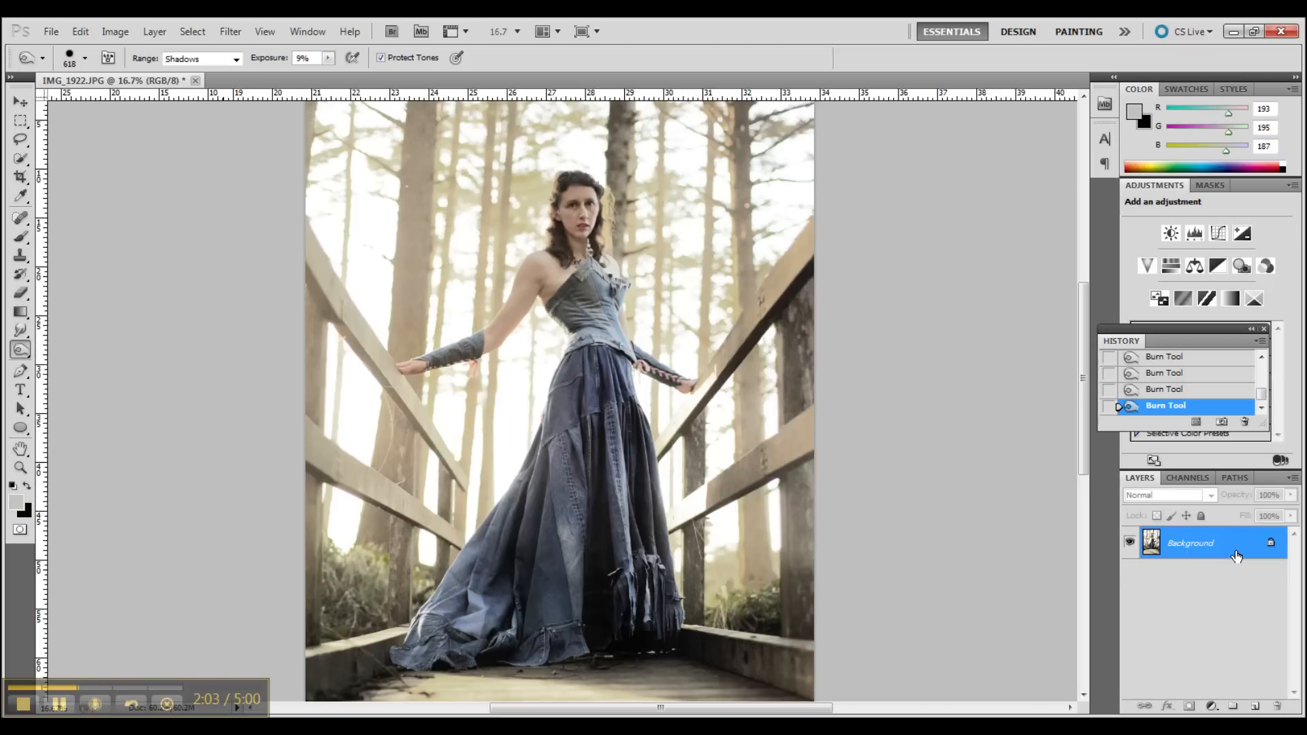
mouse_move(1226, 543)
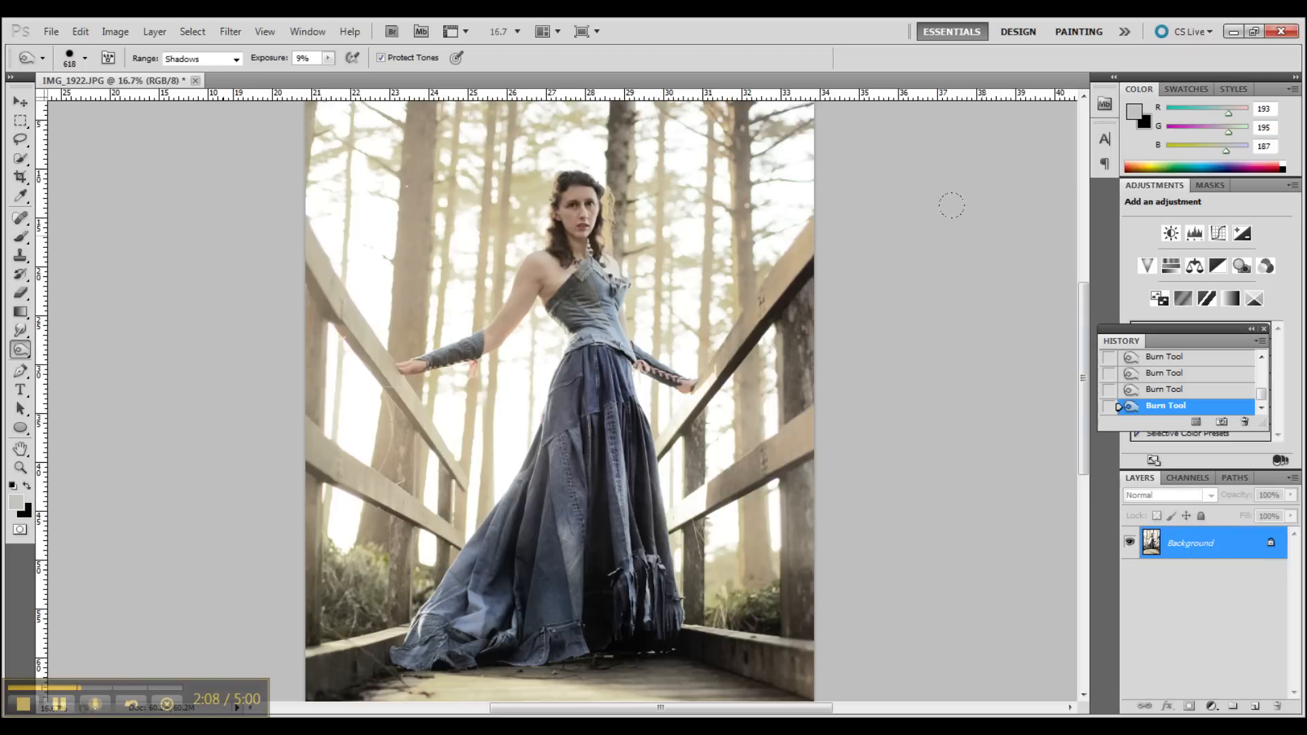
right_click(21, 349)
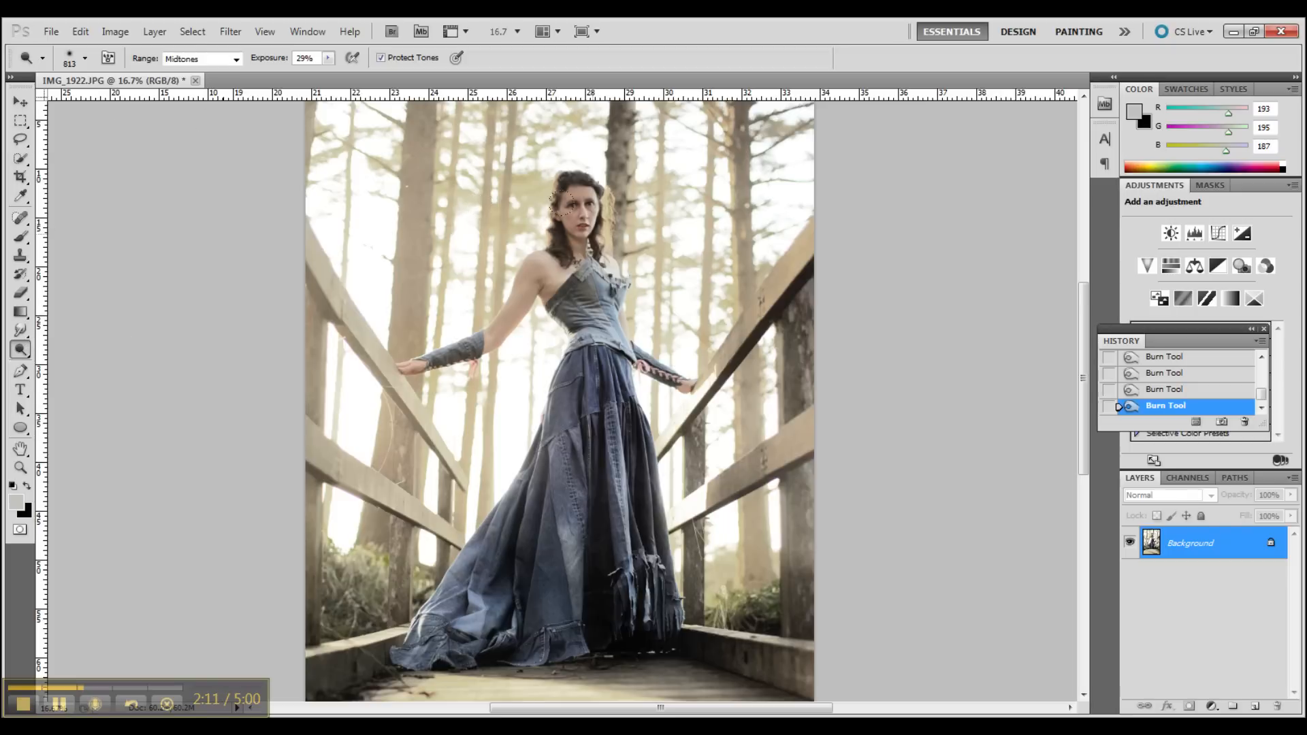
left_click(571, 204)
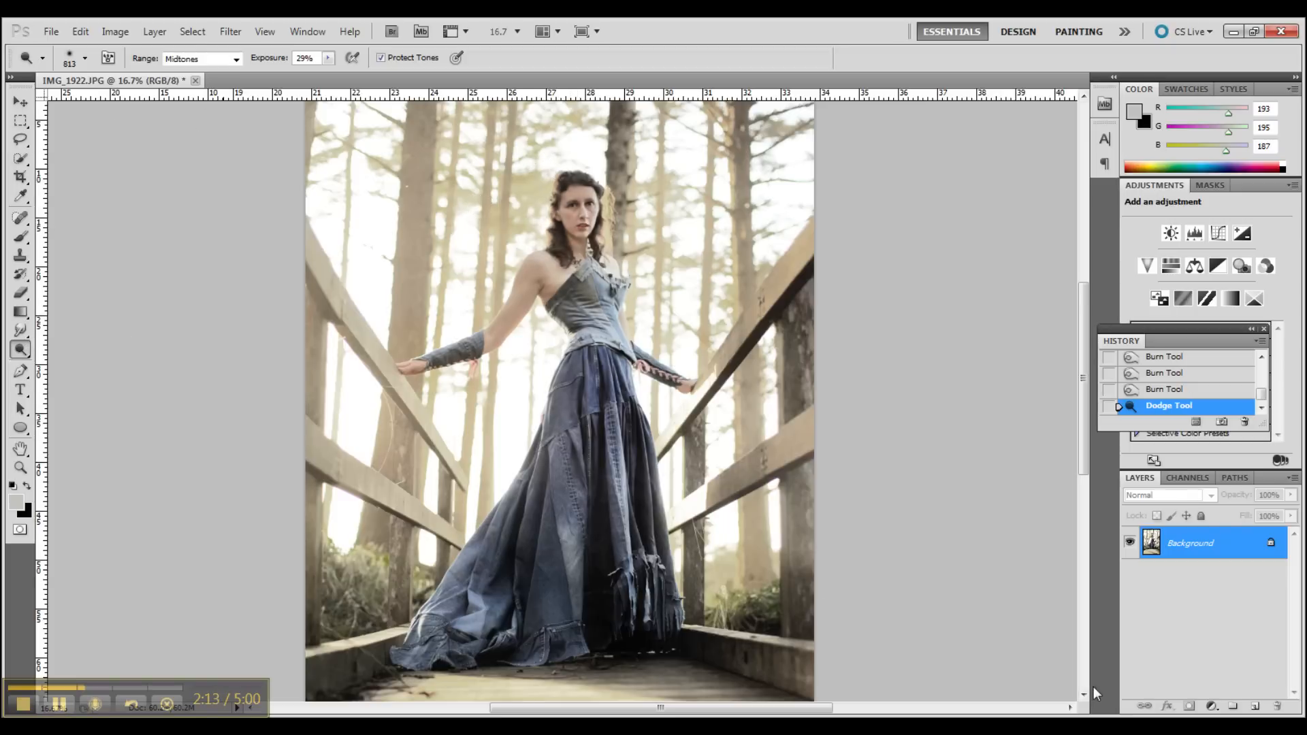
mouse_move(1119, 638)
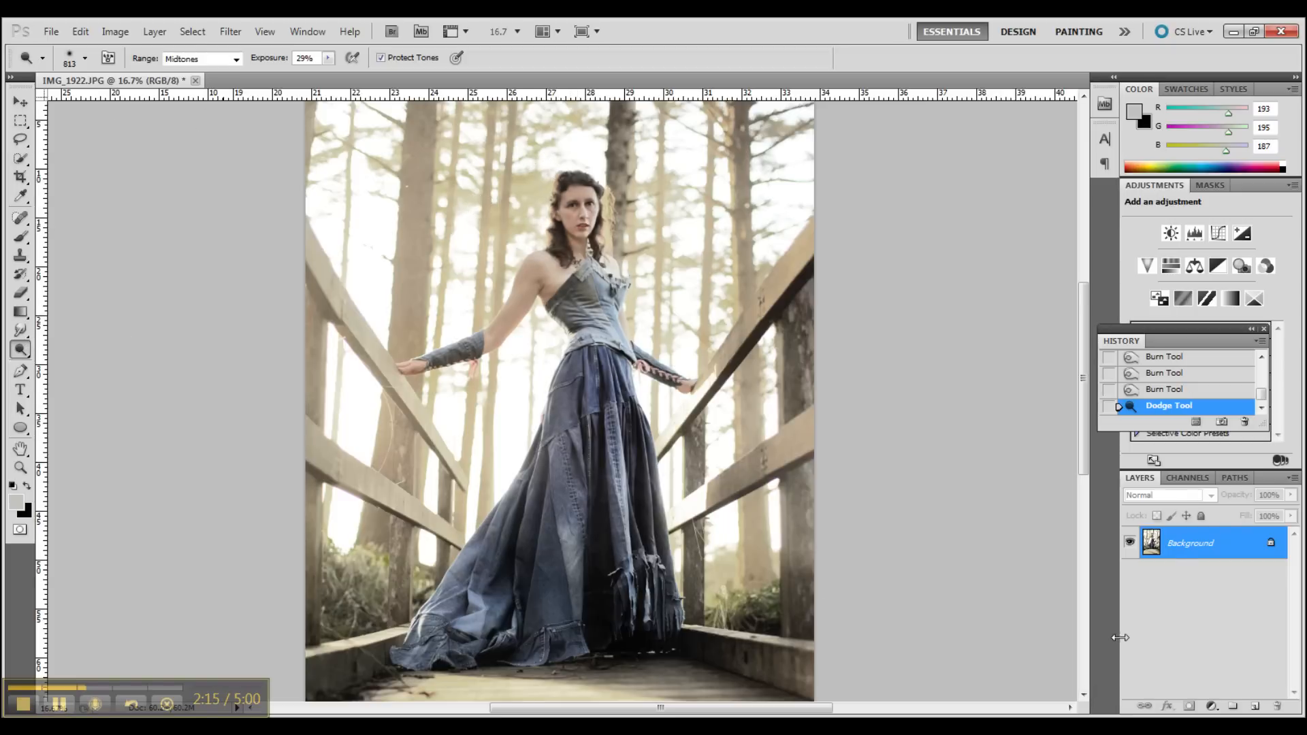
left_click(1165, 389)
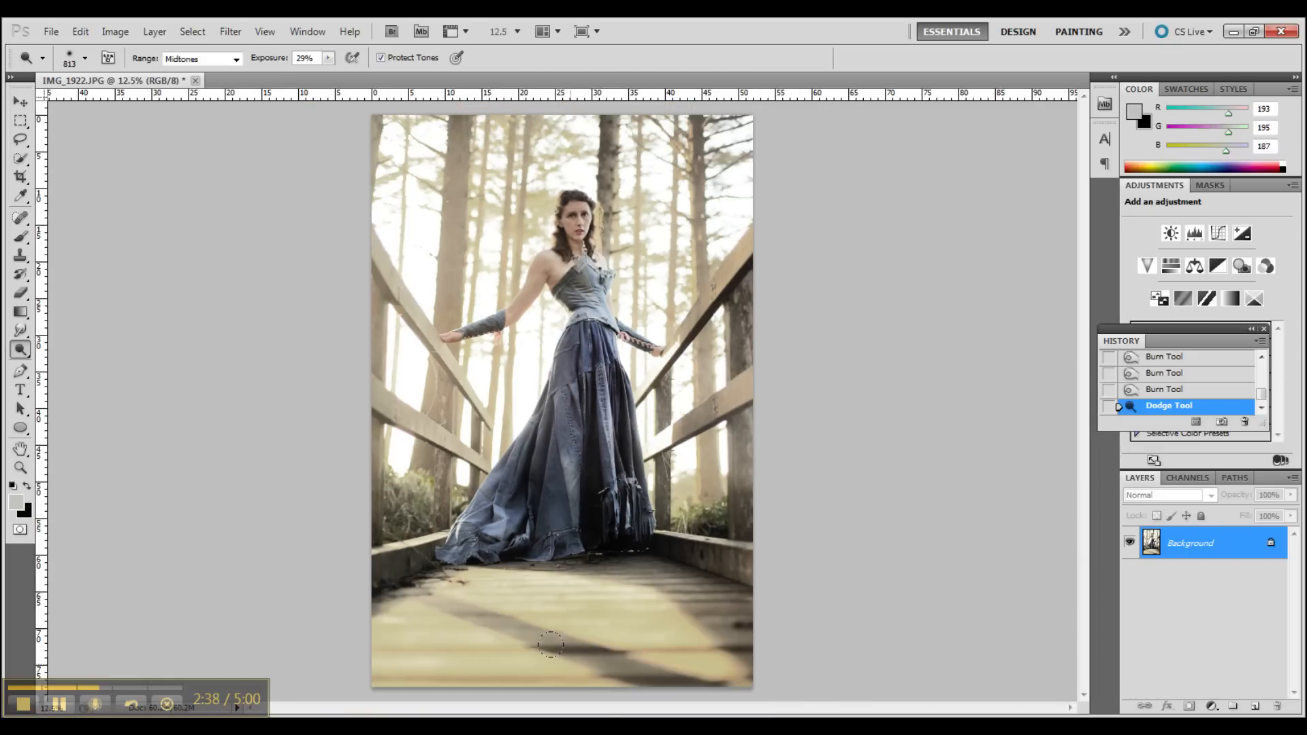
mouse_move(145, 123)
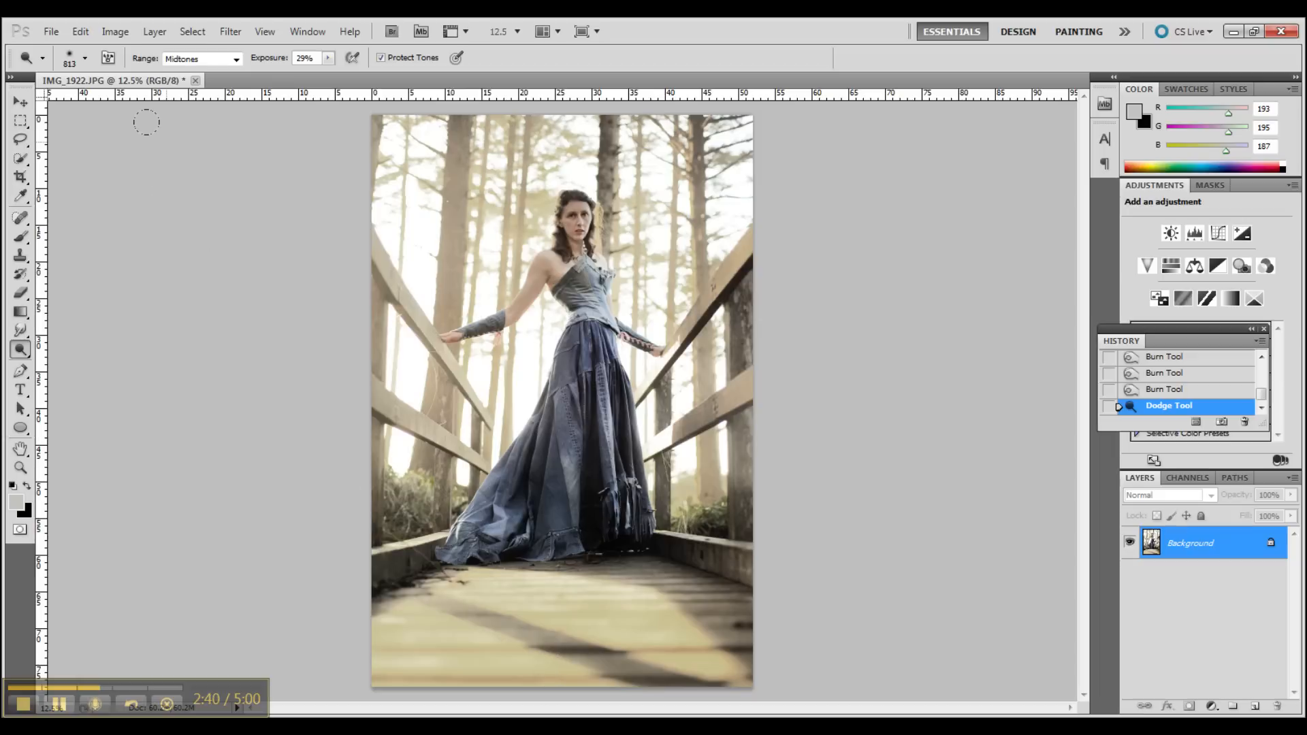
Apply Brightness/Contrast with Brightness 3 and Contrast 5, checking the Preview toggle
left_click(115, 30)
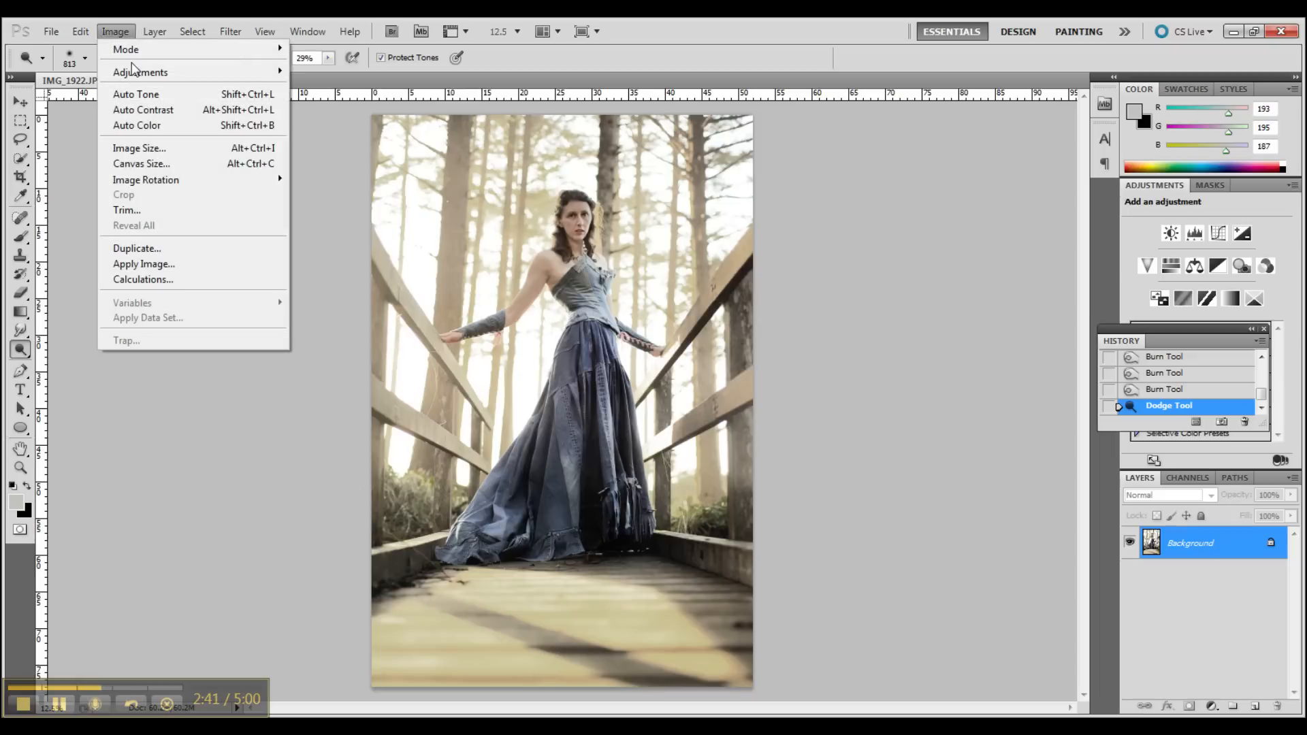
left_click(140, 71)
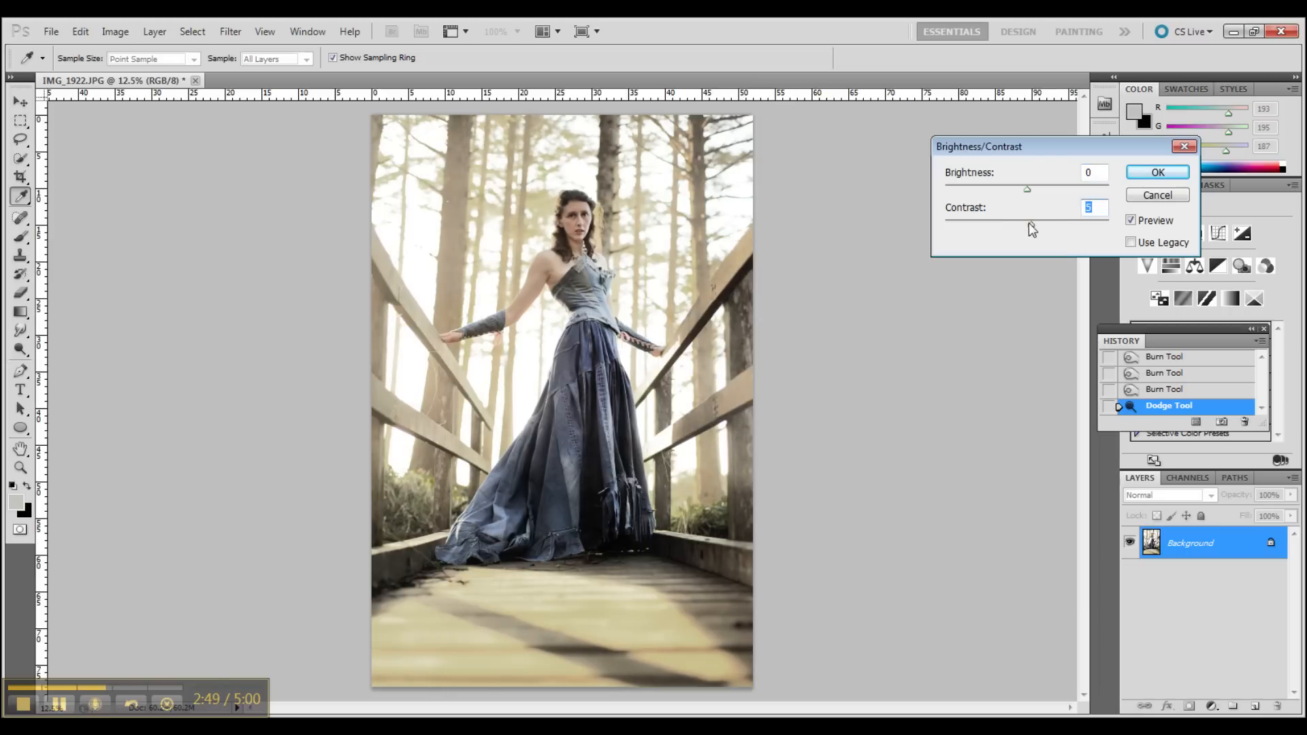
mouse_move(1028, 197)
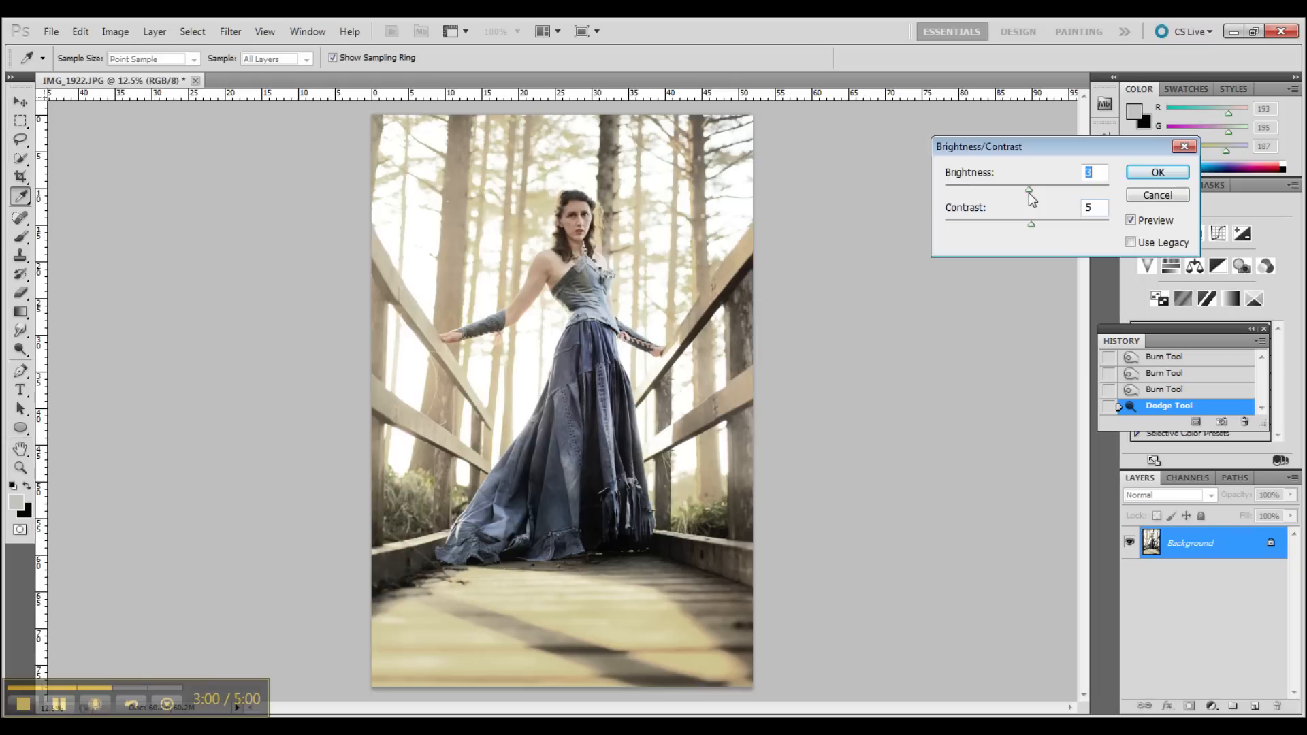
mouse_move(1148, 219)
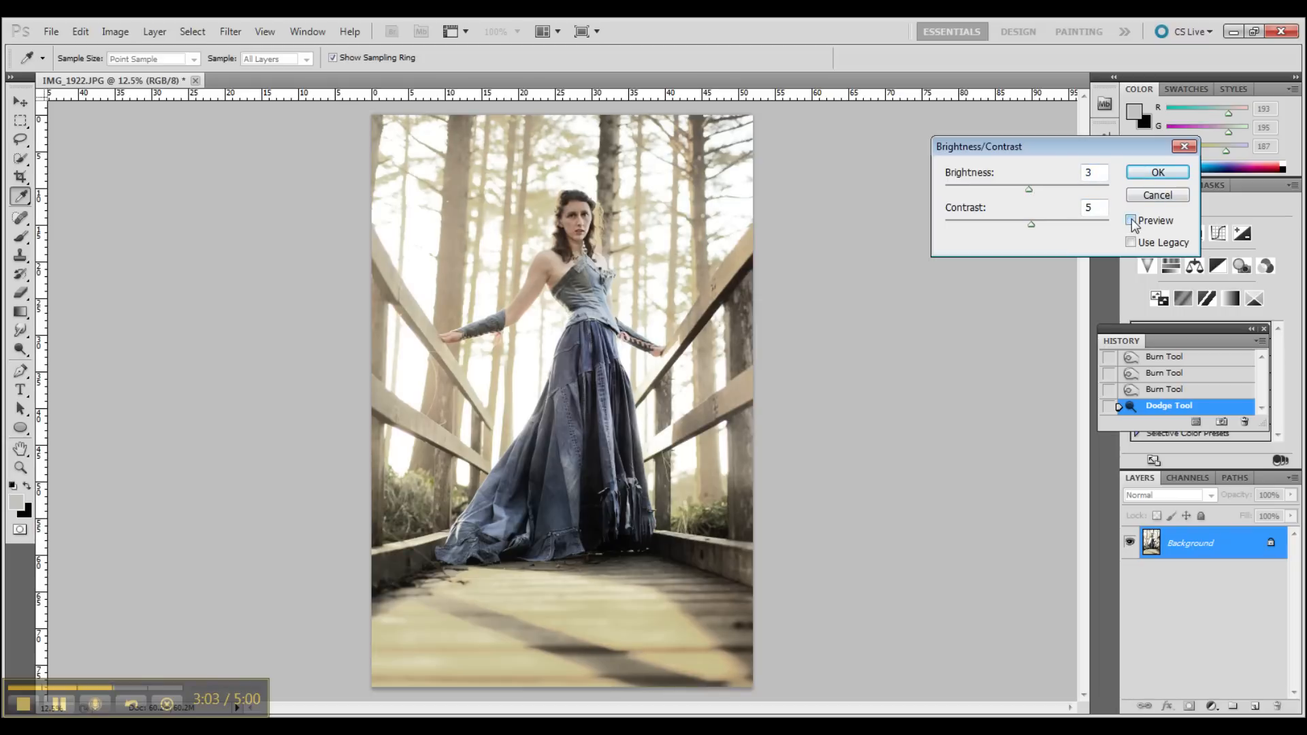
left_click(1131, 220)
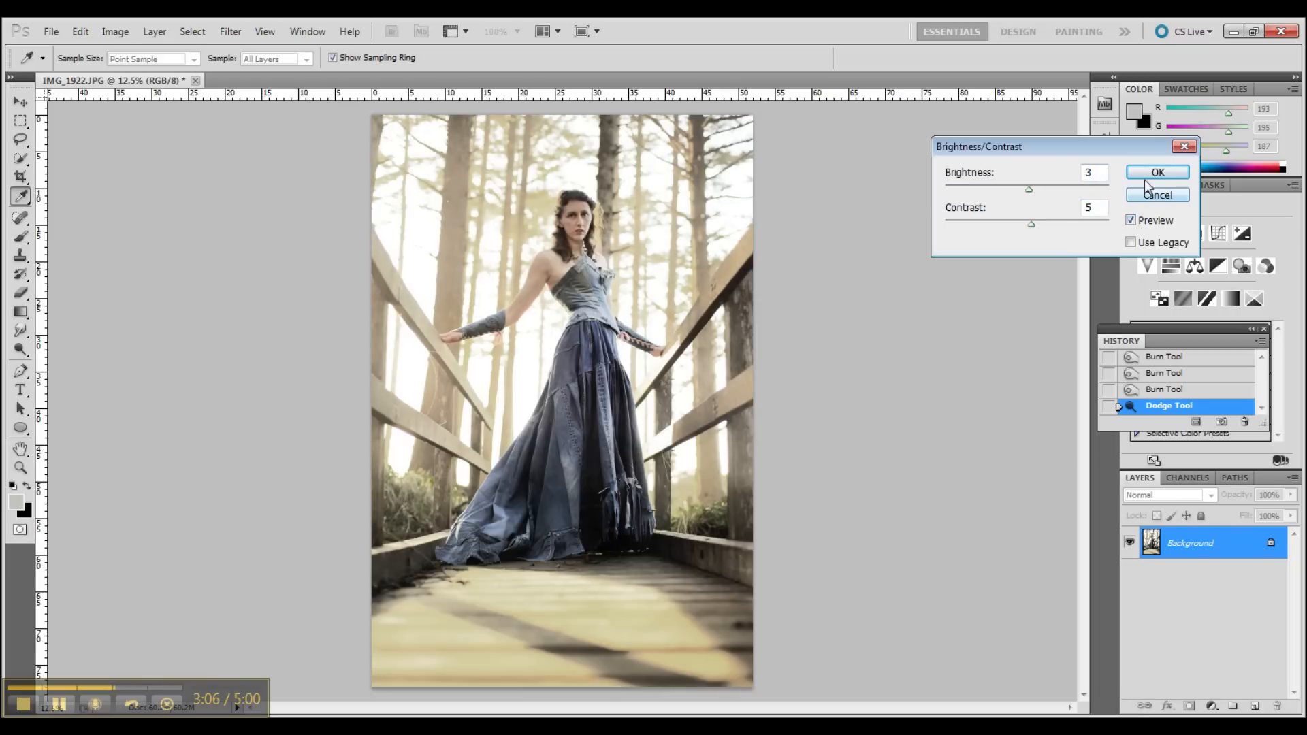
left_click(1156, 172)
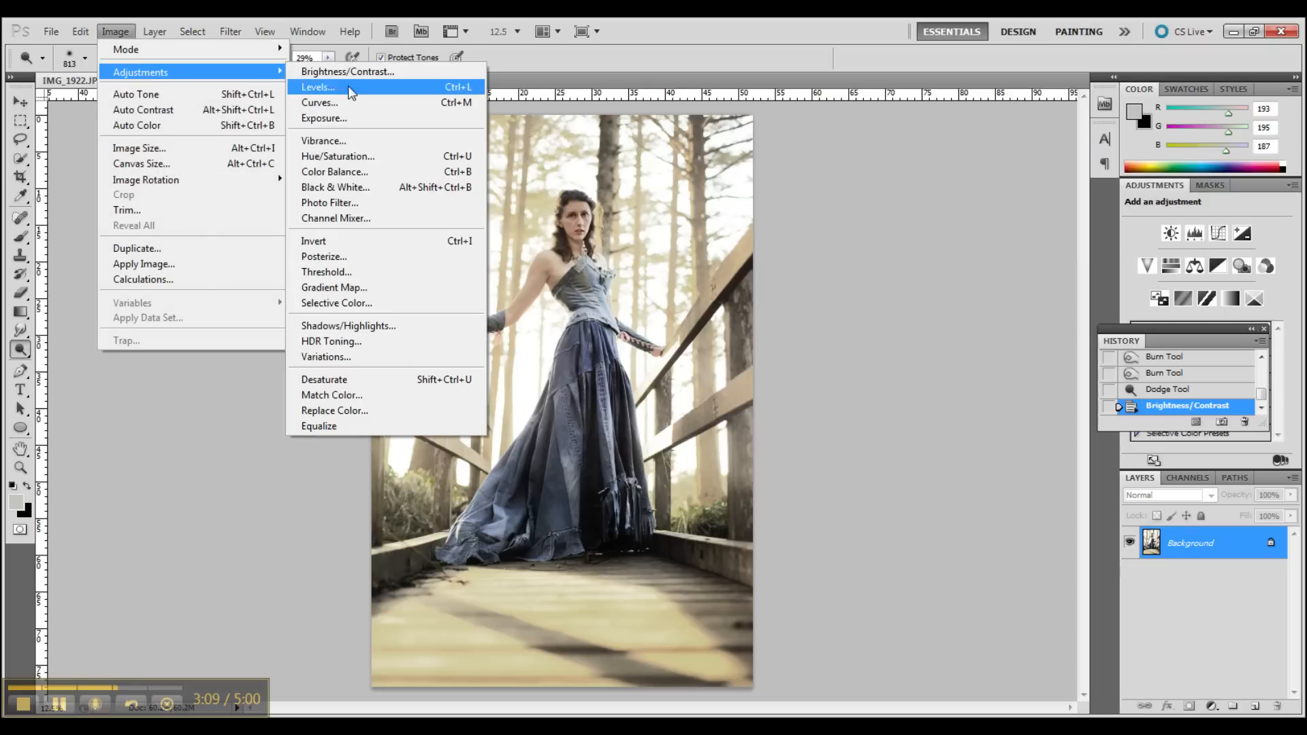
left_click(334, 171)
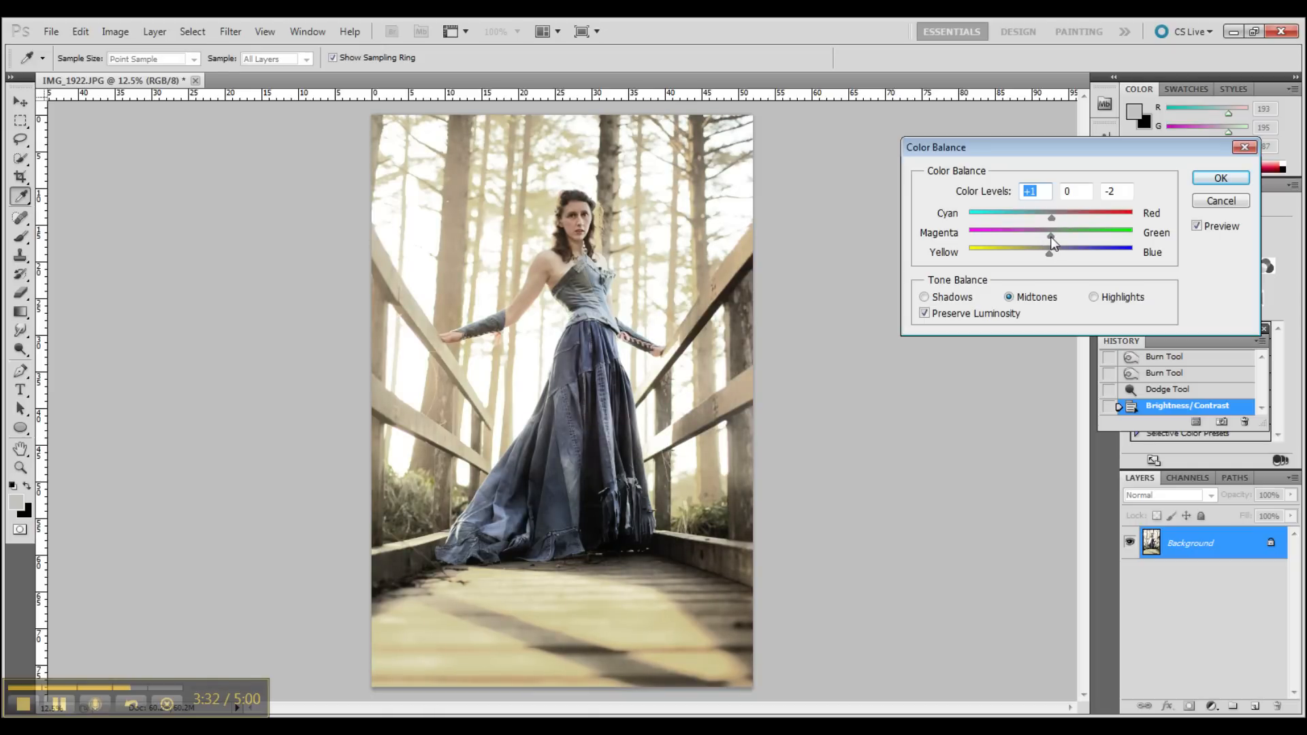
left_click(1076, 190)
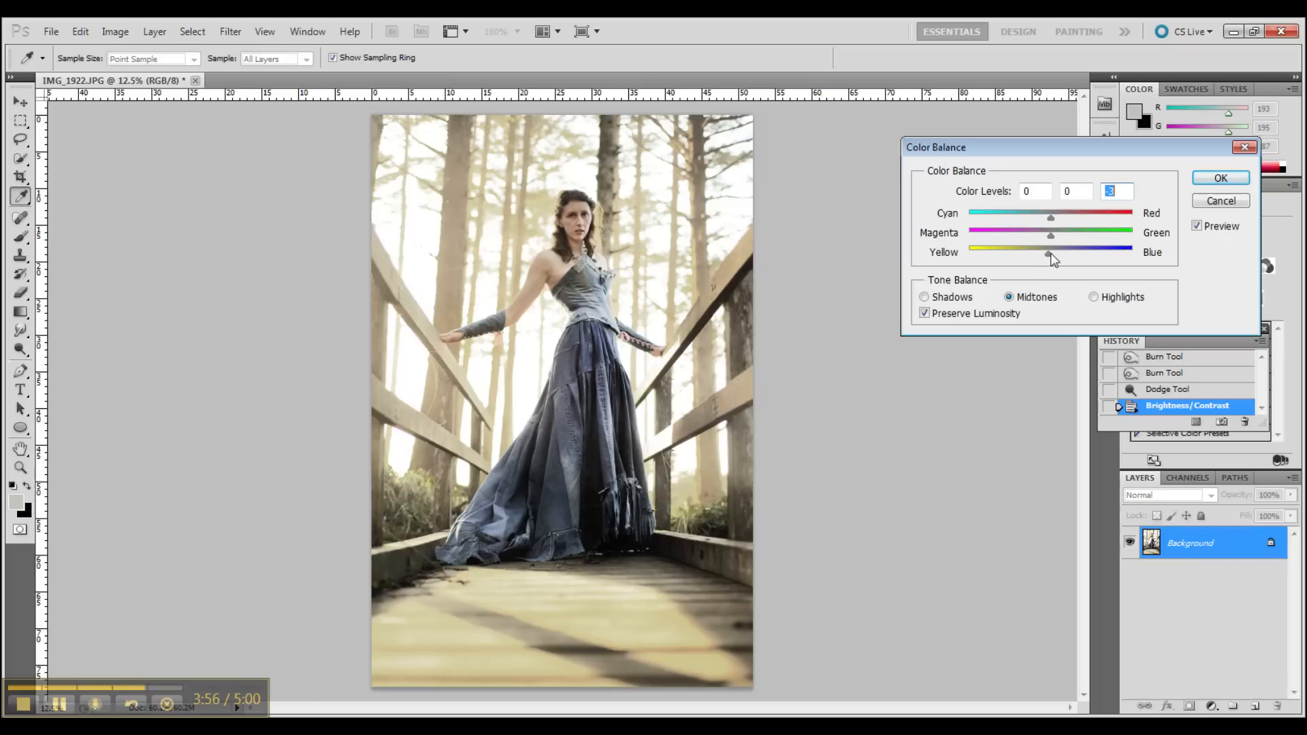
mouse_move(1212, 218)
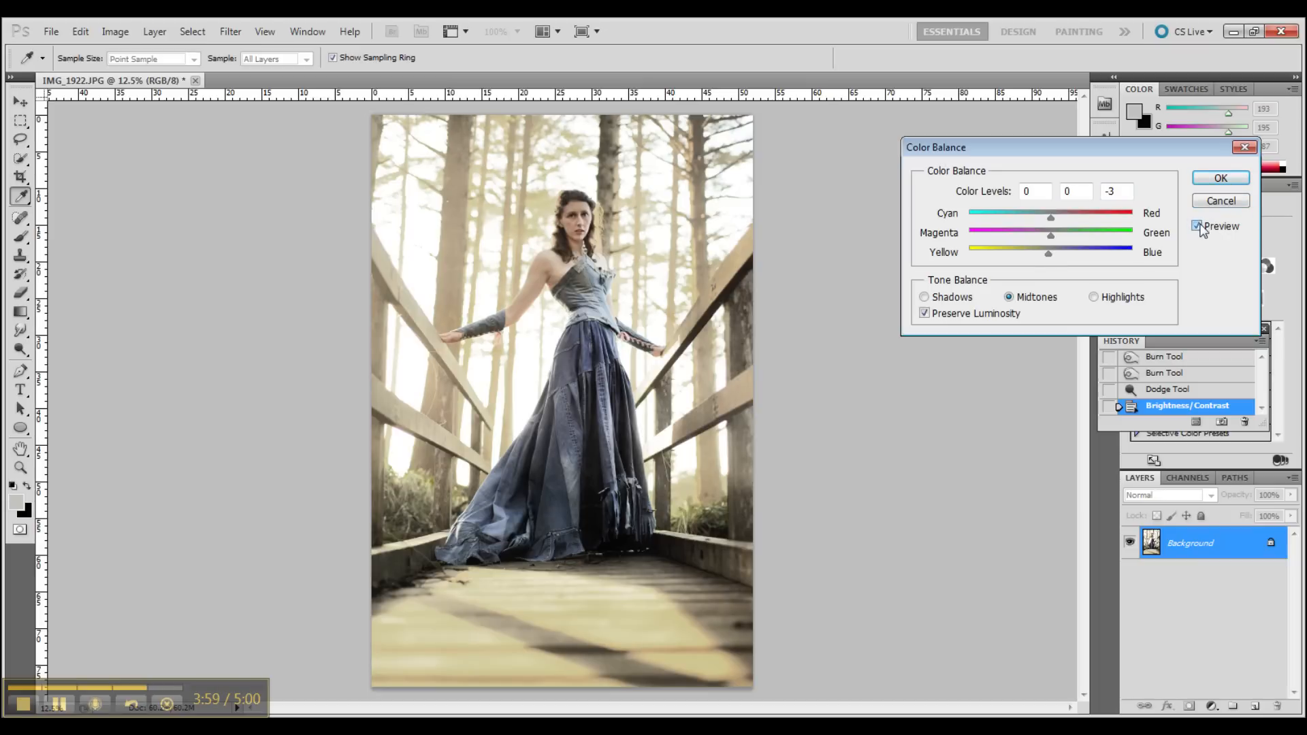
left_click(1196, 226)
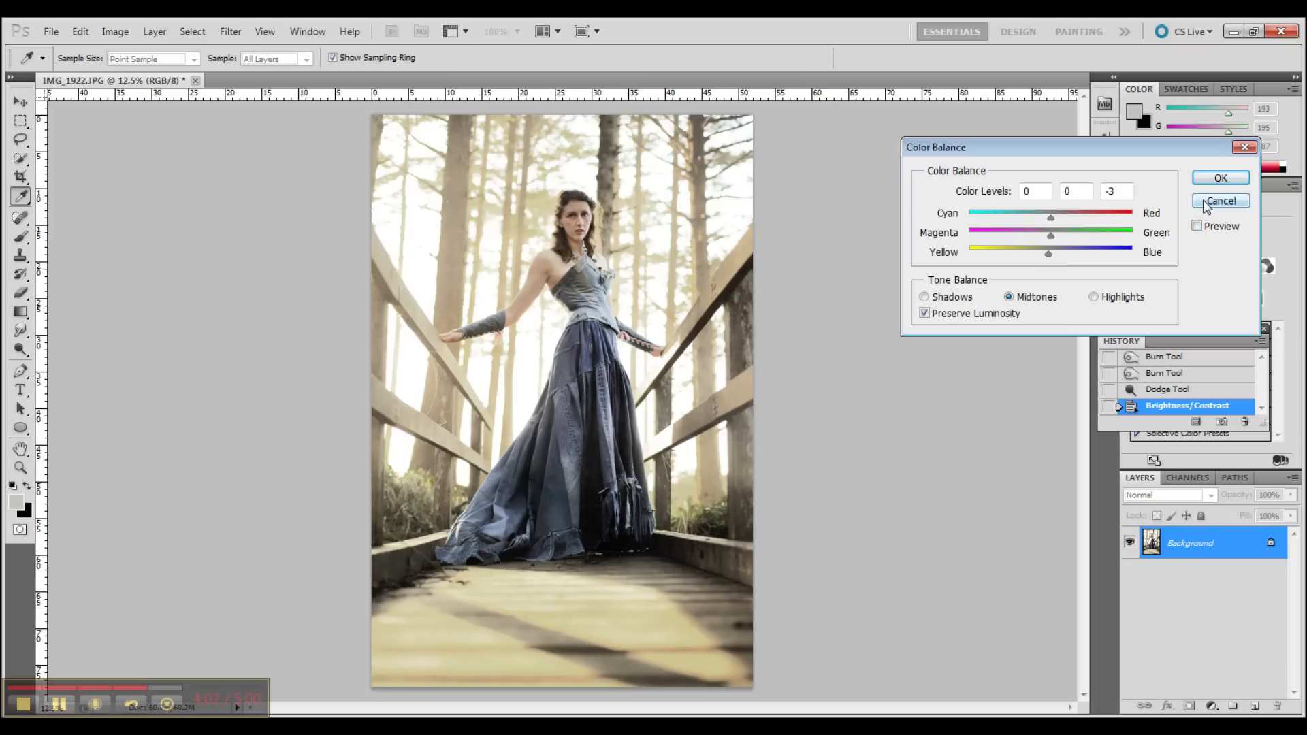
left_click(115, 30)
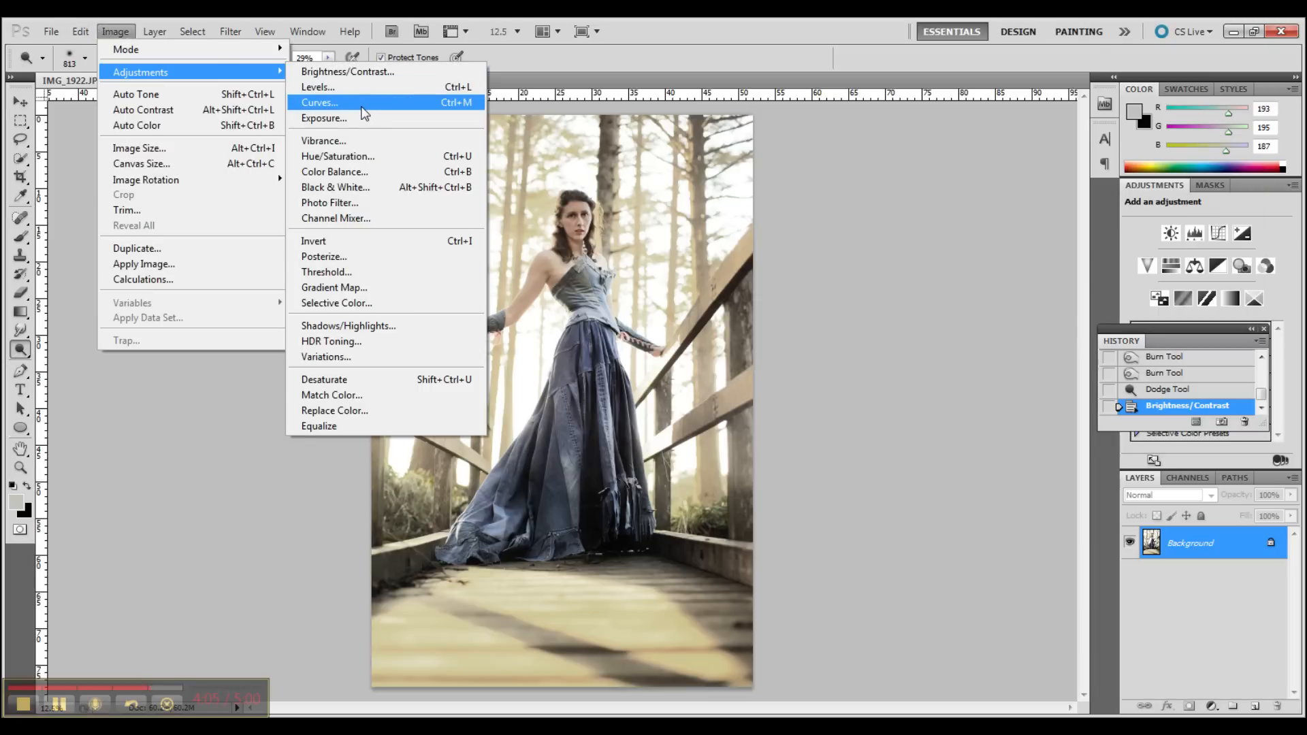
Apply a gentle Curves lift, moving the RGB midpoint from input 127 to output 142
left_click(319, 102)
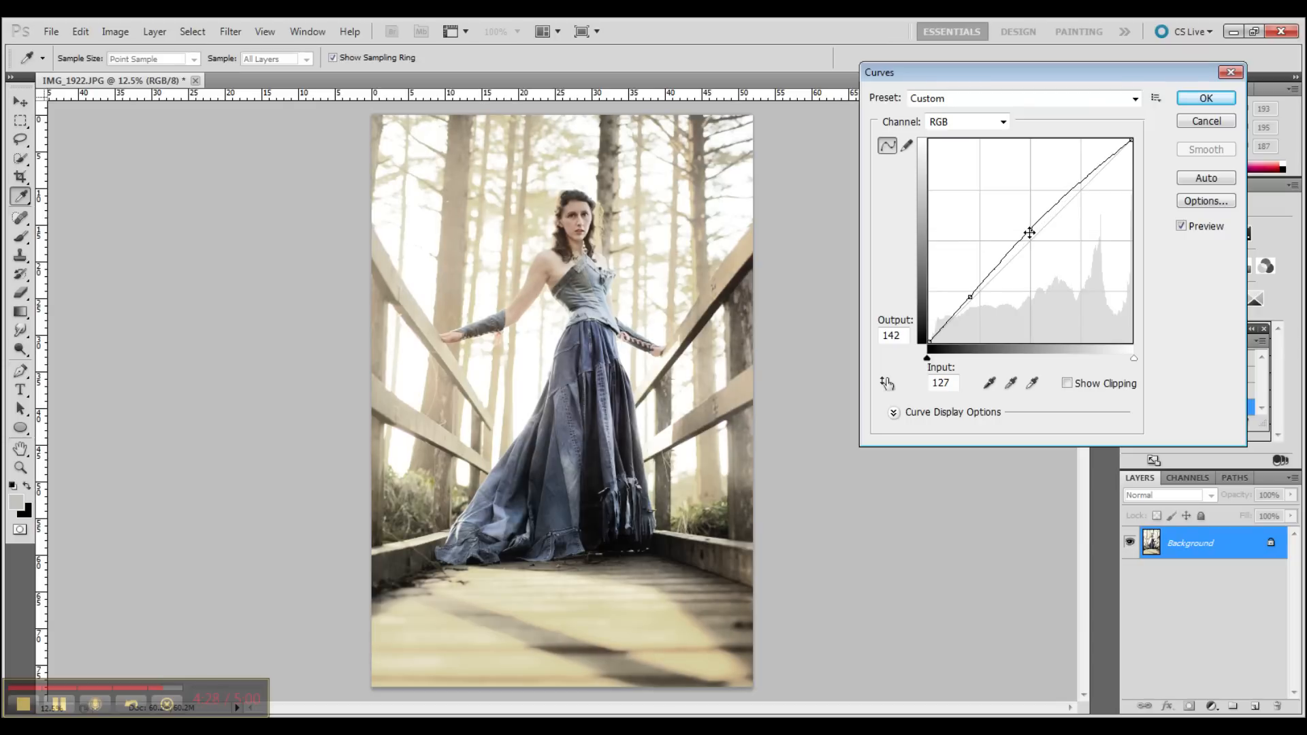
left_click(1204, 97)
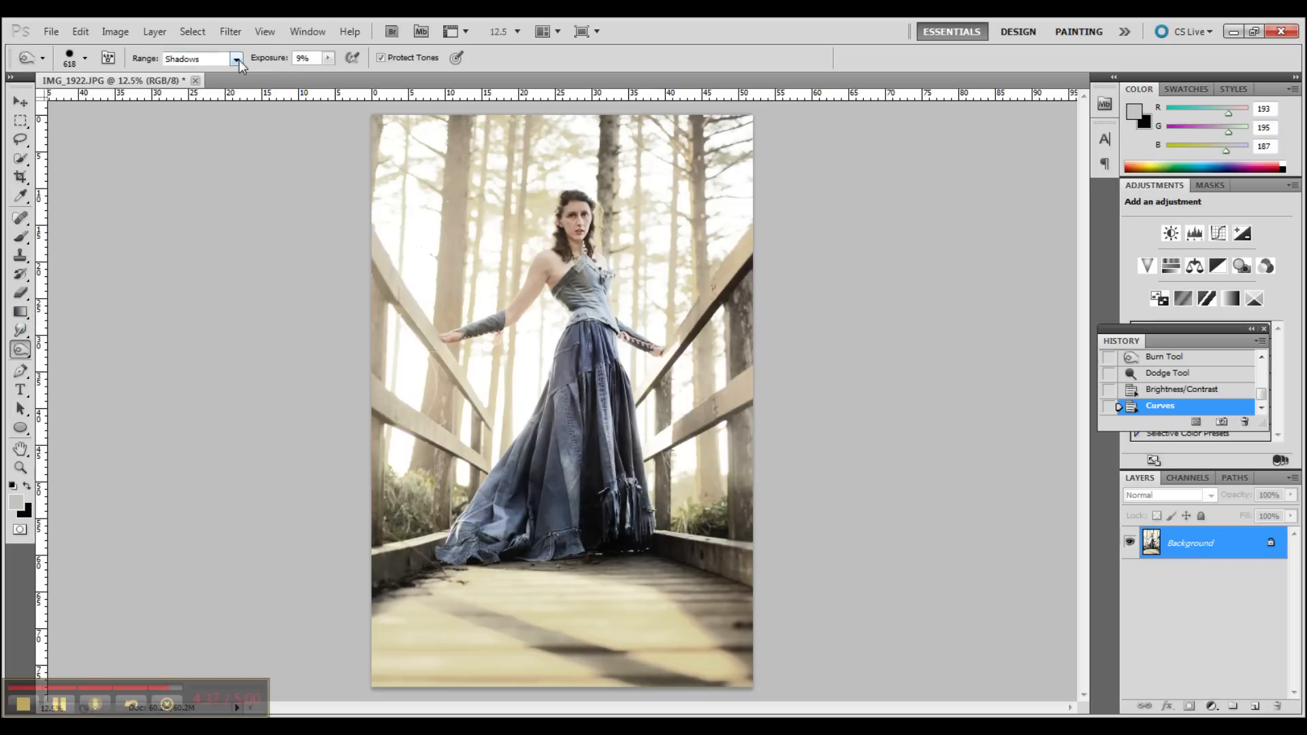
Set the Burn Tool range to Midtones for darkening the gown
left_click(236, 59)
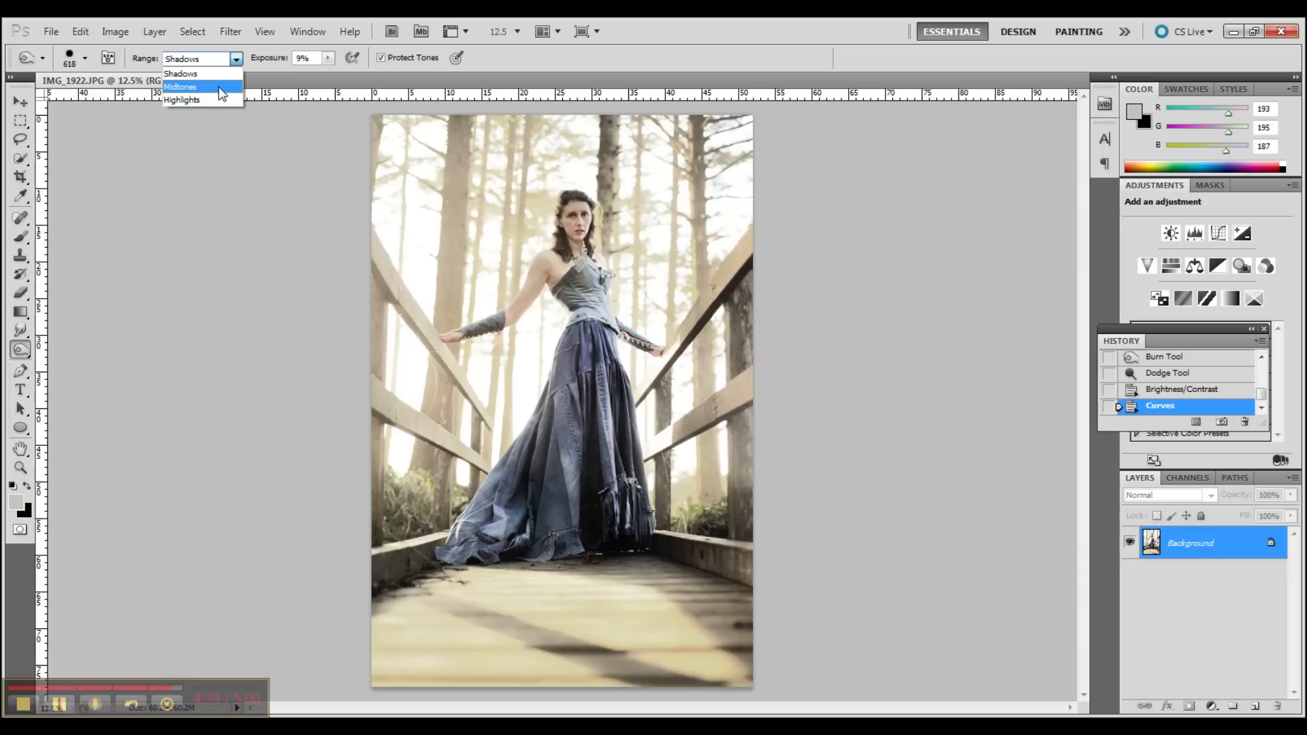
left_click(179, 86)
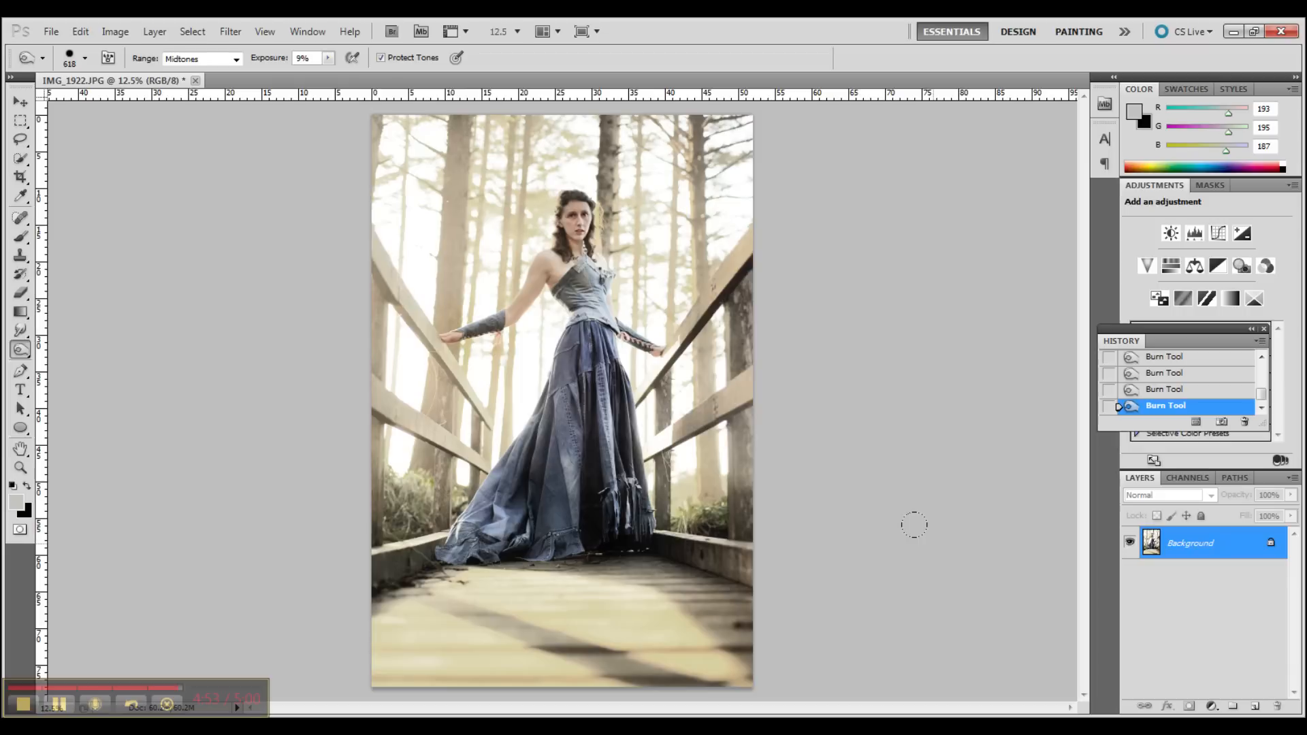
mouse_move(112, 40)
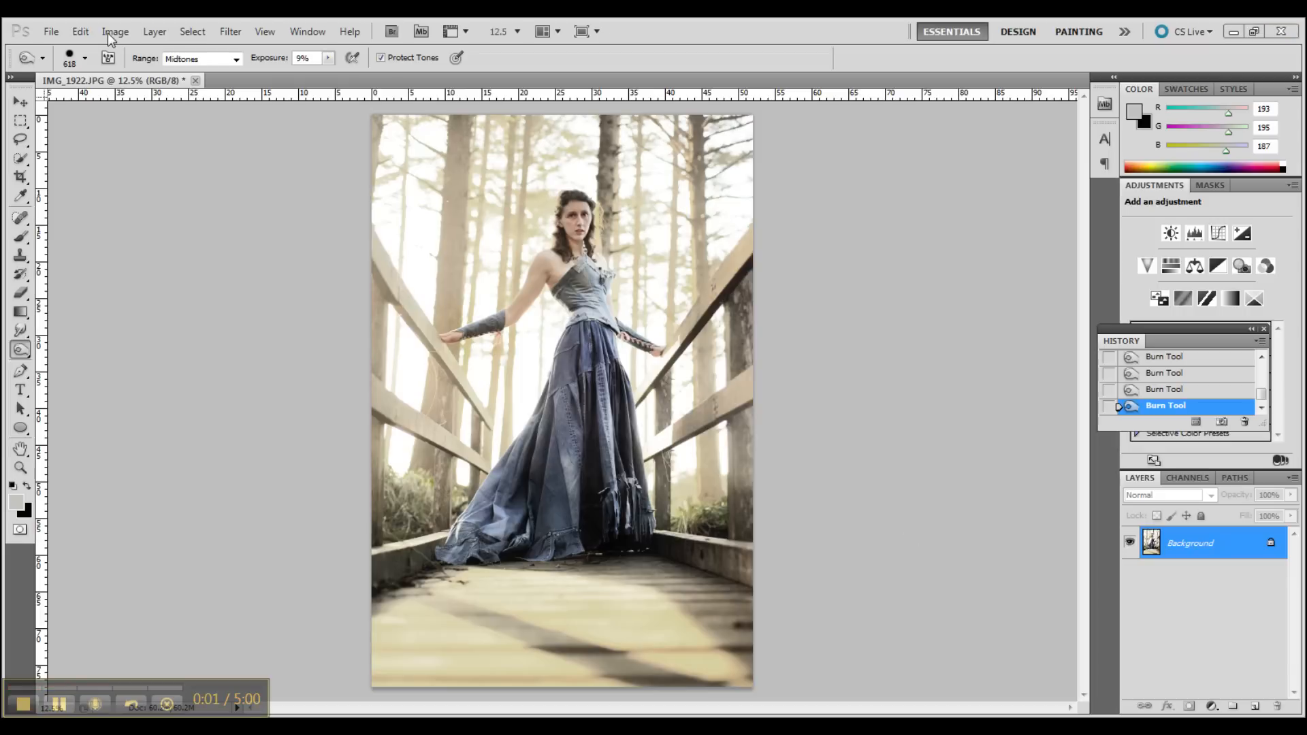
Open Selective Color and set Black to +49 for the Blues
left_click(115, 31)
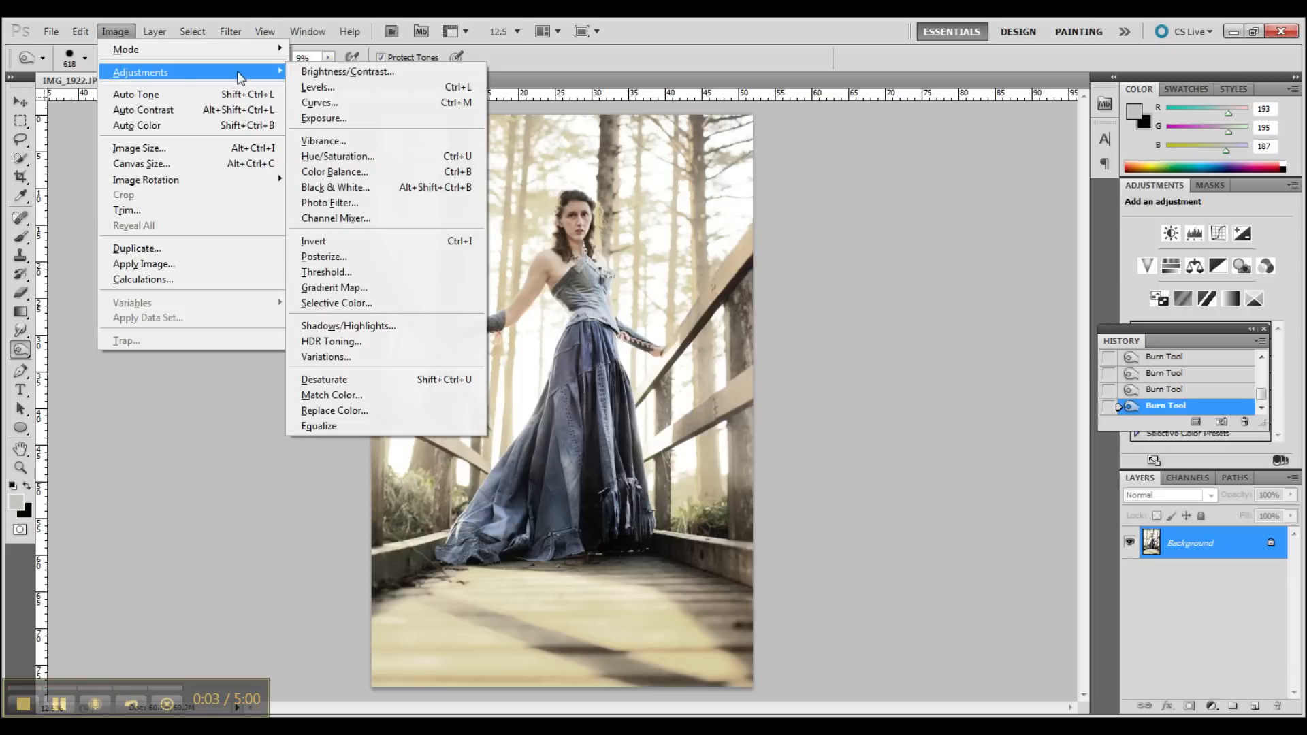
left_click(337, 302)
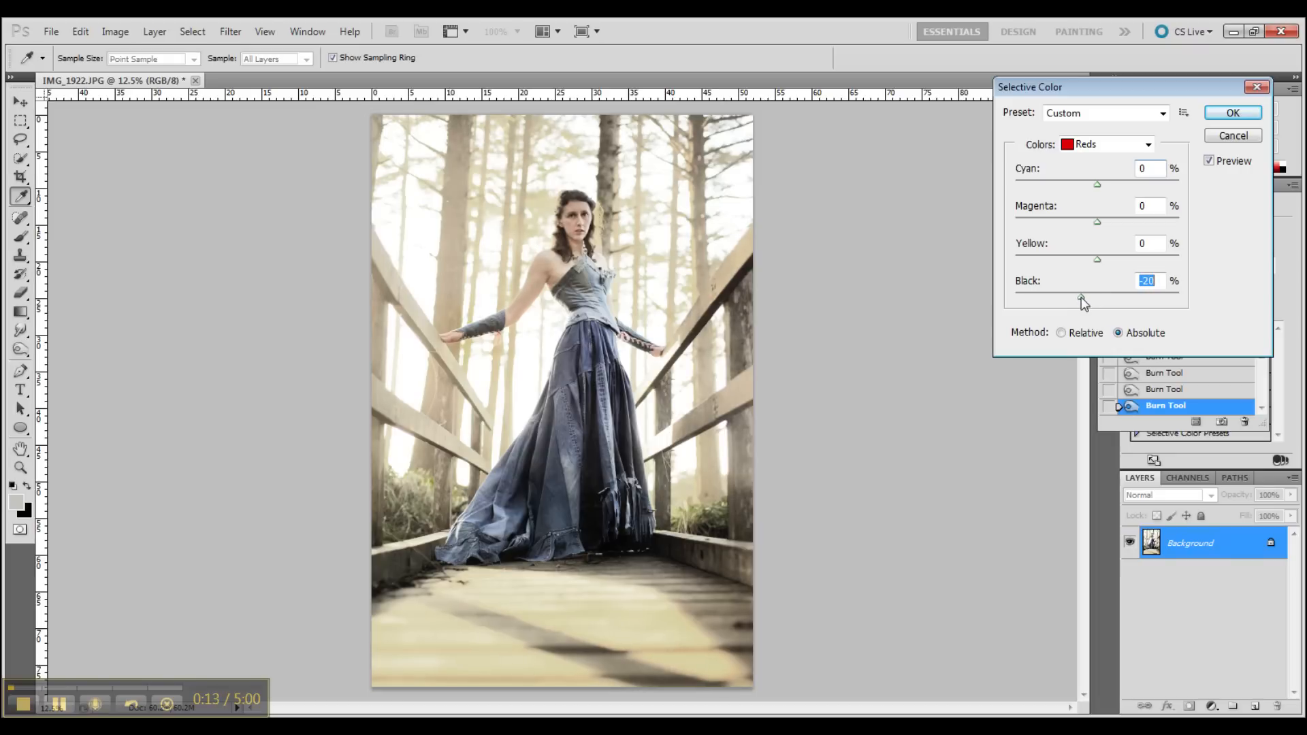
mouse_move(1185, 213)
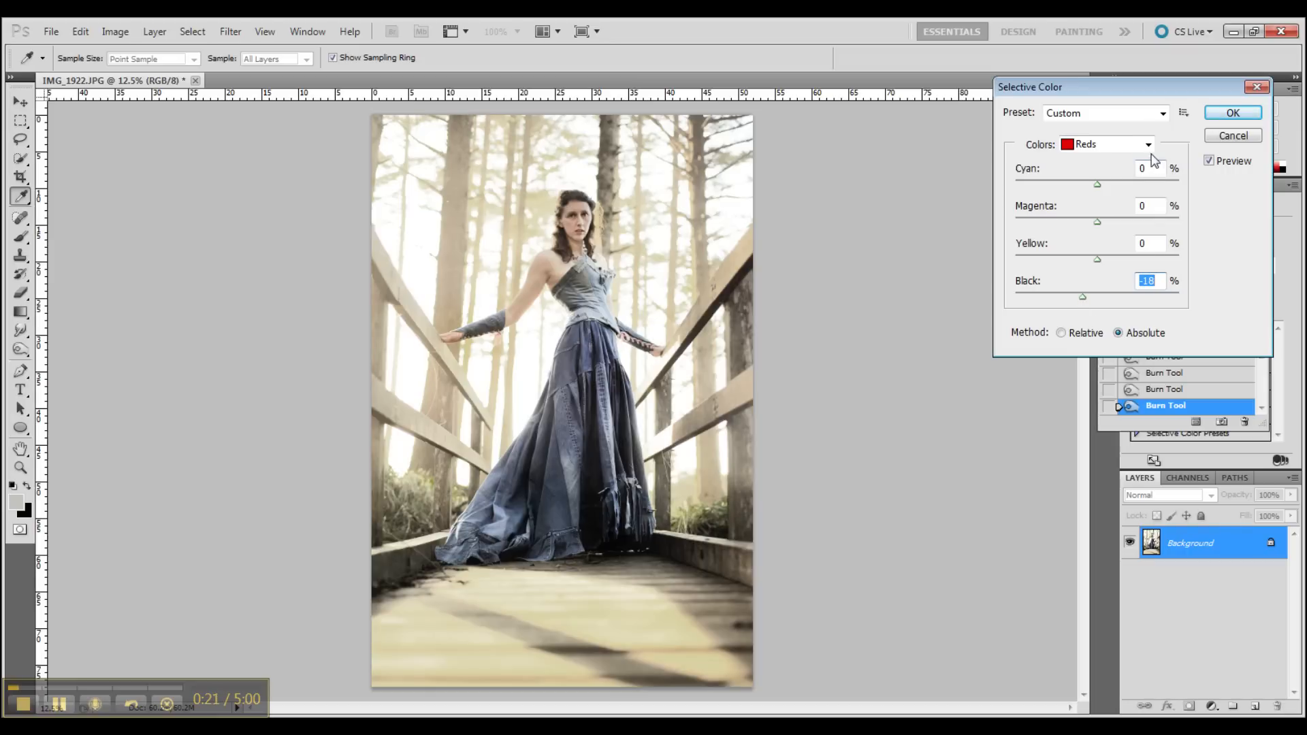
left_click(1148, 143)
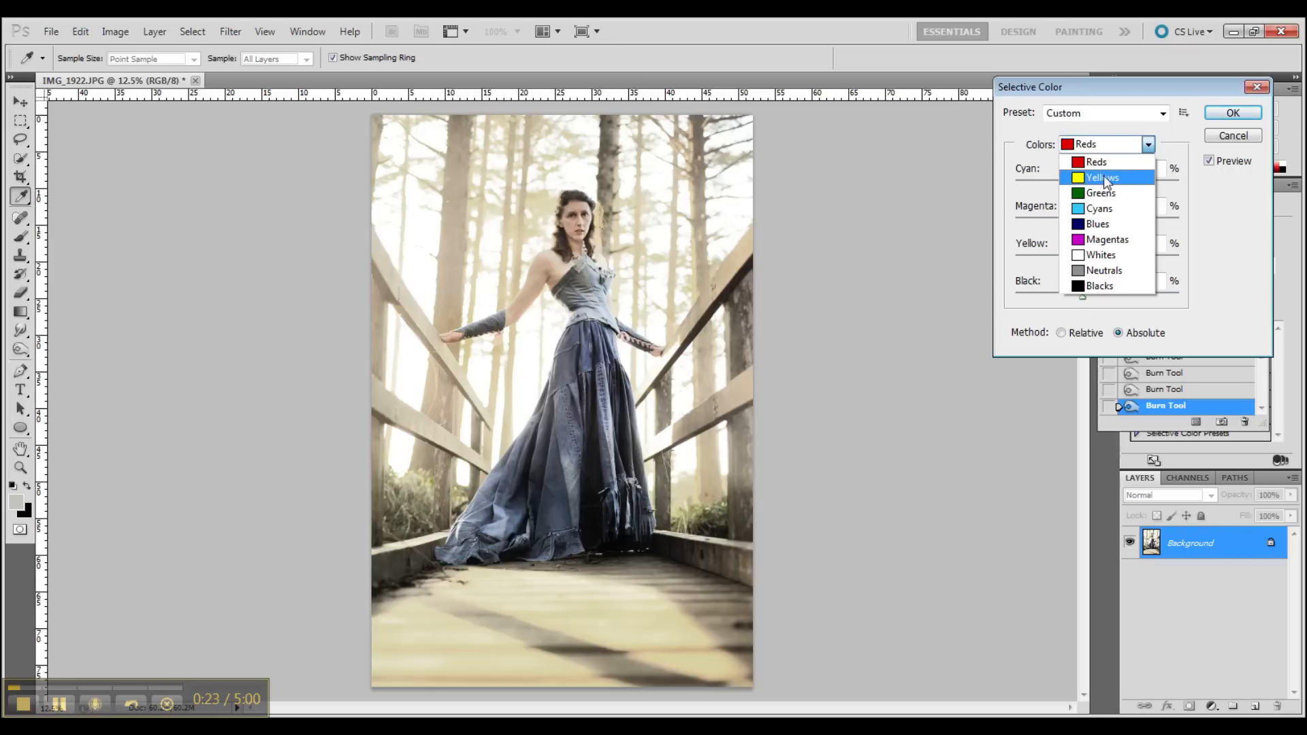
left_click(1099, 208)
type("-94")
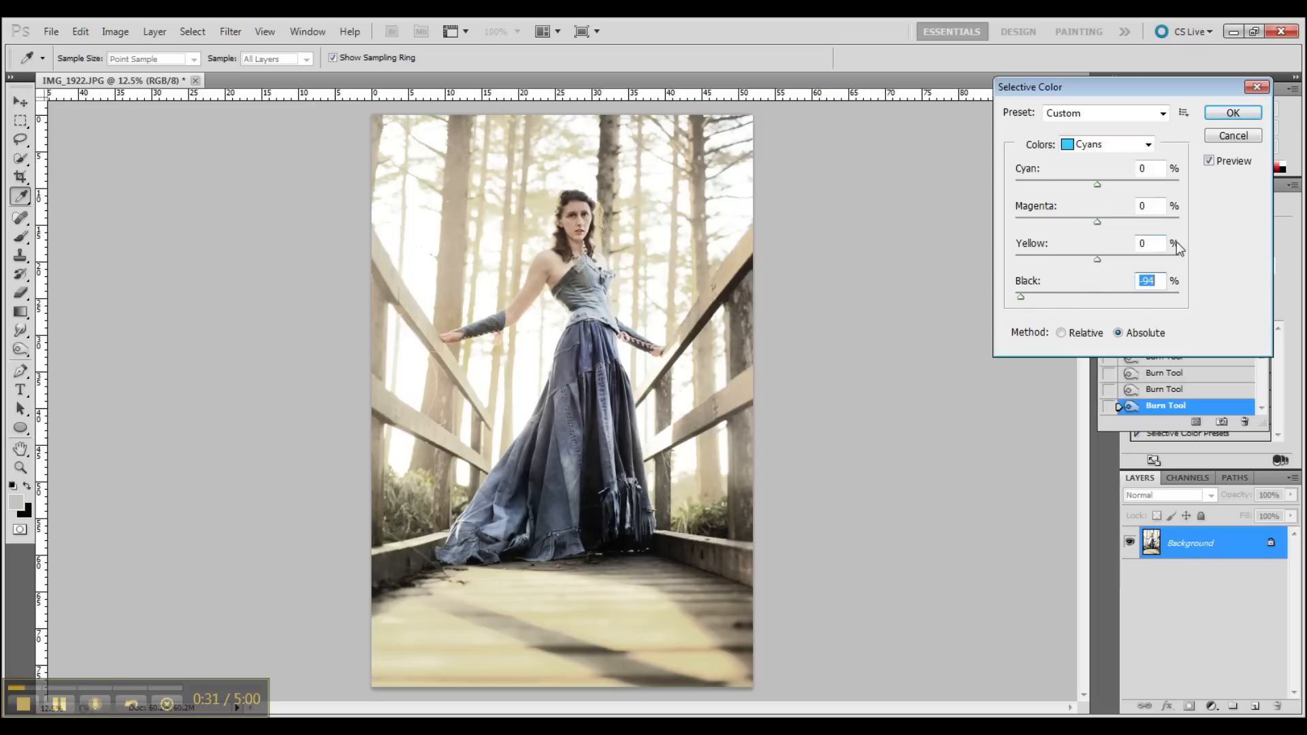
left_click(1148, 145)
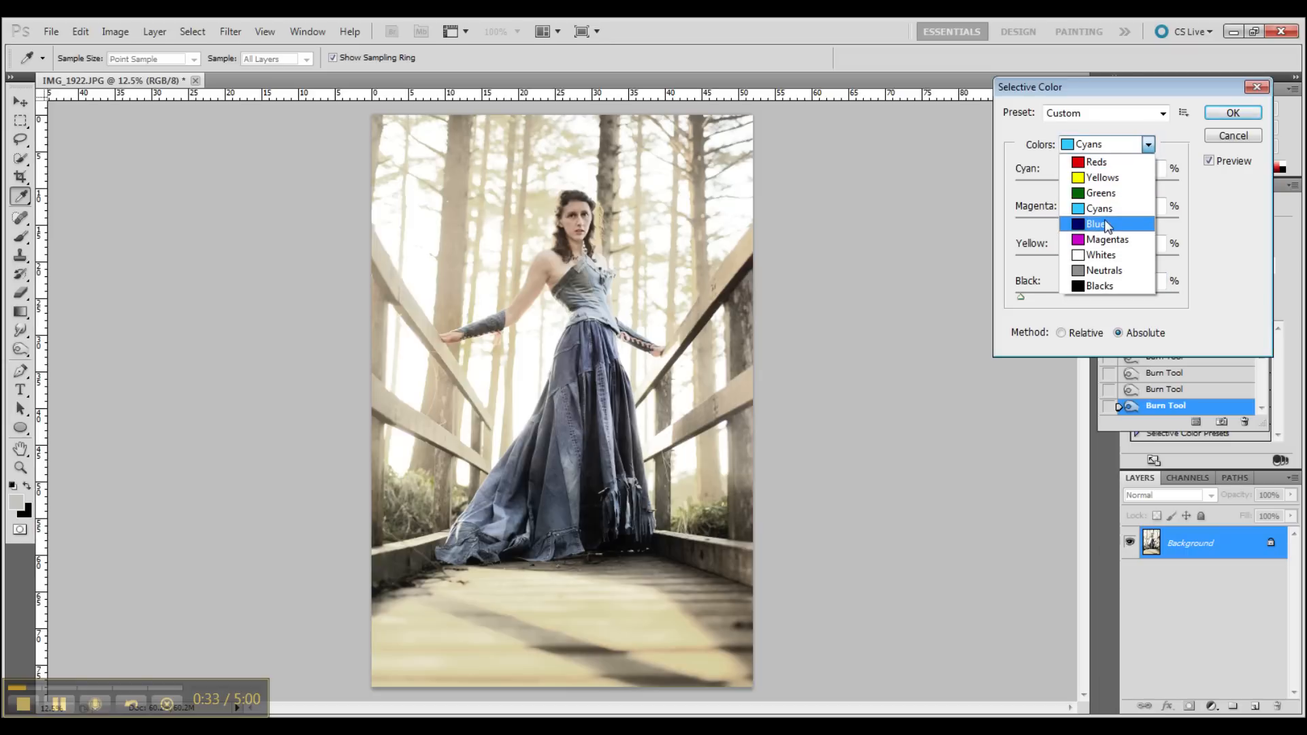
left_click(1095, 223)
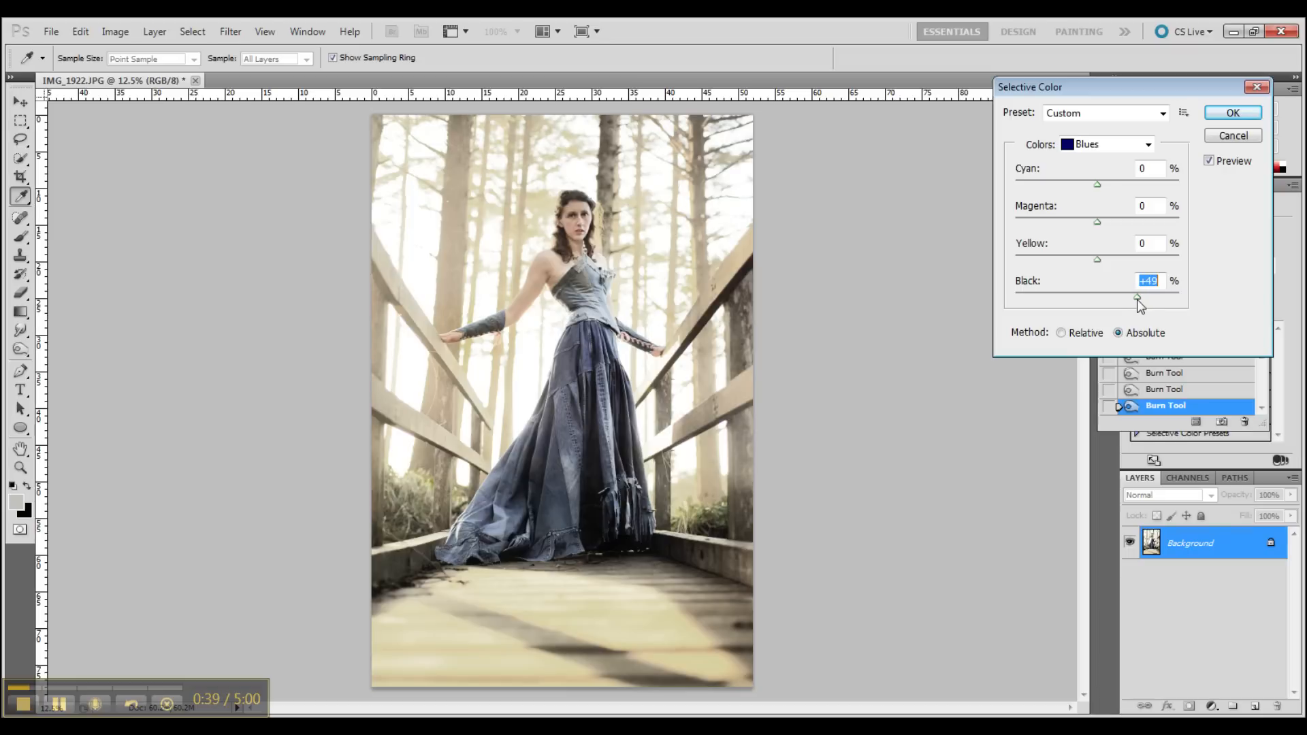
Switch Selective Color to Cyans and set Black to +9
left_click(1148, 144)
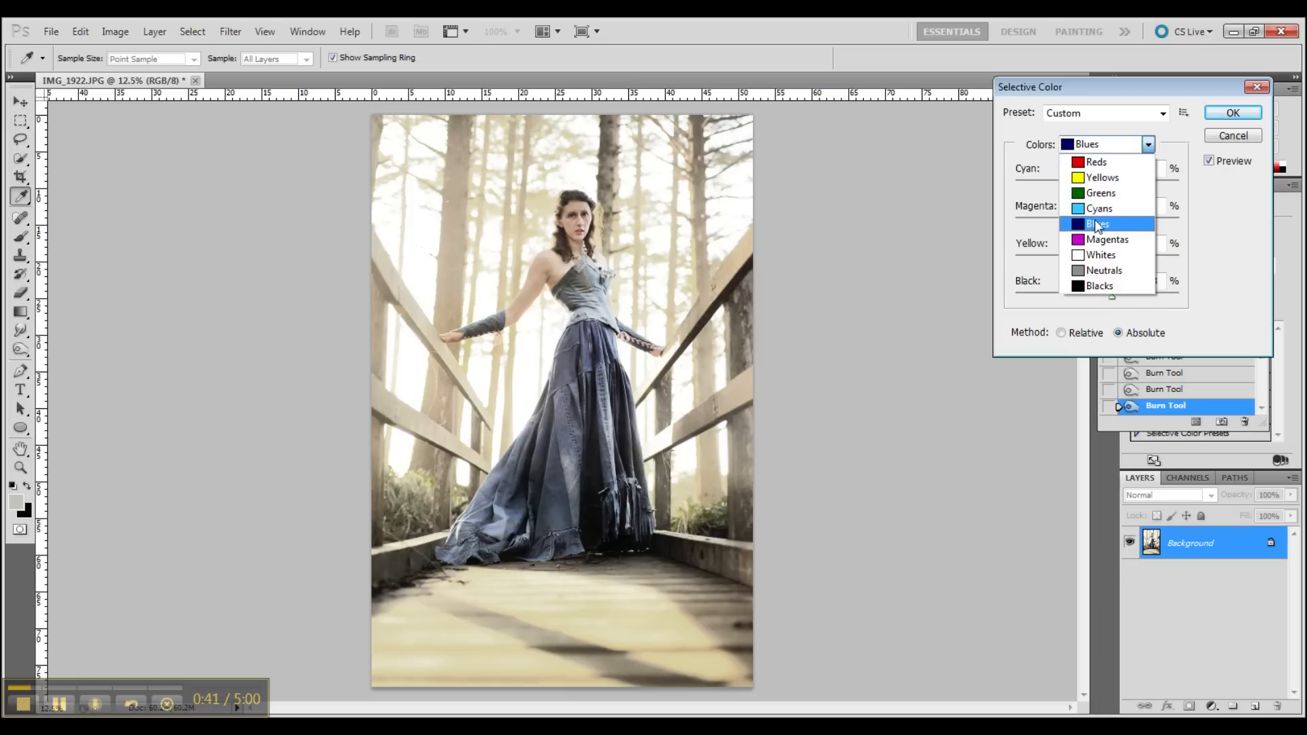
left_click(1099, 208)
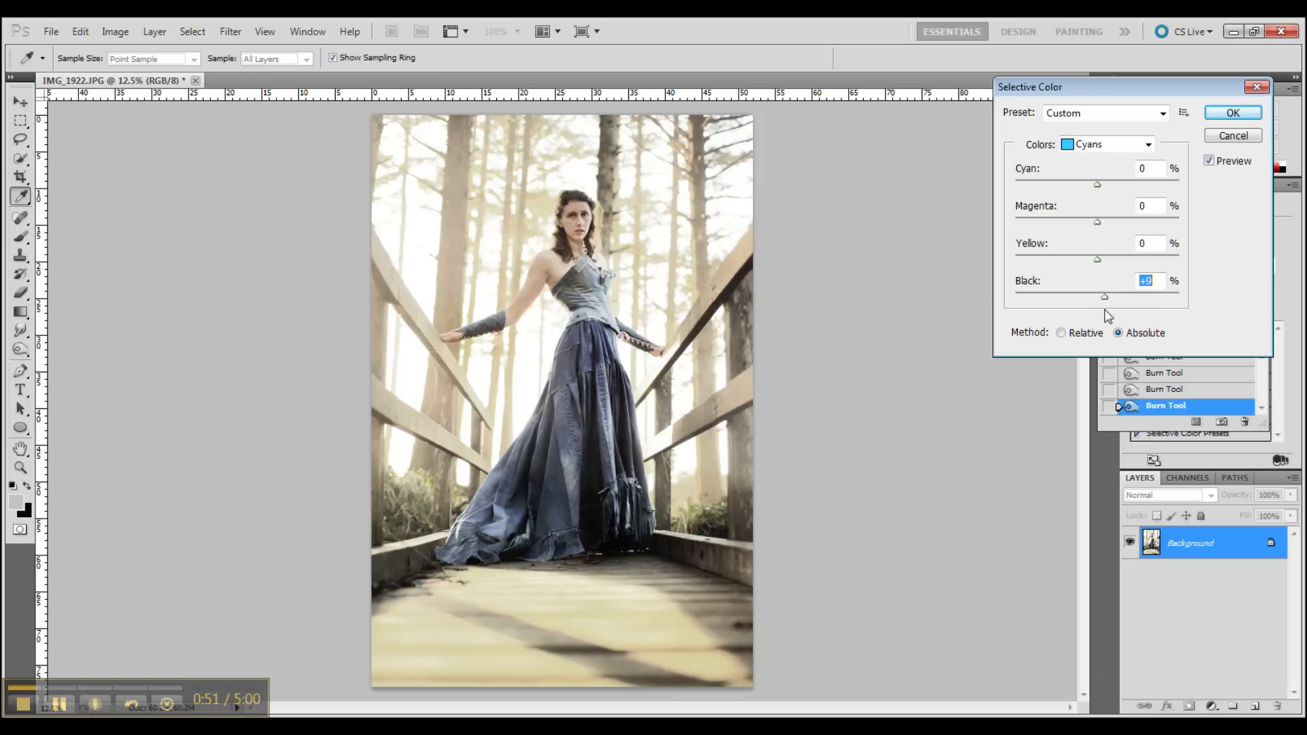
left_click(1148, 145)
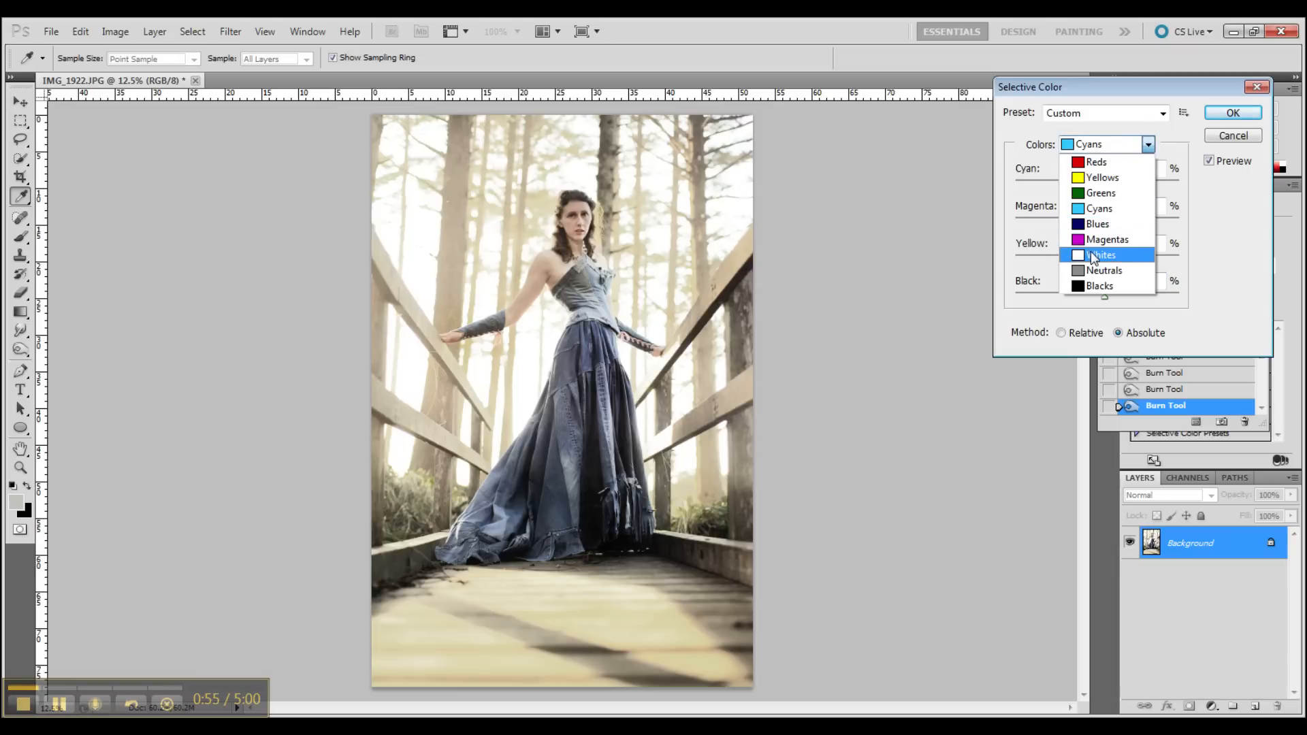
mouse_move(1101, 265)
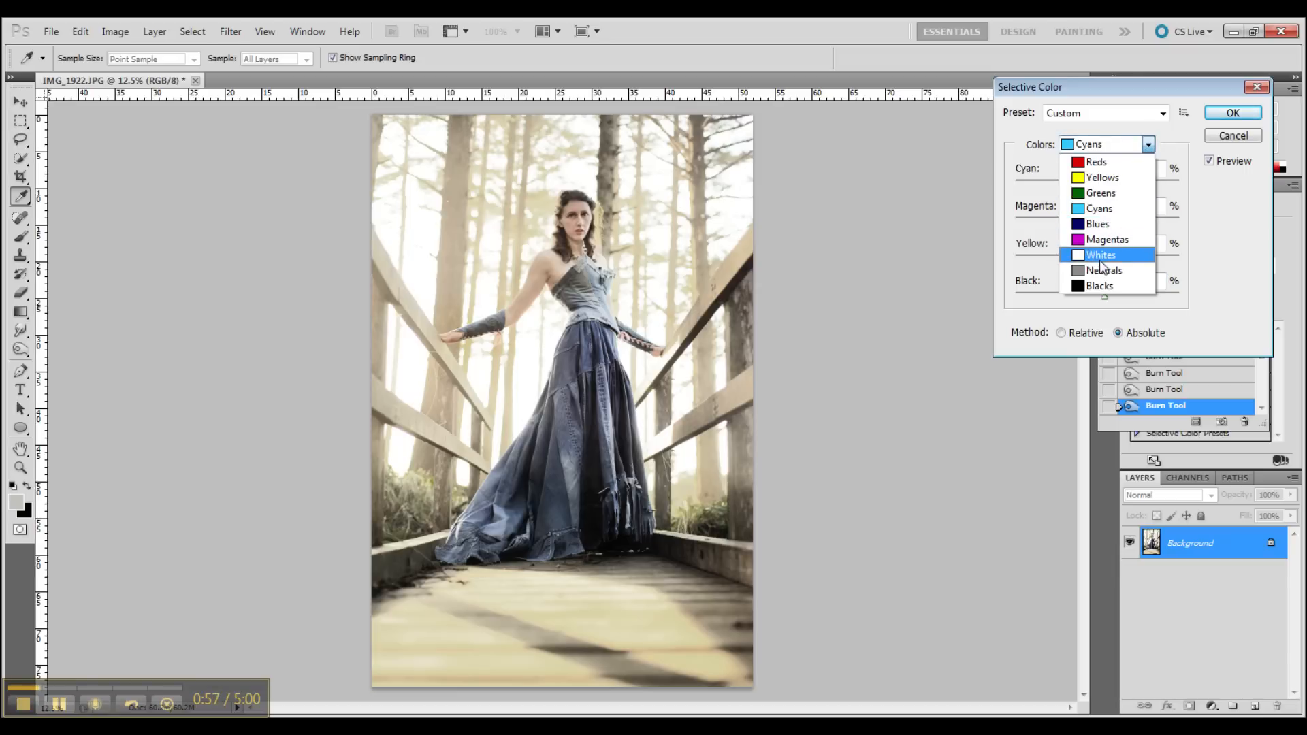
mouse_move(1109, 285)
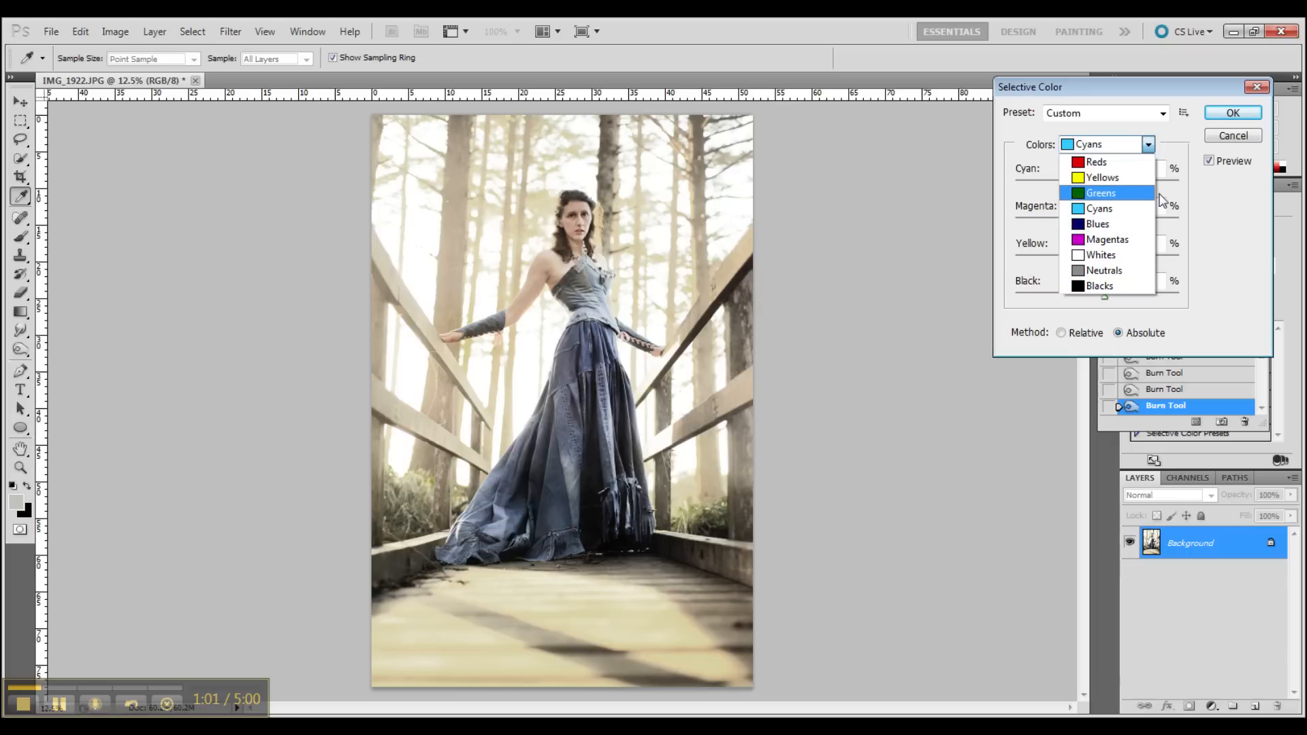
left_click(1099, 209)
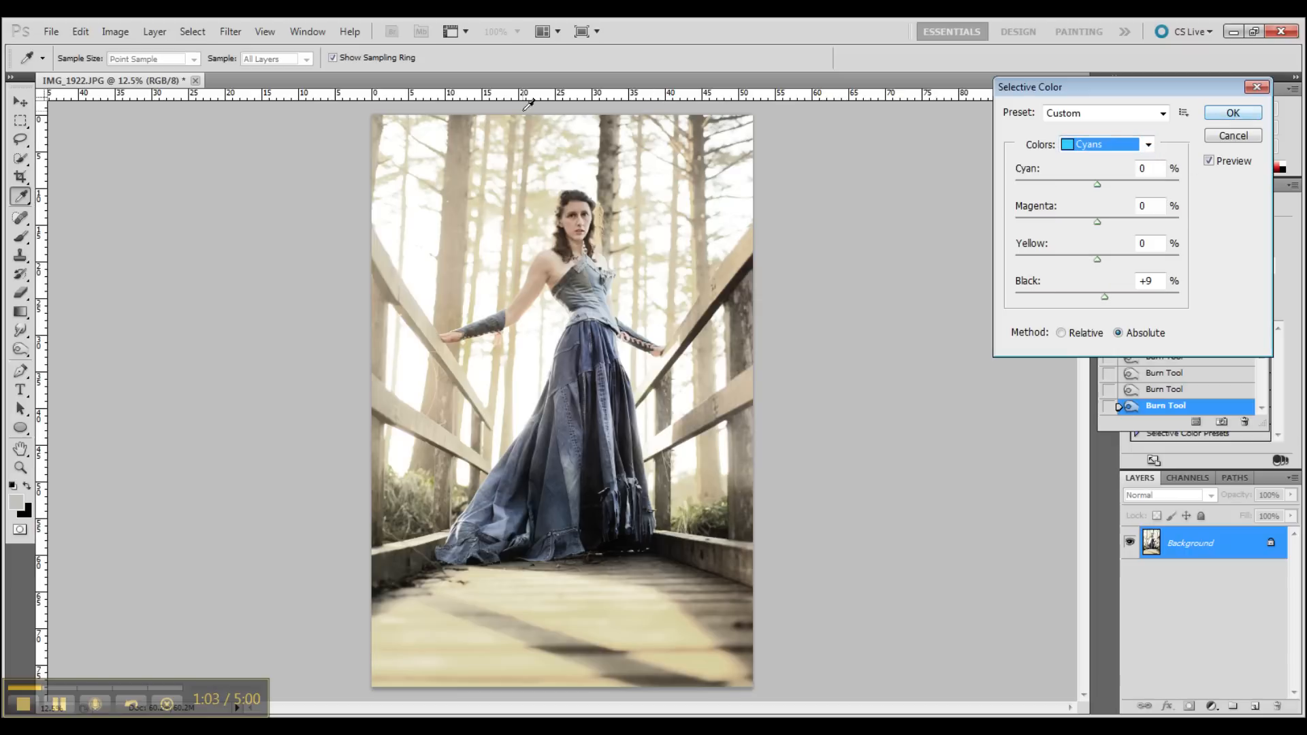
Apply Selective Color, then set Brightness -9 and Contrast 15
left_click(1232, 112)
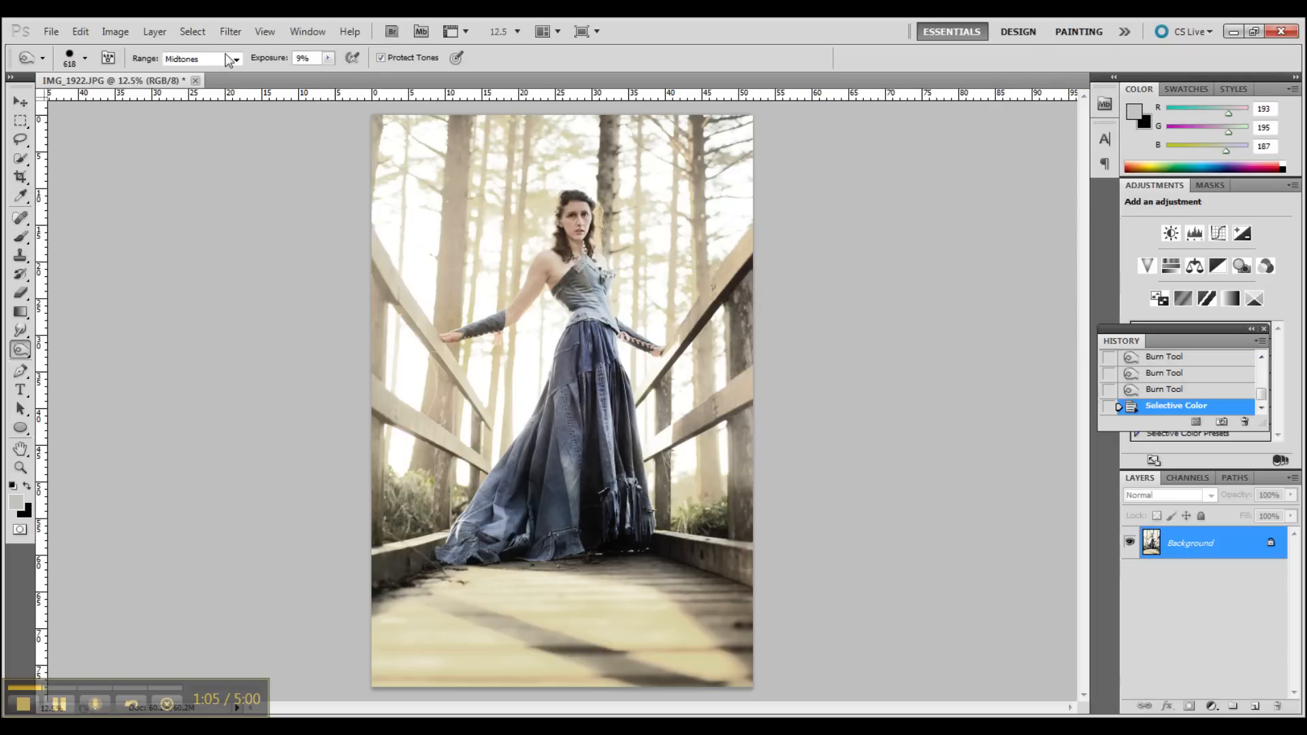
left_click(115, 31)
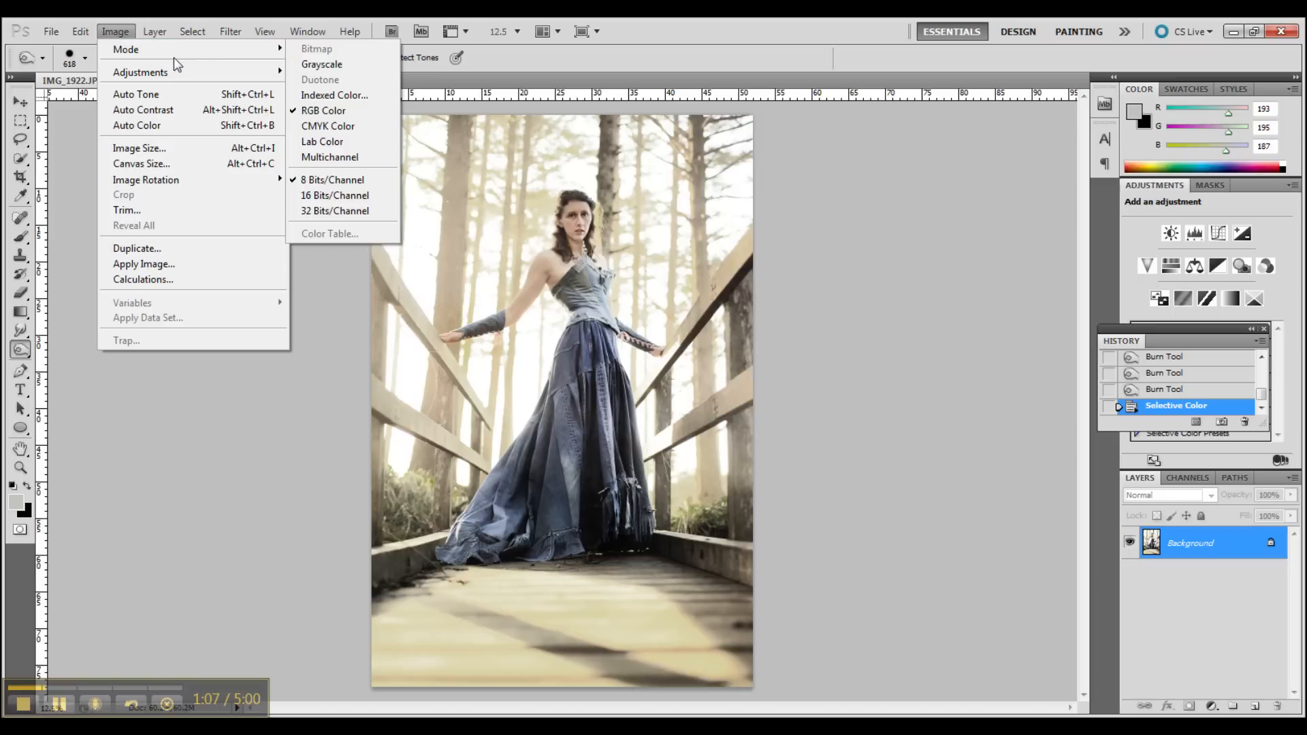
left_click(140, 71)
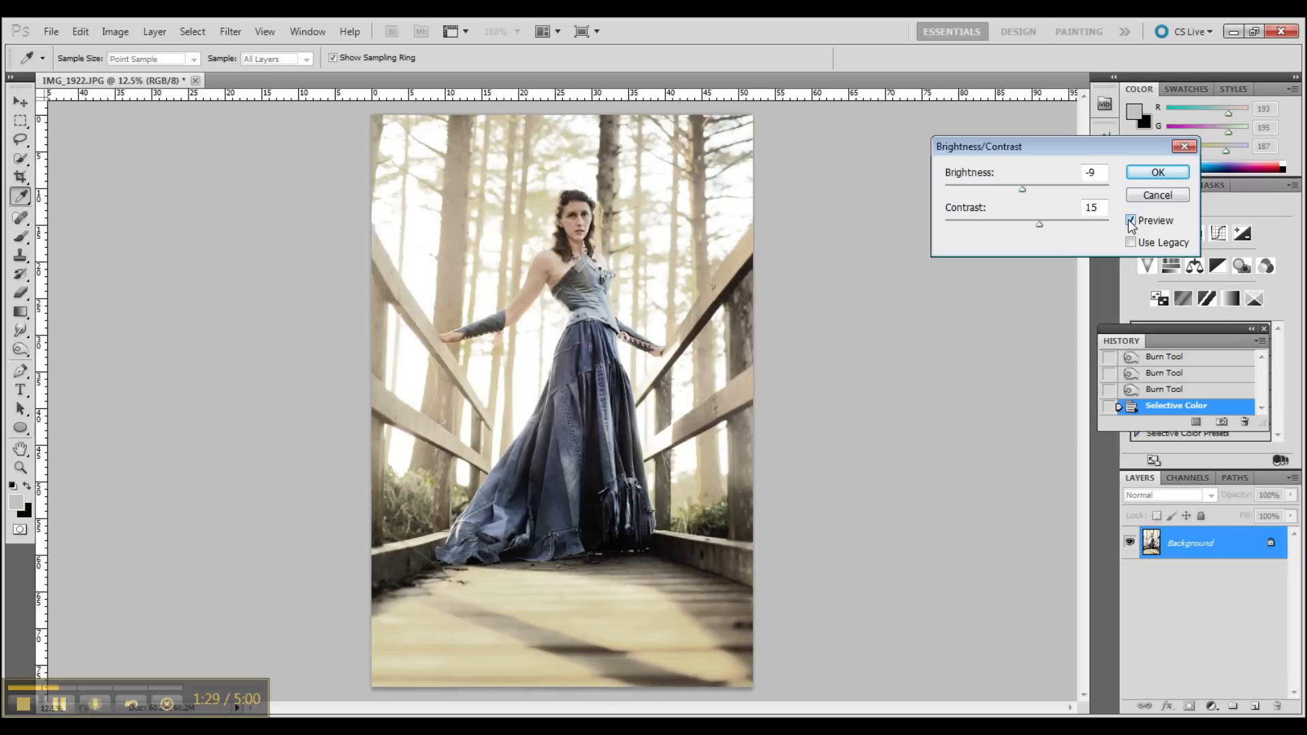
left_click(1157, 172)
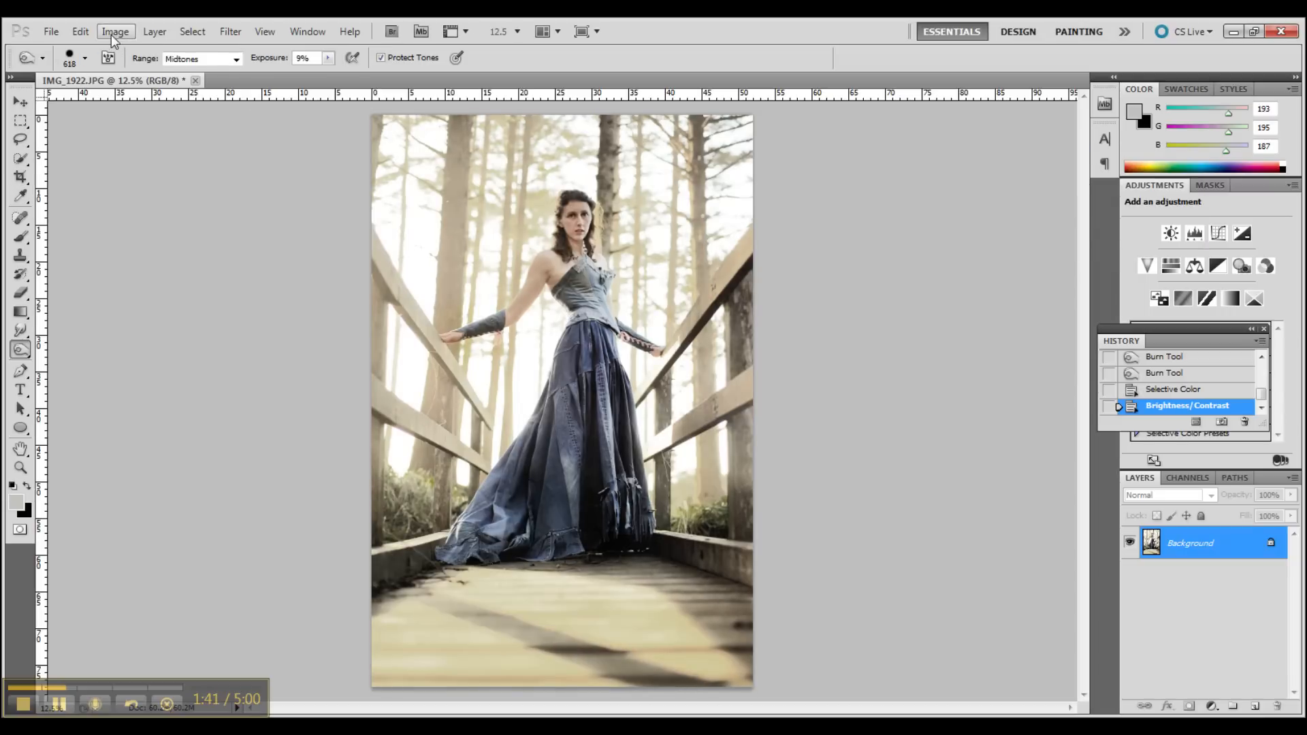
Apply a Color Balance with midtone levels 0, -1, 0
left_click(115, 31)
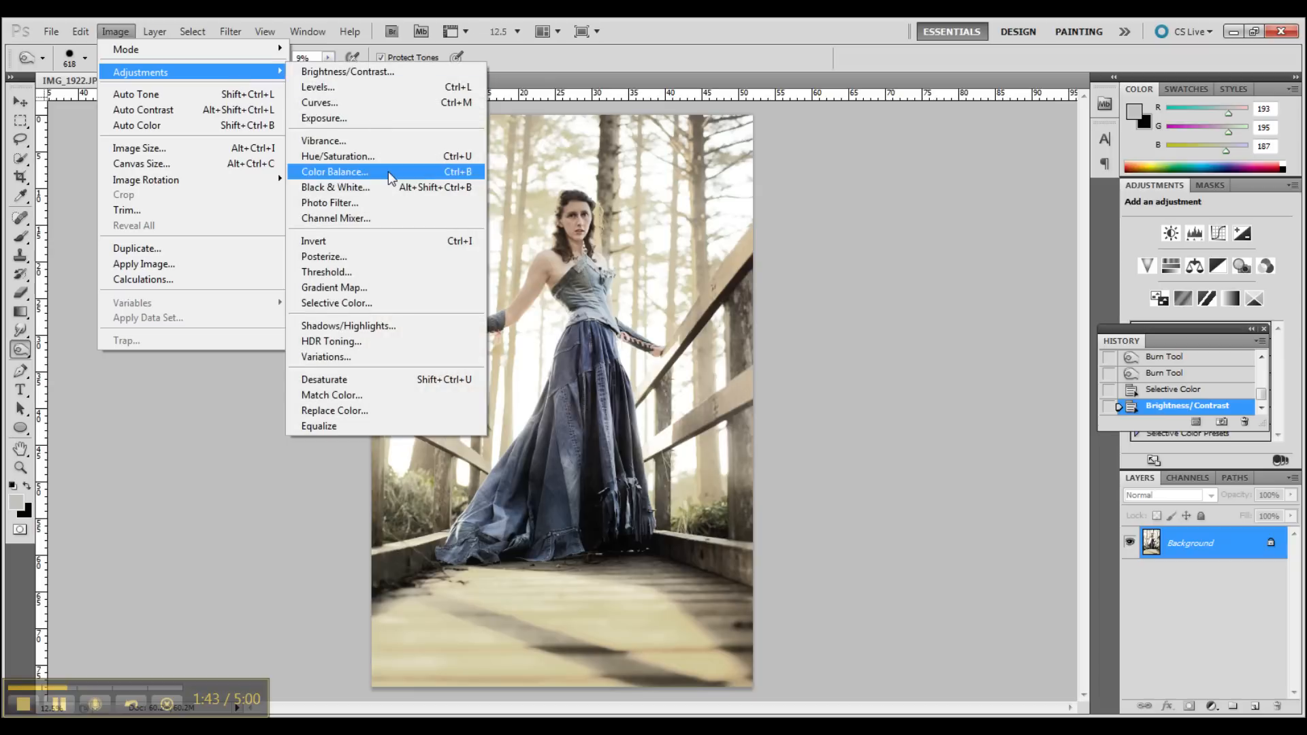
mouse_move(367, 302)
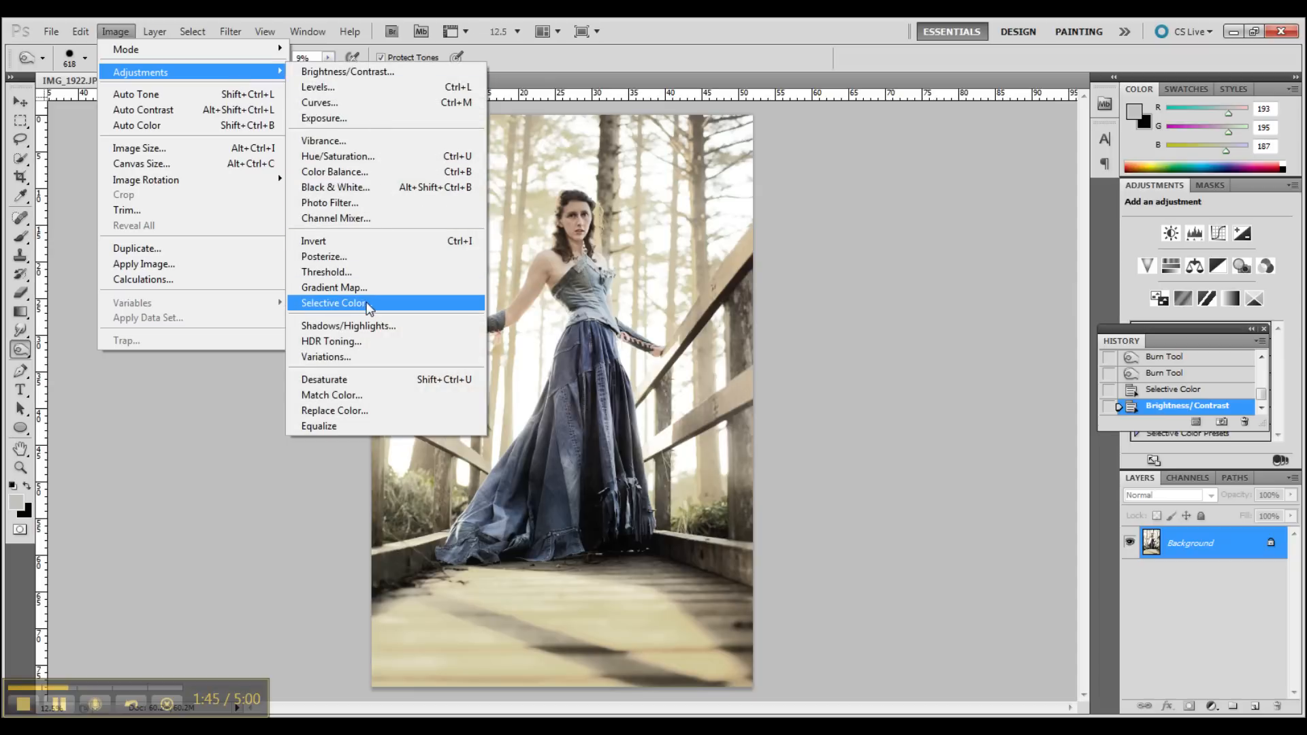
mouse_move(348, 172)
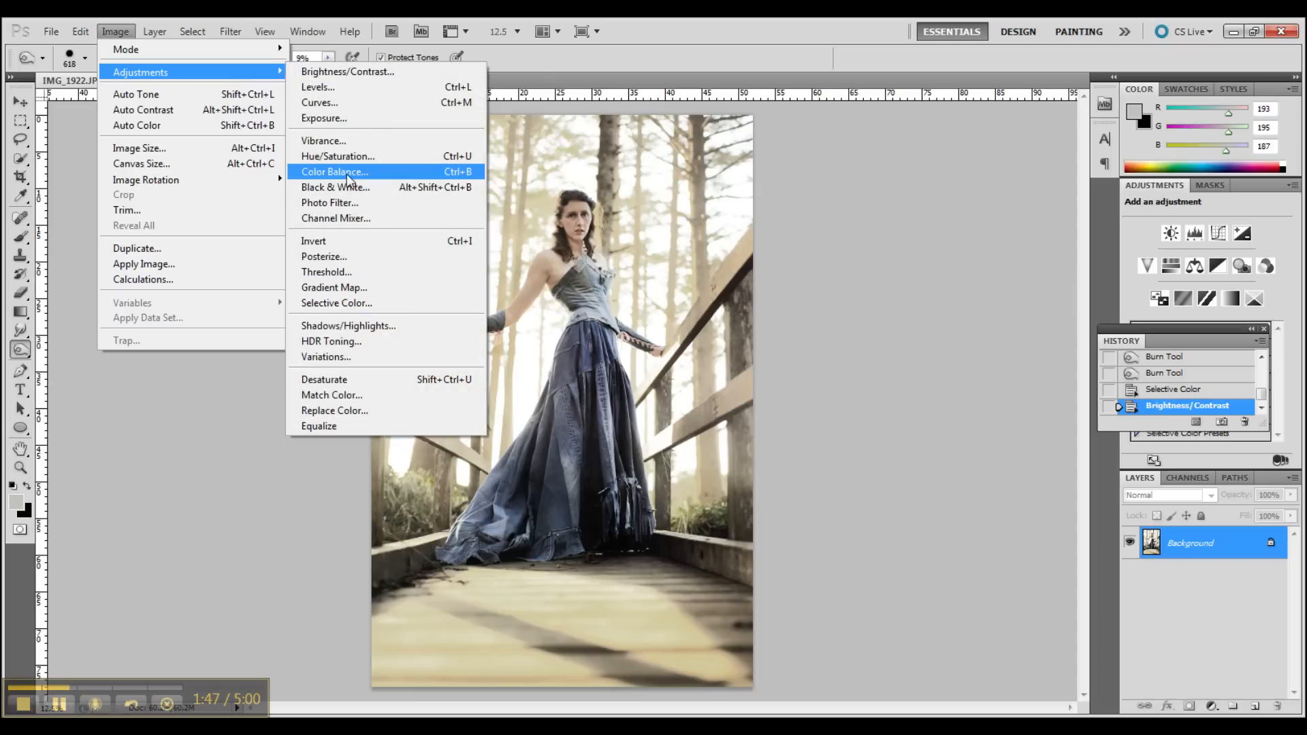
left_click(334, 171)
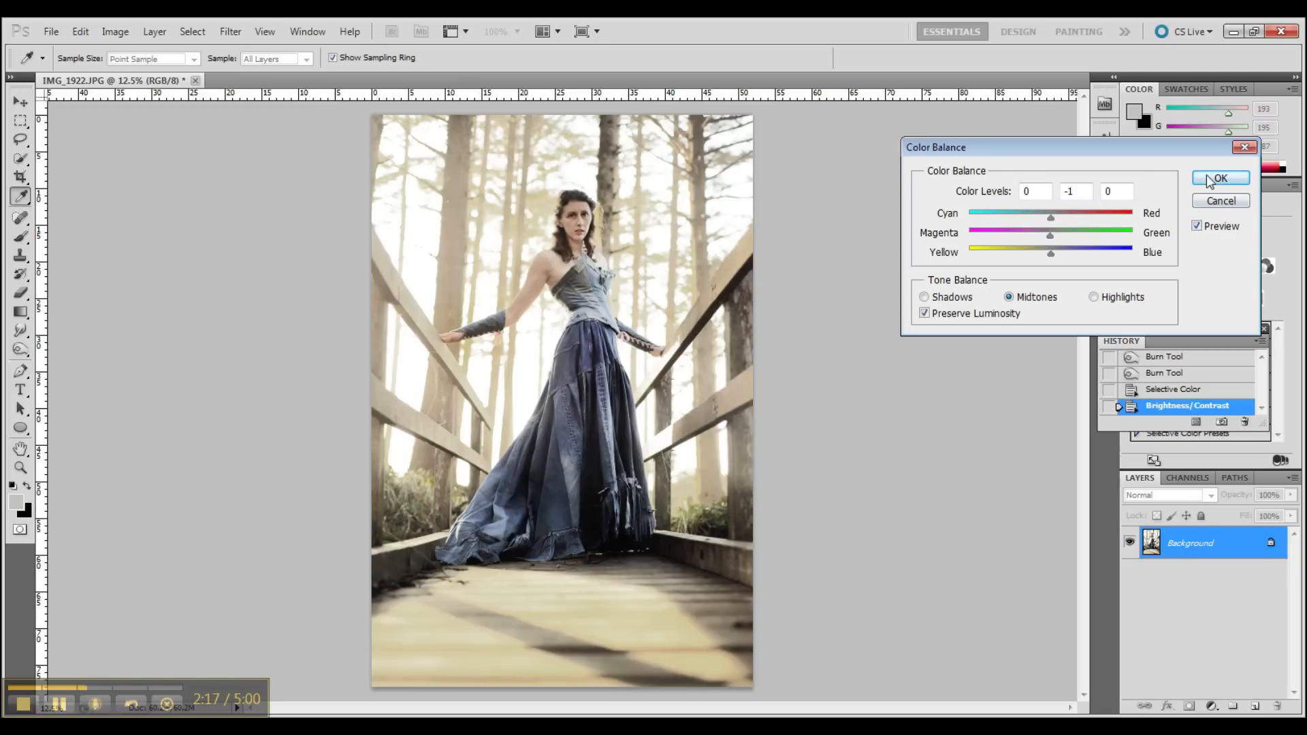
left_click(1219, 177)
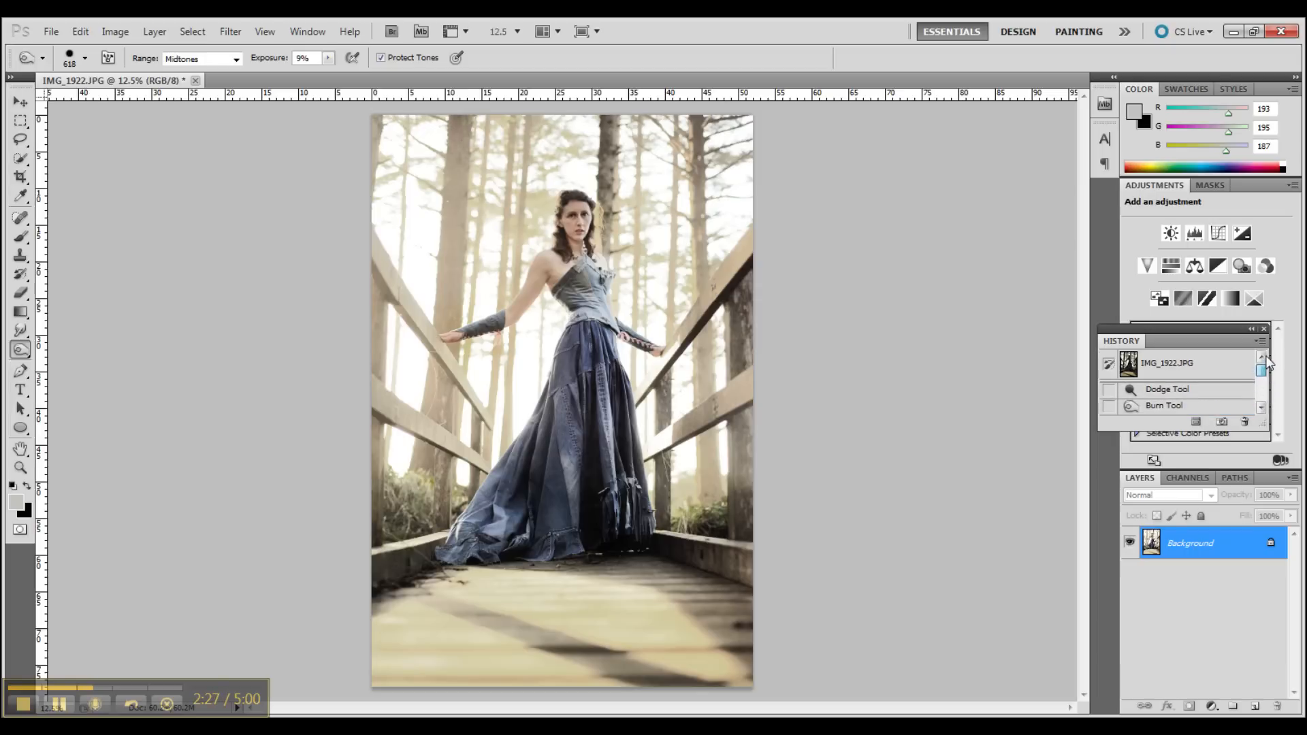
left_click(1167, 363)
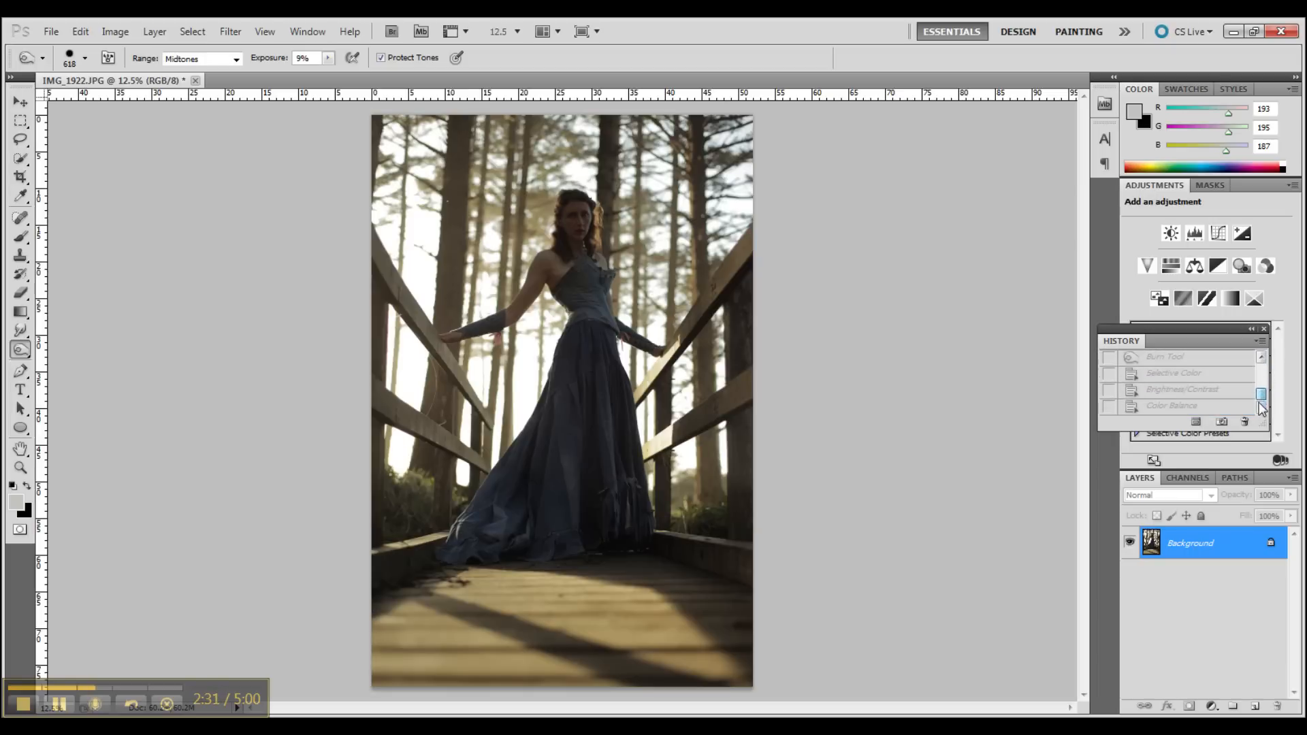
left_click(1173, 405)
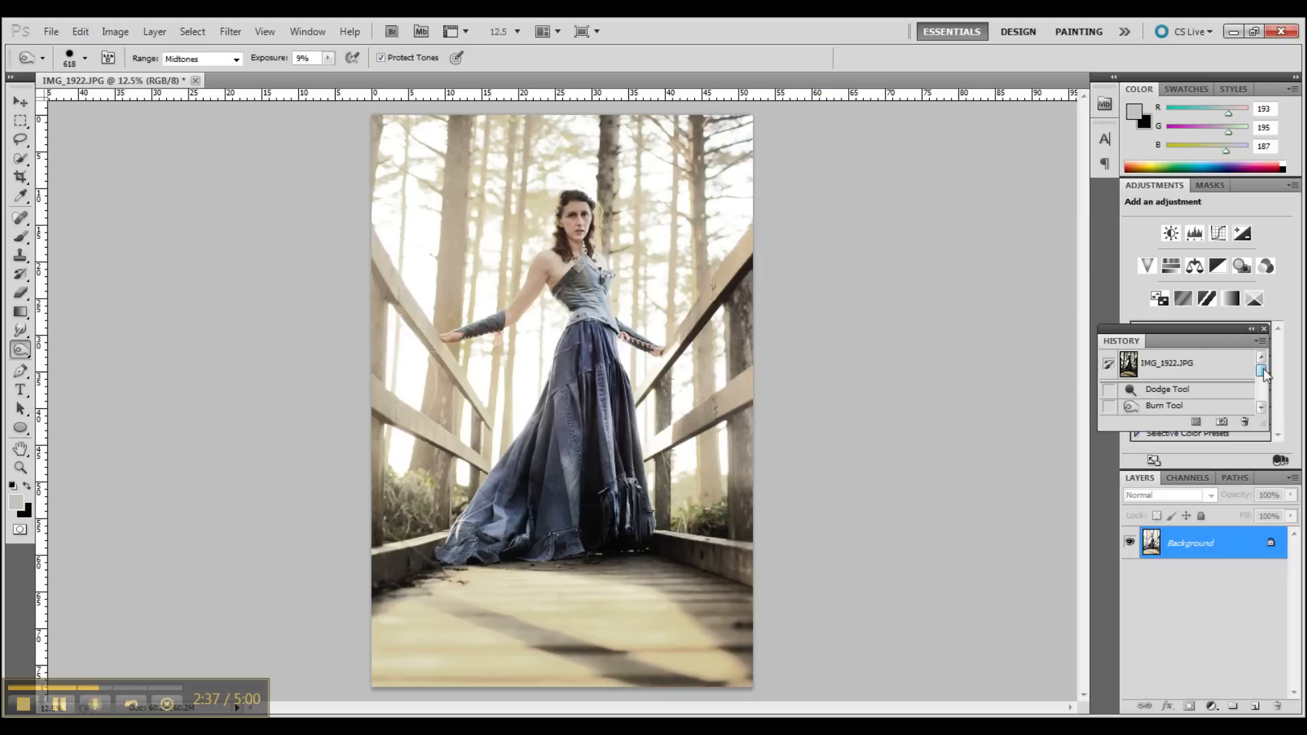
left_click(1166, 363)
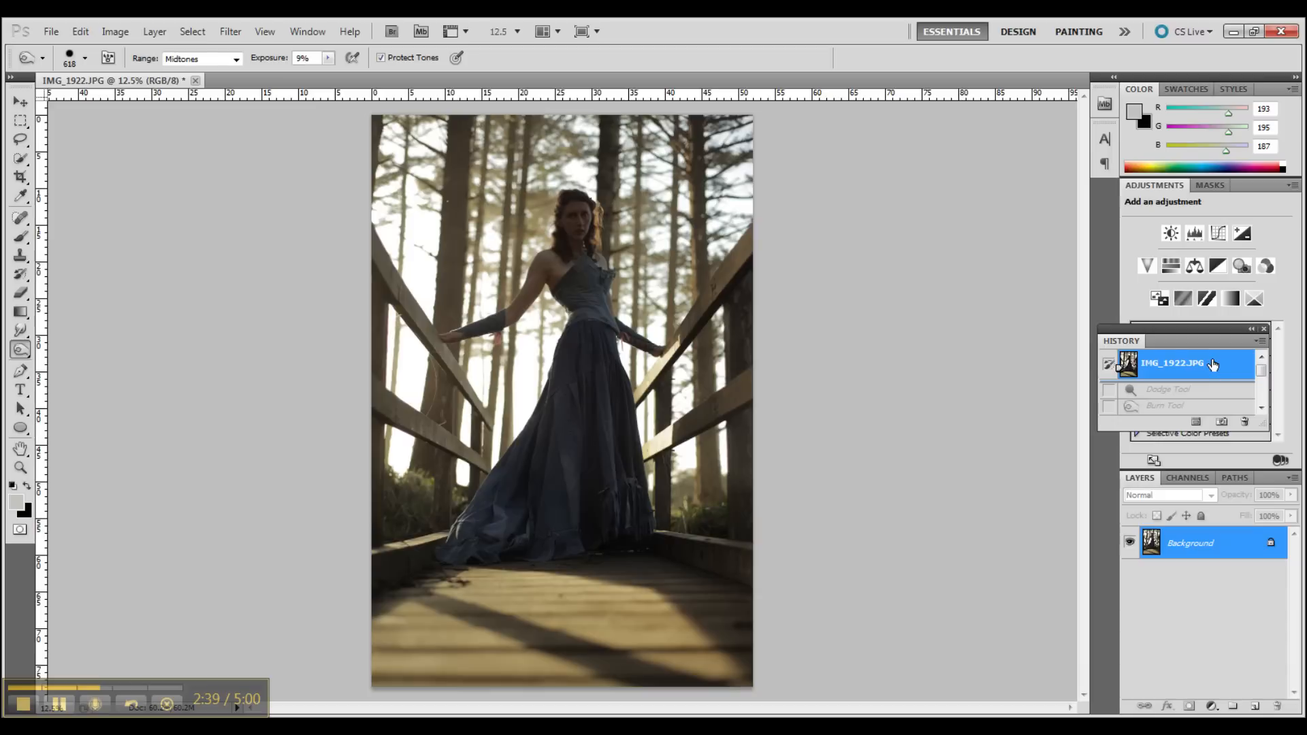
mouse_move(1255, 384)
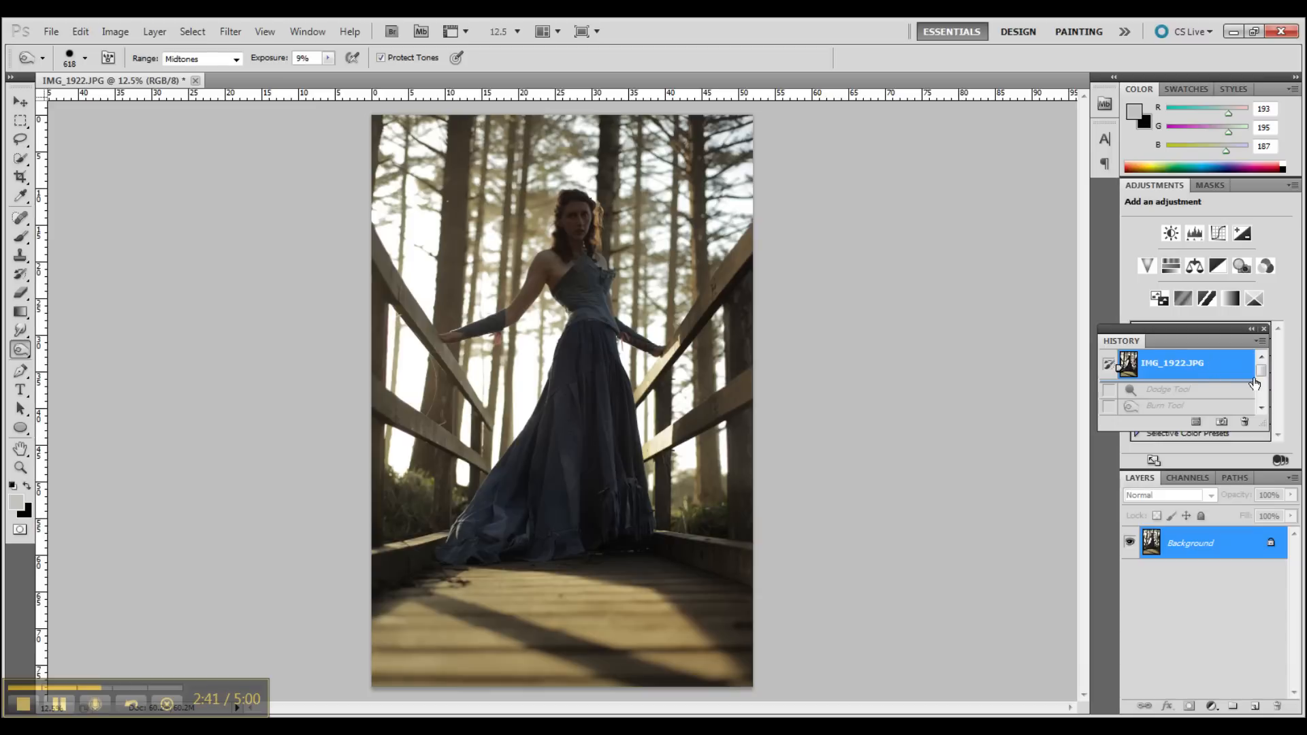
scroll("down", 3)
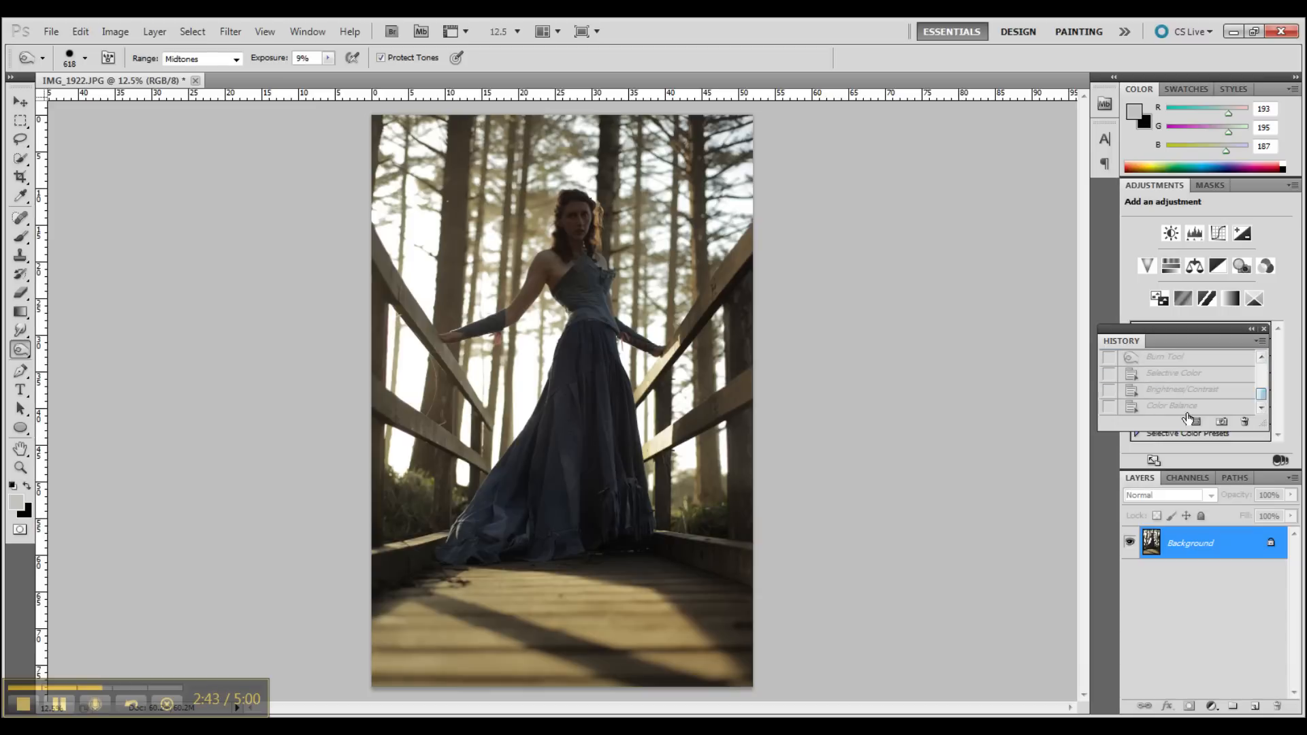
left_click(1172, 405)
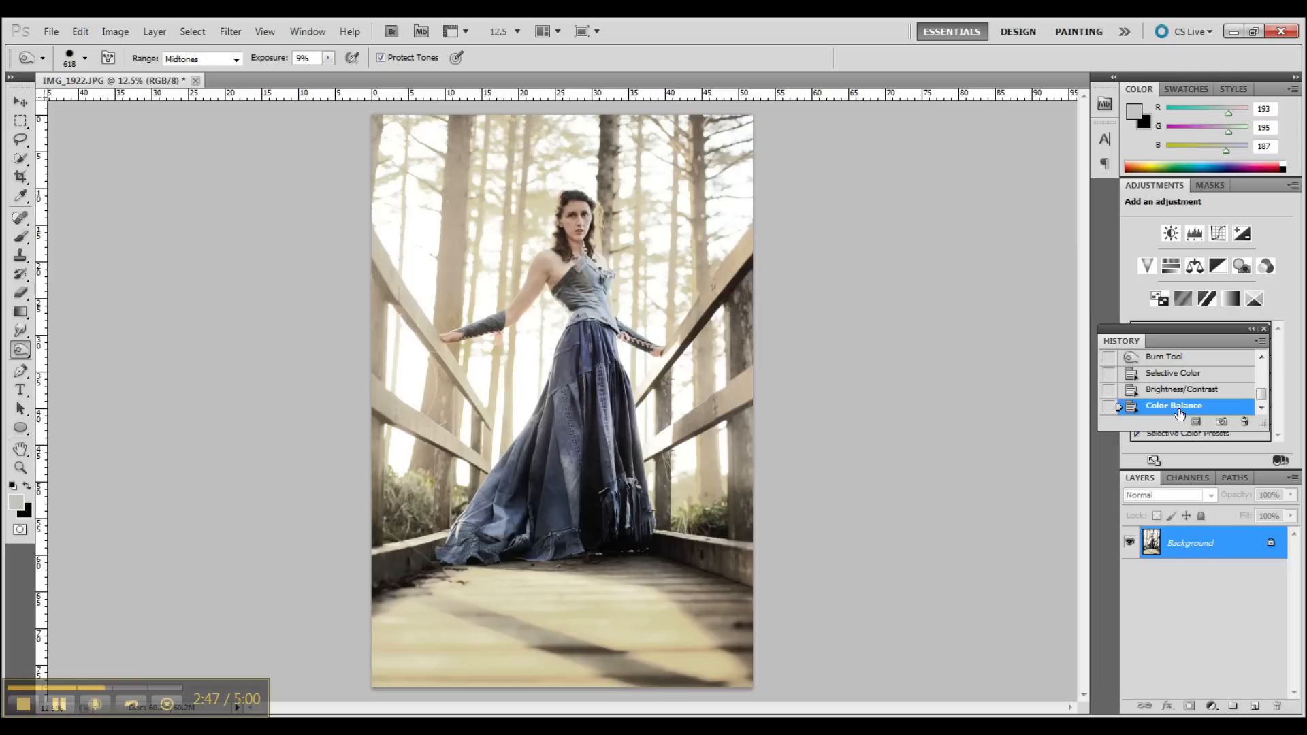
mouse_move(1154, 429)
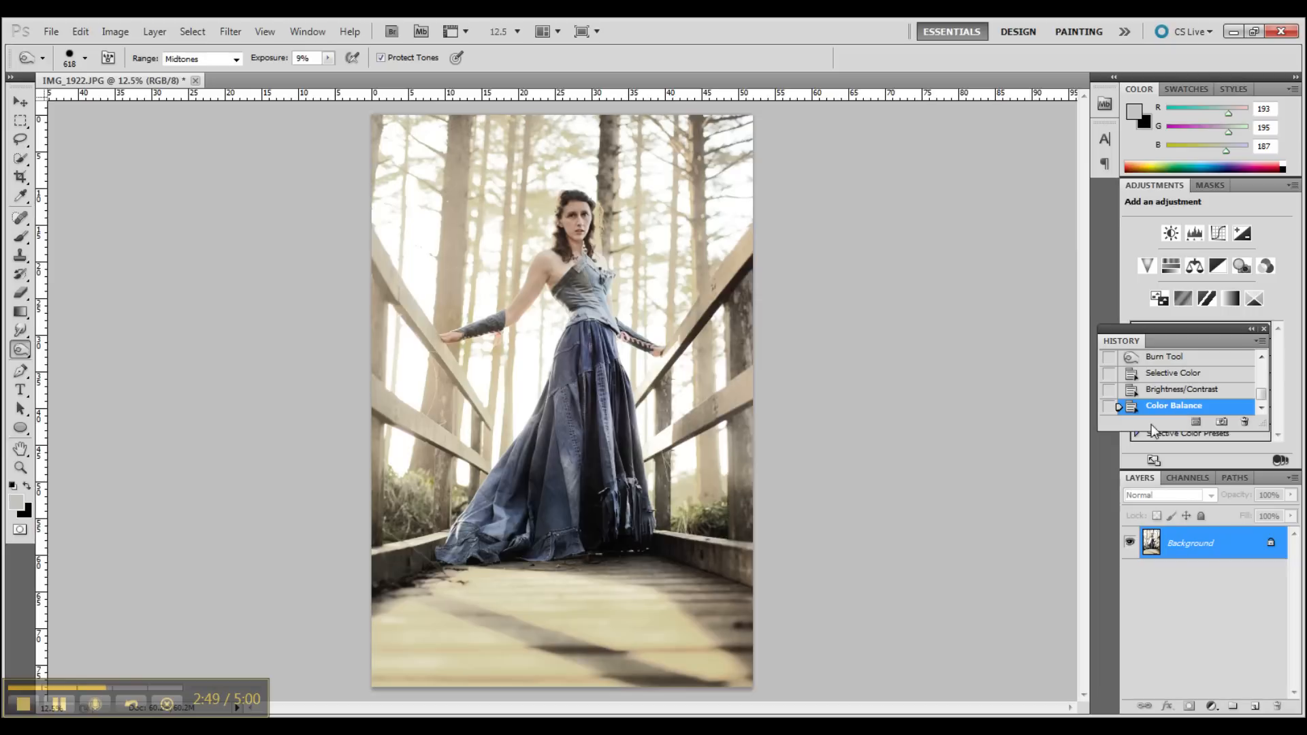